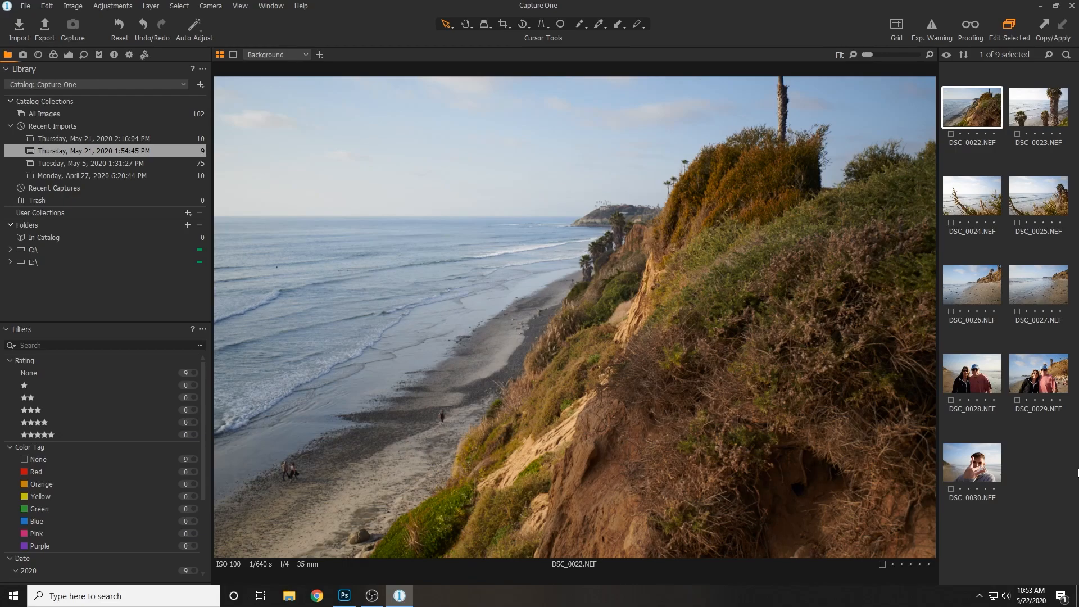
{"action": "mouse_move", "coordinate": [974, 120]}
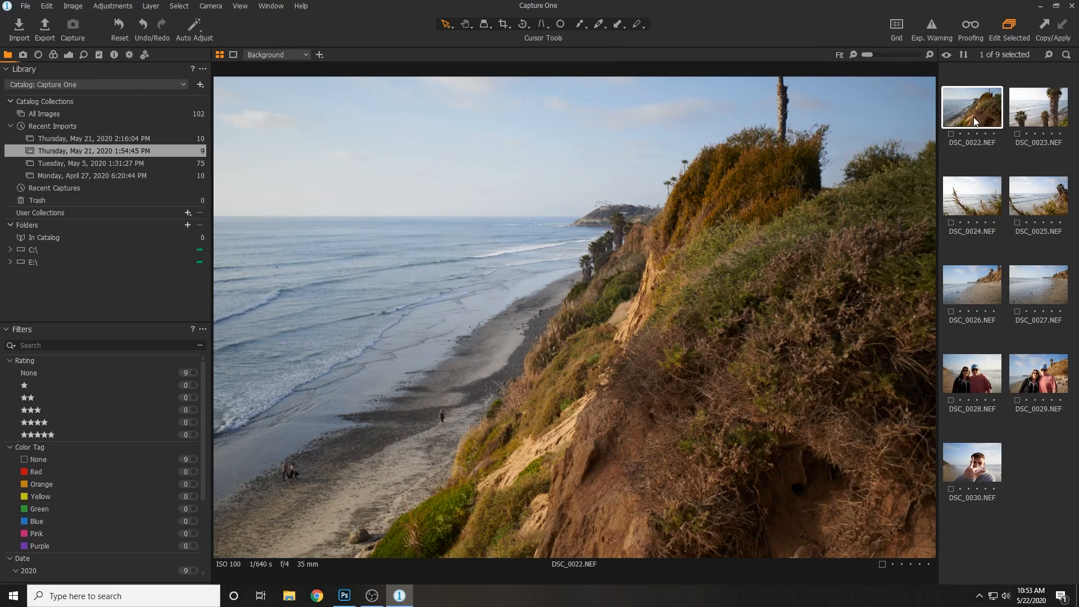
{"action": "mouse_move", "coordinate": [1023, 104]}
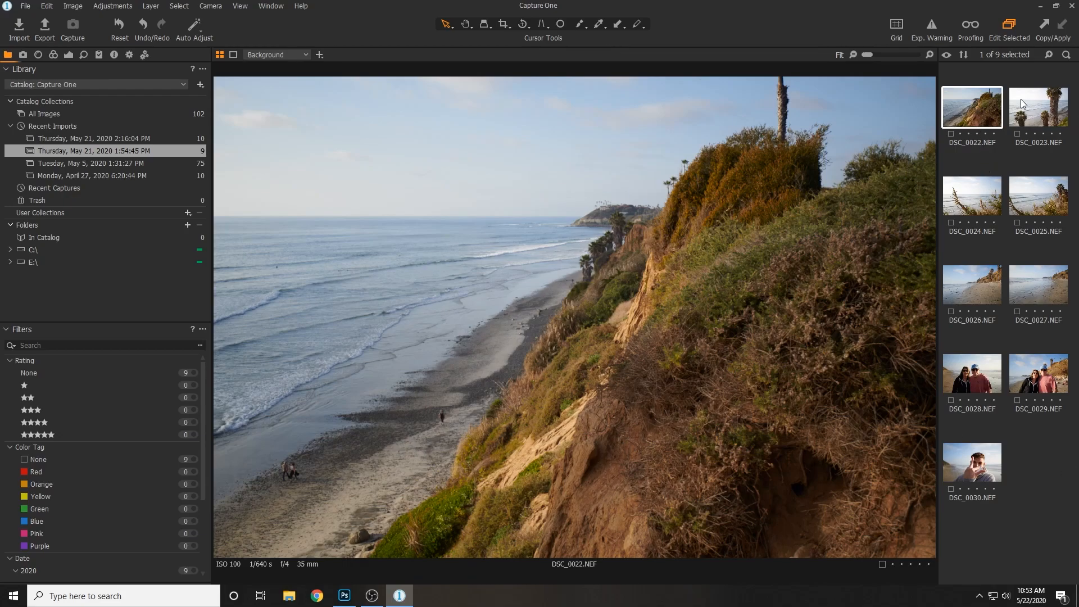
{"action": "mouse_move", "coordinate": [989, 107]}
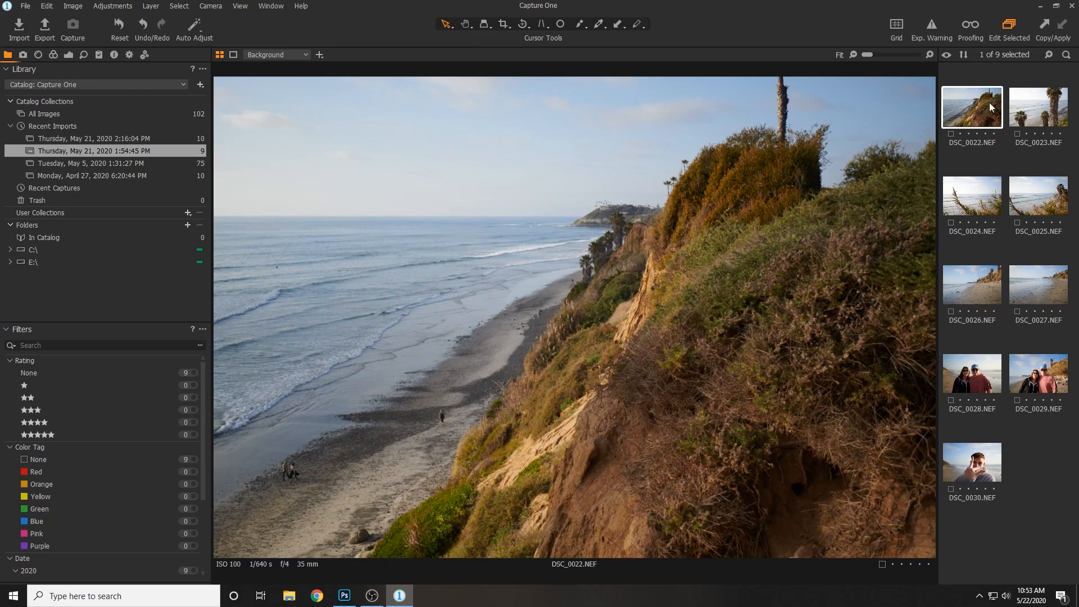
{"action": "mouse_move", "coordinate": [459, 172]}
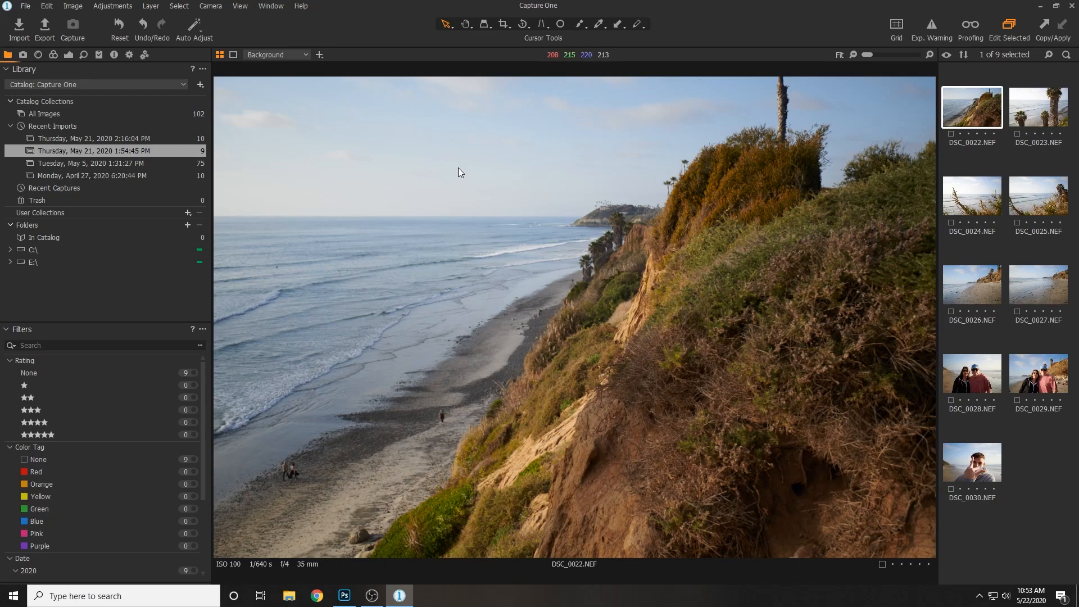
{"action": "mouse_move", "coordinate": [471, 172]}
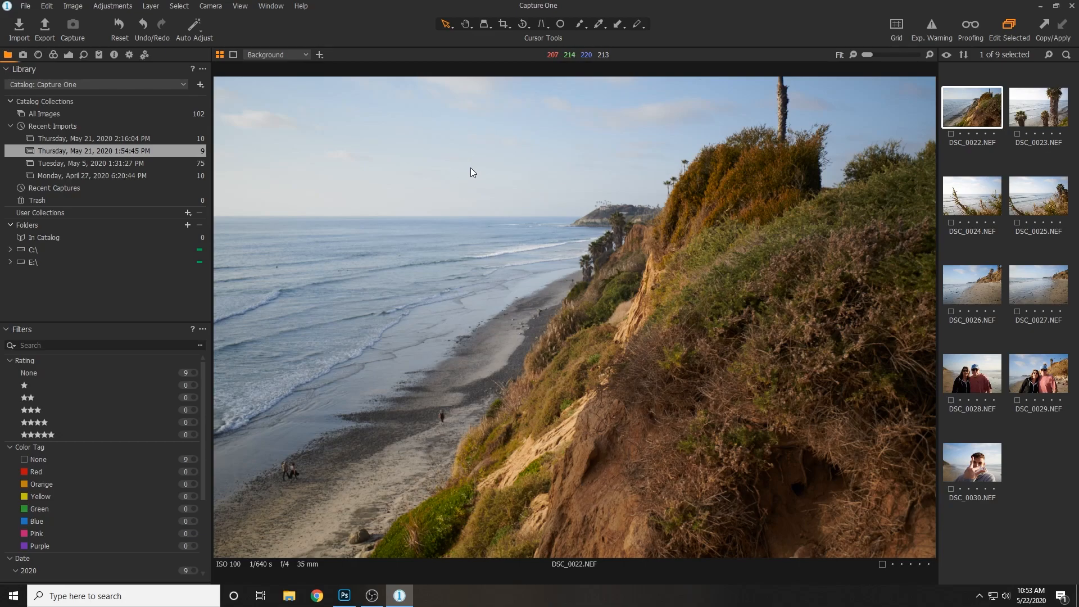
{"action": "mouse_move", "coordinate": [593, 177]}
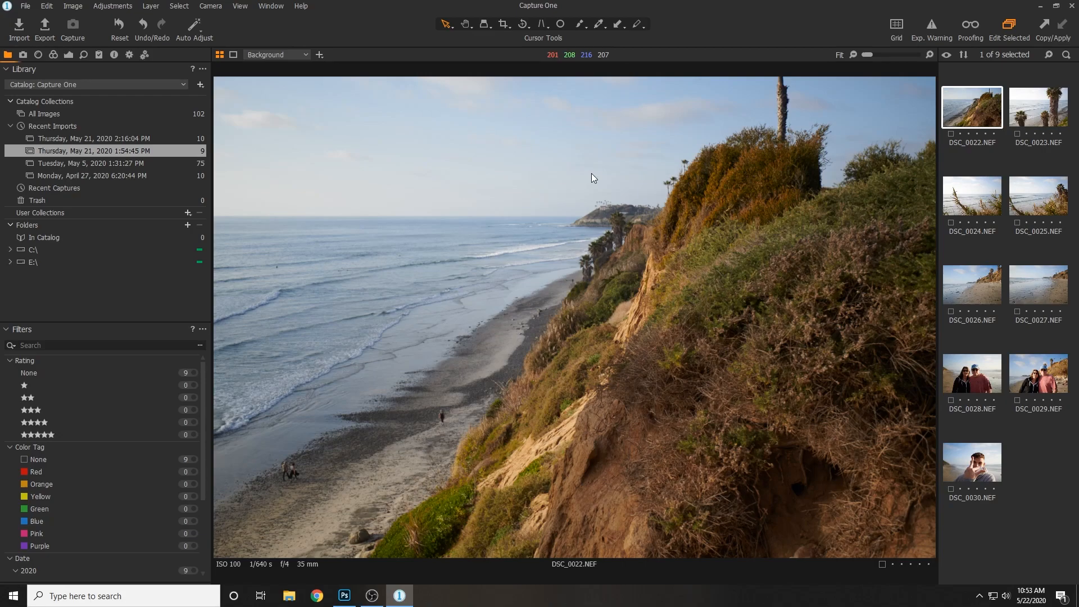
{"action": "mouse_move", "coordinate": [494, 175]}
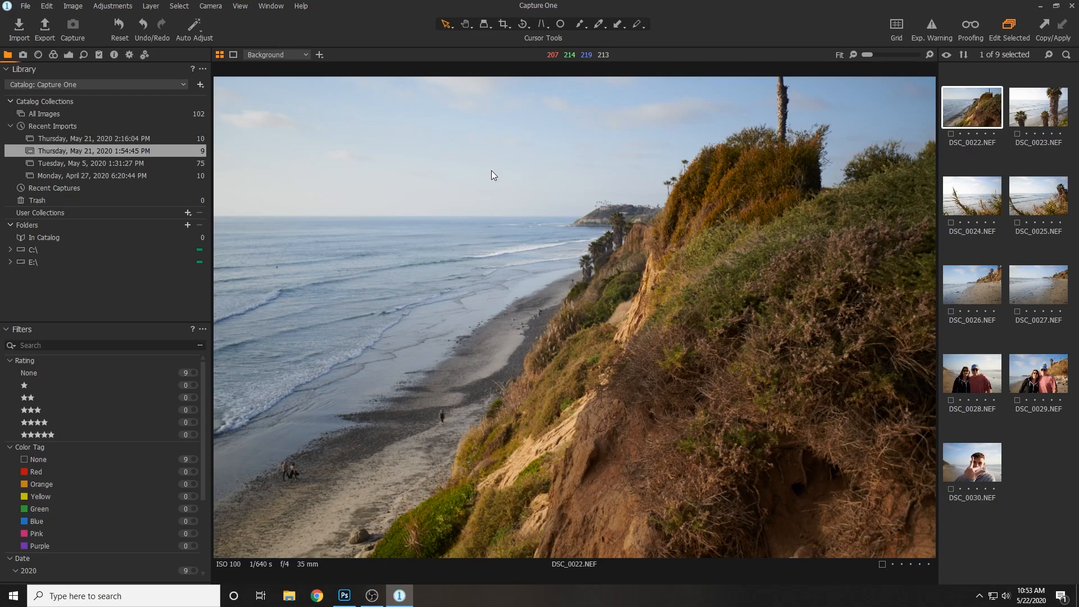
{"action": "mouse_move", "coordinate": [298, 110]}
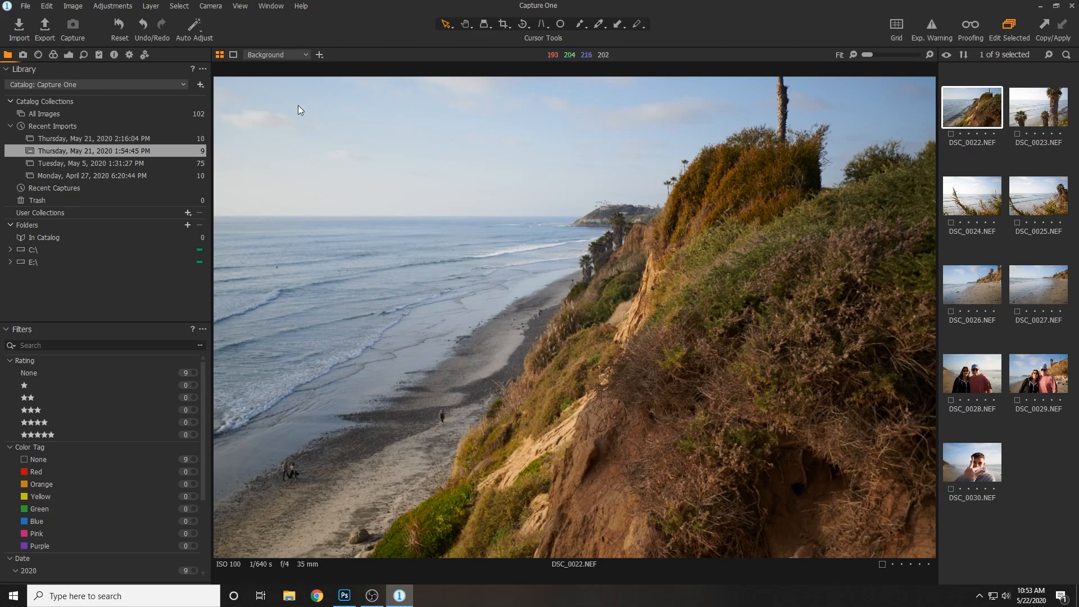
{"action": "mouse_move", "coordinate": [374, 223]}
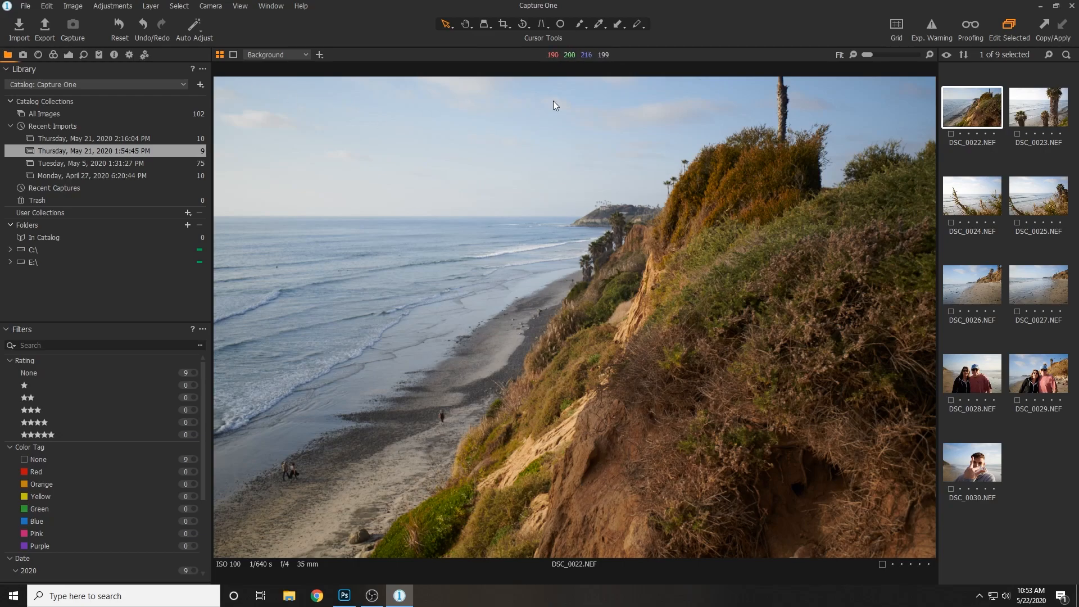
{"action": "mouse_move", "coordinate": [503, 24]}
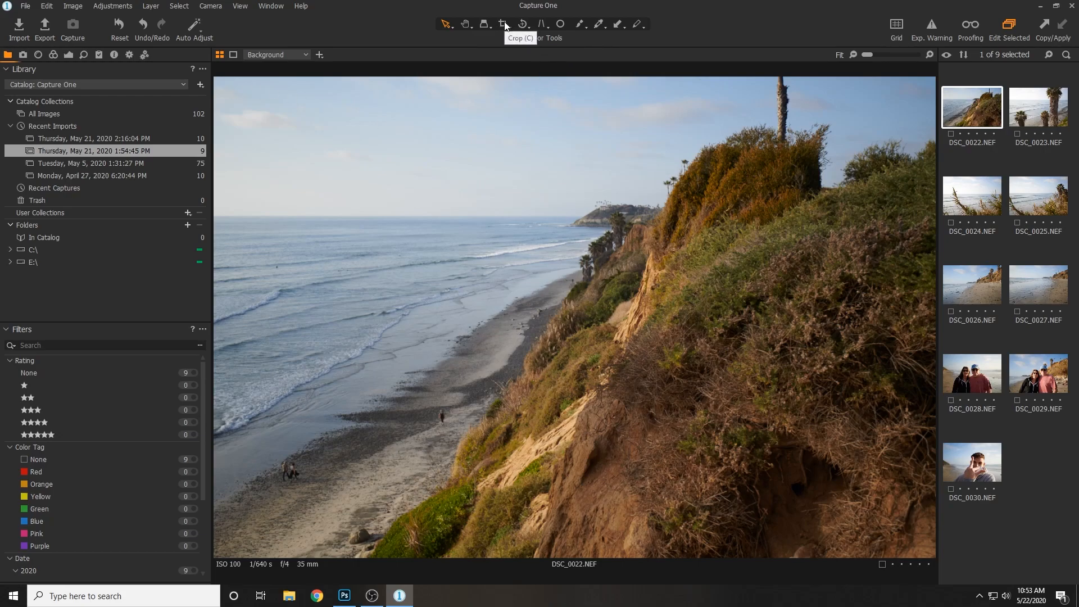
{"action": "mouse_move", "coordinate": [497, 101]}
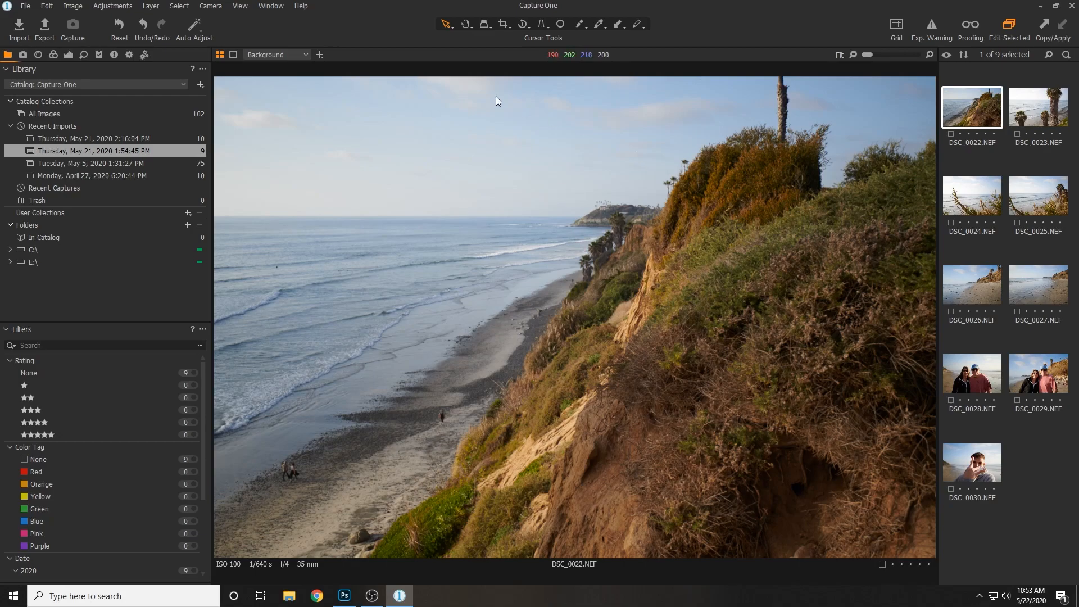
{"action": "mouse_move", "coordinate": [885, 122]}
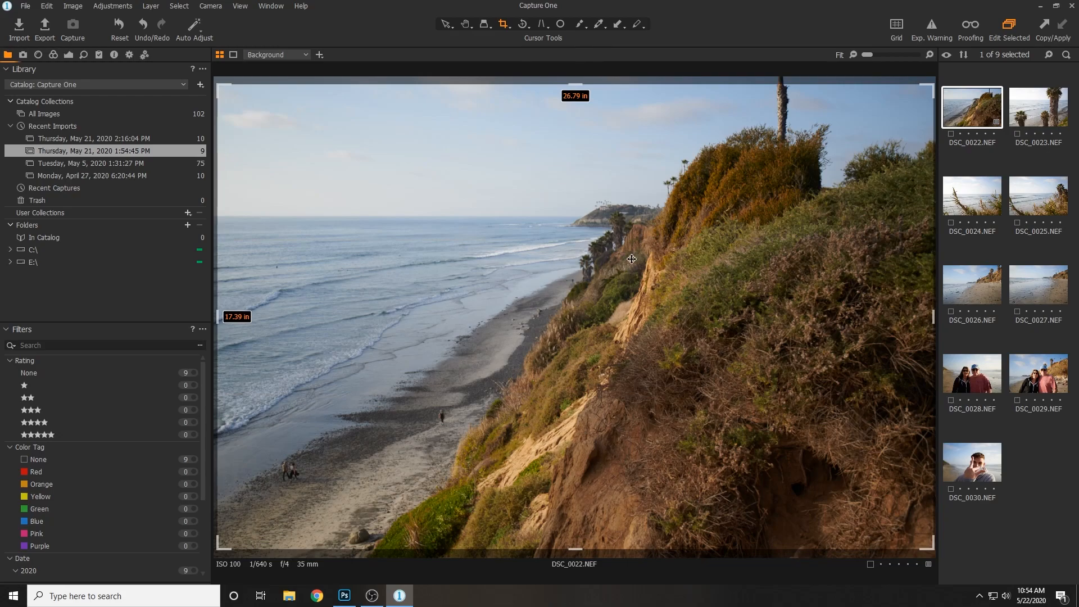
- Crop the cliff photo's frame edges and straighten its horizon slightly
{"action": "left_click", "coordinate": [445, 23]}
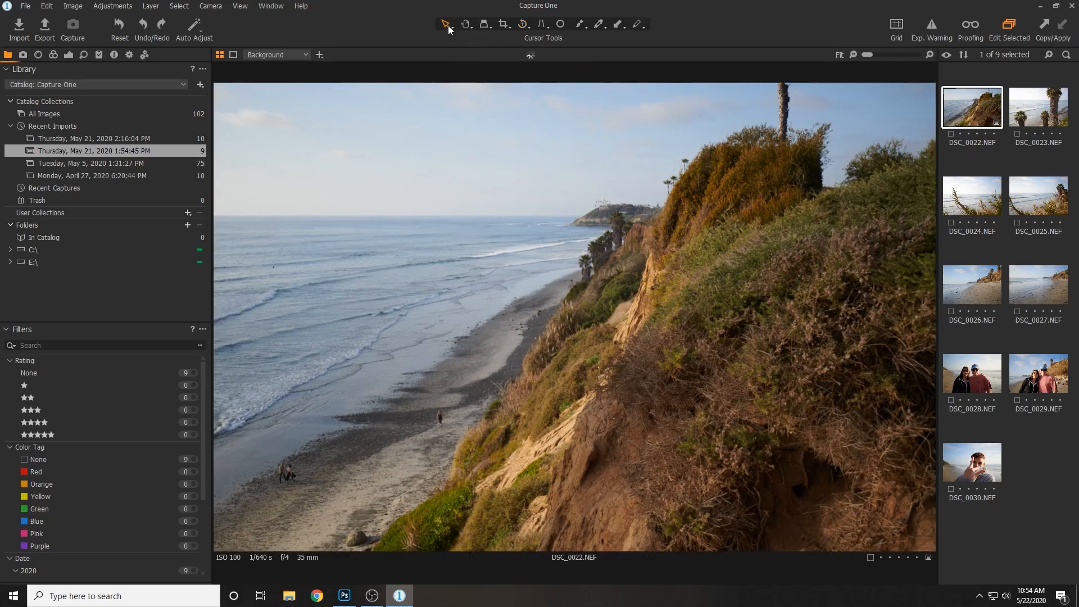
{"action": "mouse_move", "coordinate": [611, 218]}
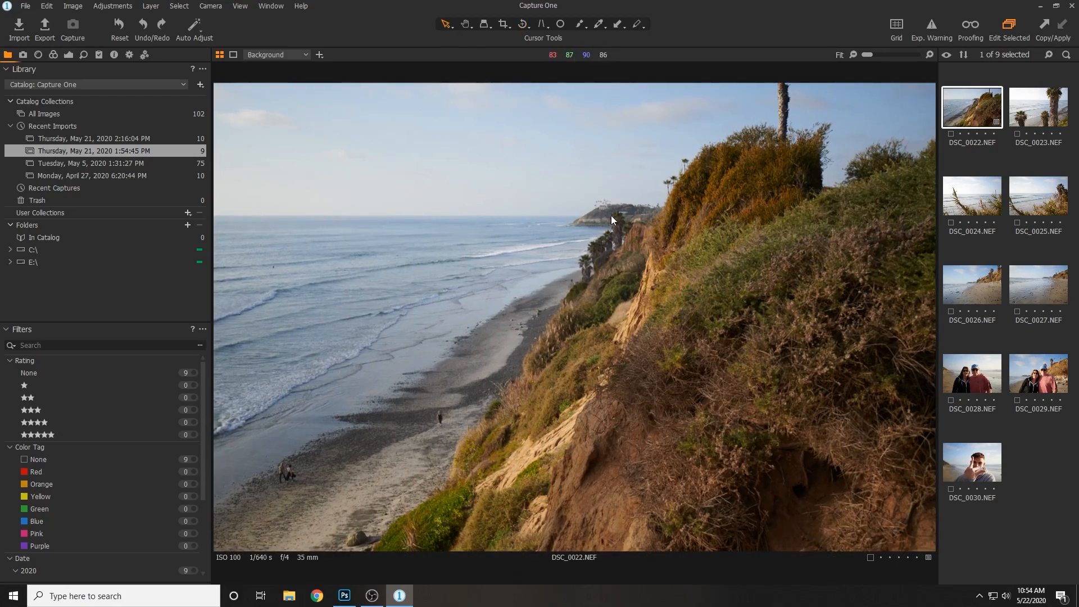
{"action": "mouse_move", "coordinate": [177, 197]}
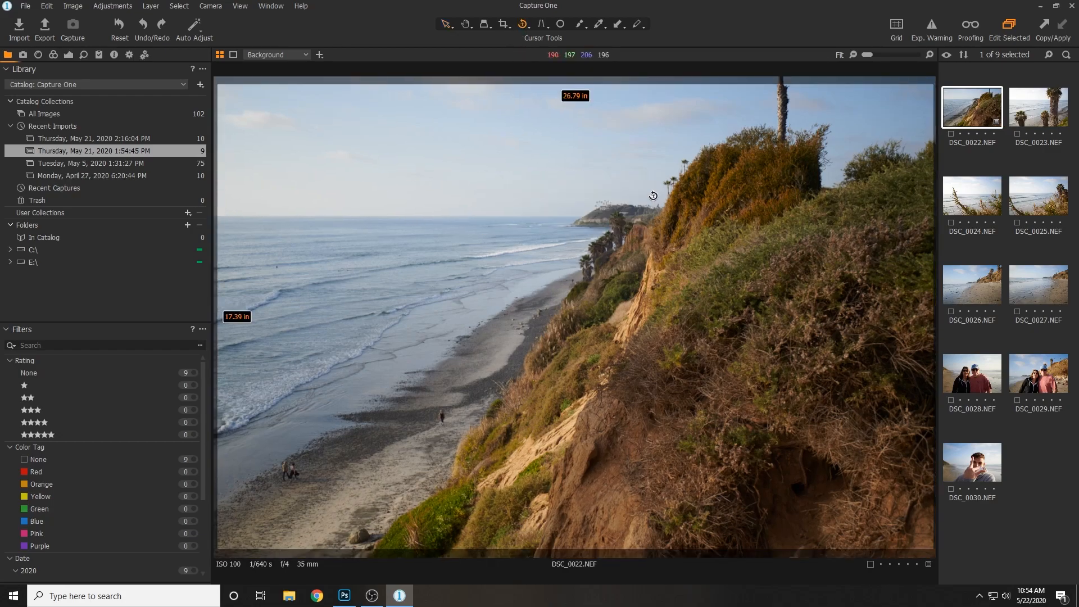
{"action": "left_click", "coordinate": [527, 23]}
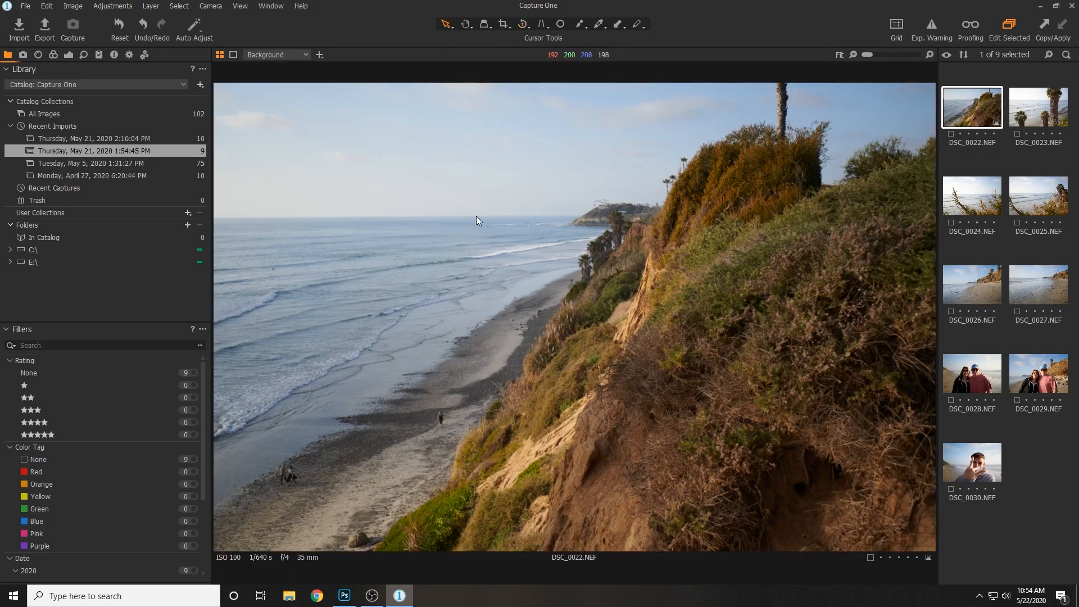
{"action": "mouse_move", "coordinate": [393, 126]}
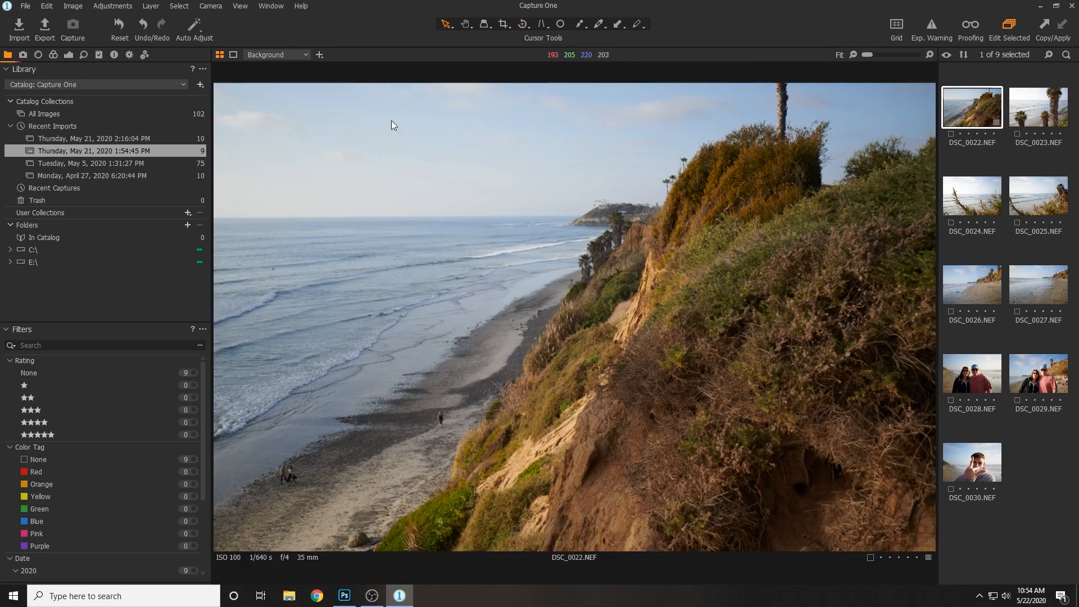
{"action": "mouse_move", "coordinate": [596, 100]}
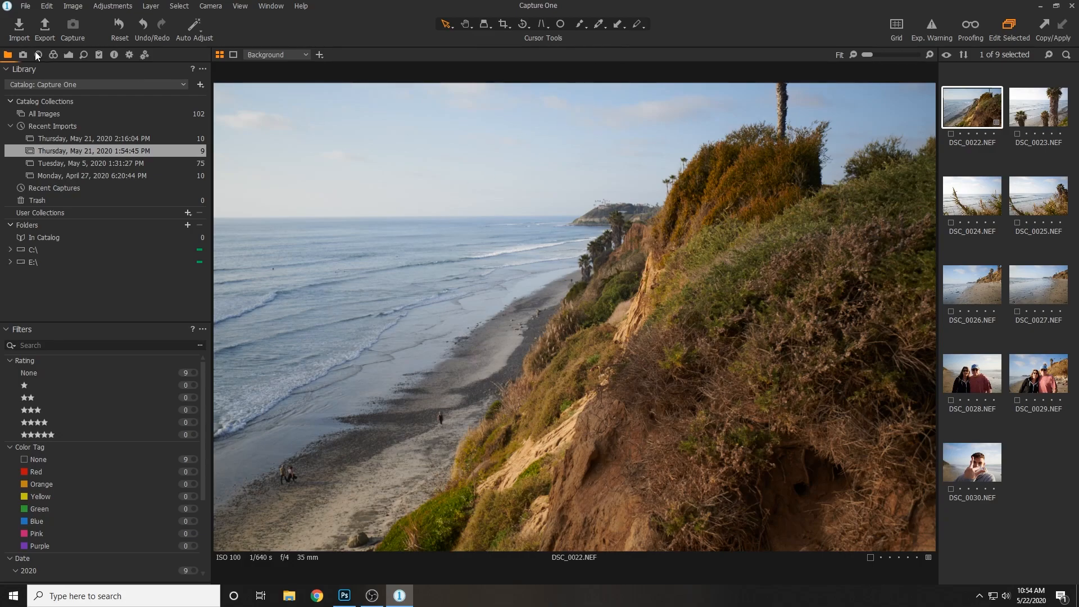
- Browse the recommended and full lens profile lists to apply the cliff photo's lens correction
{"action": "left_click", "coordinate": [37, 55]}
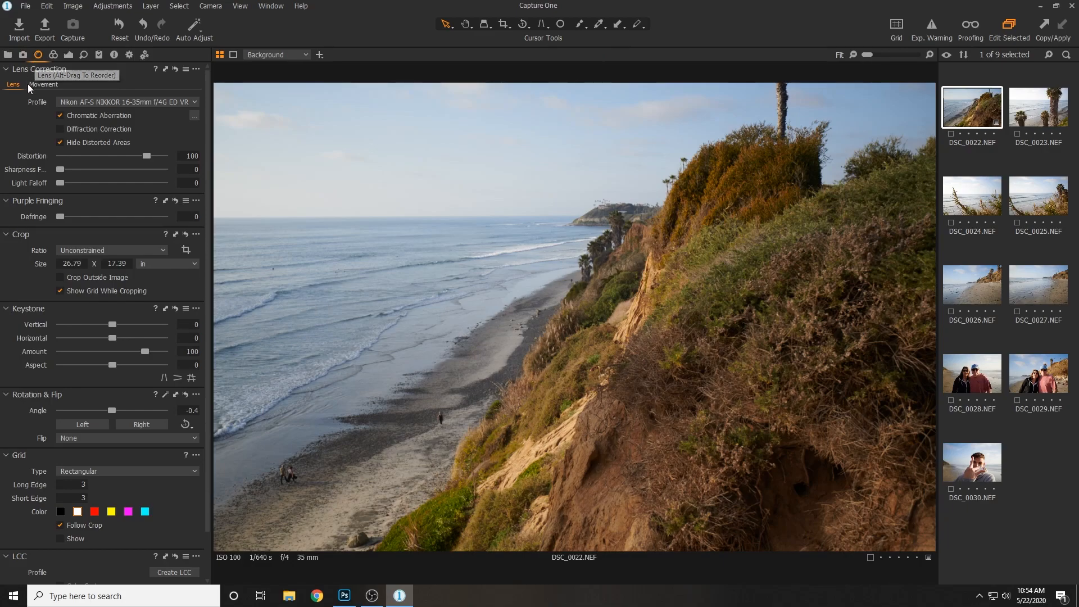
{"action": "mouse_move", "coordinate": [123, 98]}
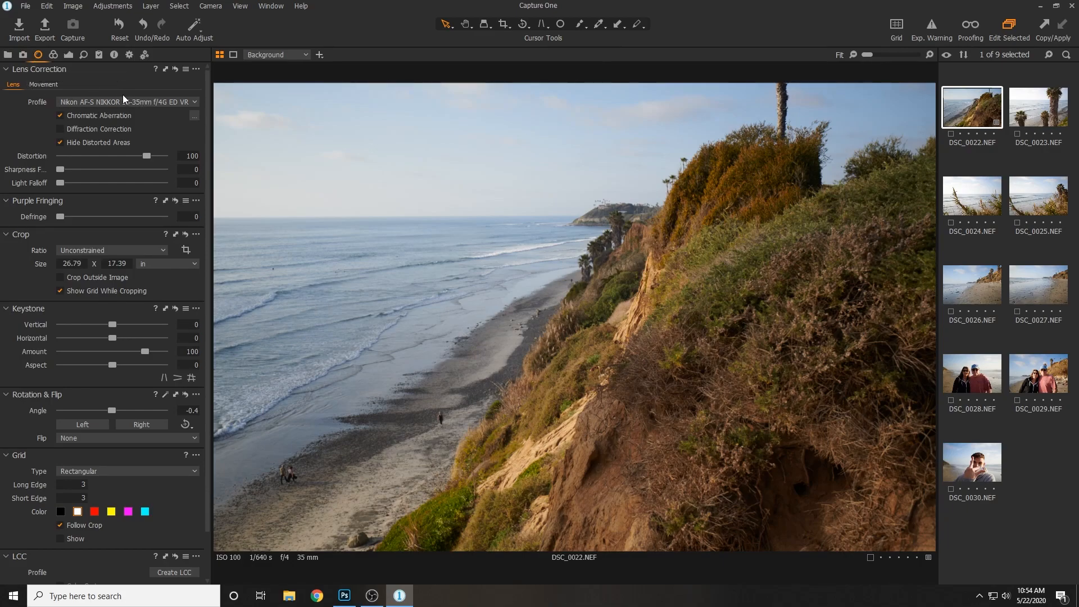
{"action": "left_click", "coordinate": [125, 102]}
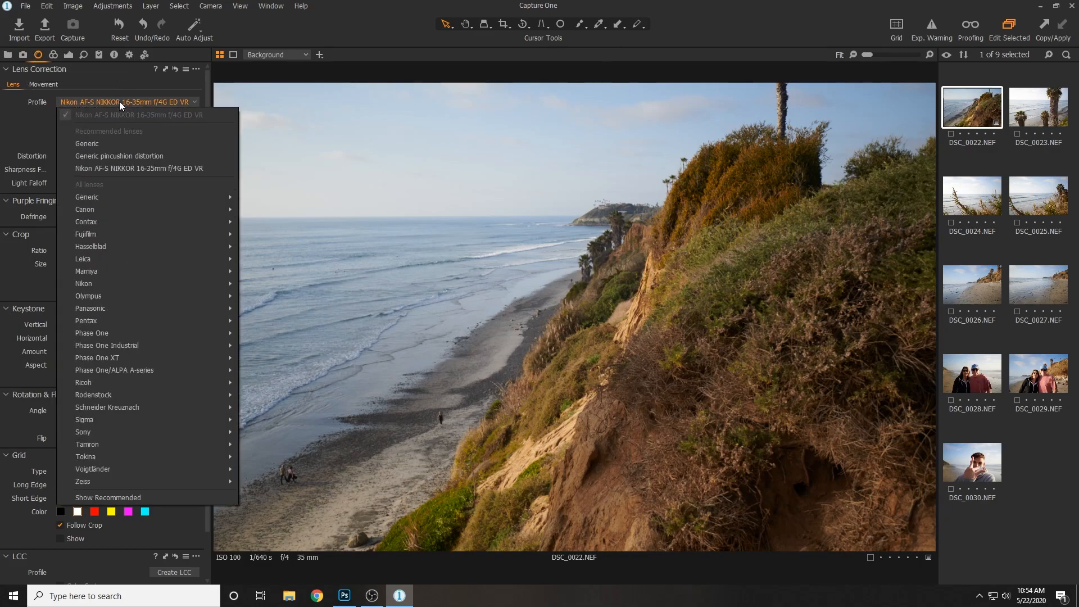
{"action": "mouse_move", "coordinate": [76, 95]}
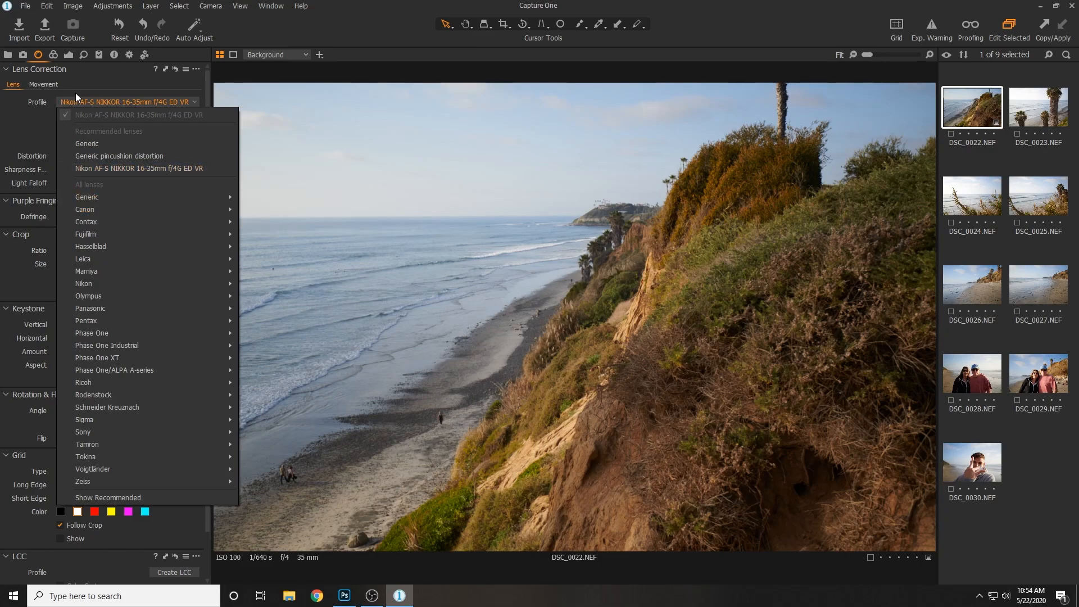
{"action": "mouse_move", "coordinate": [108, 497]}
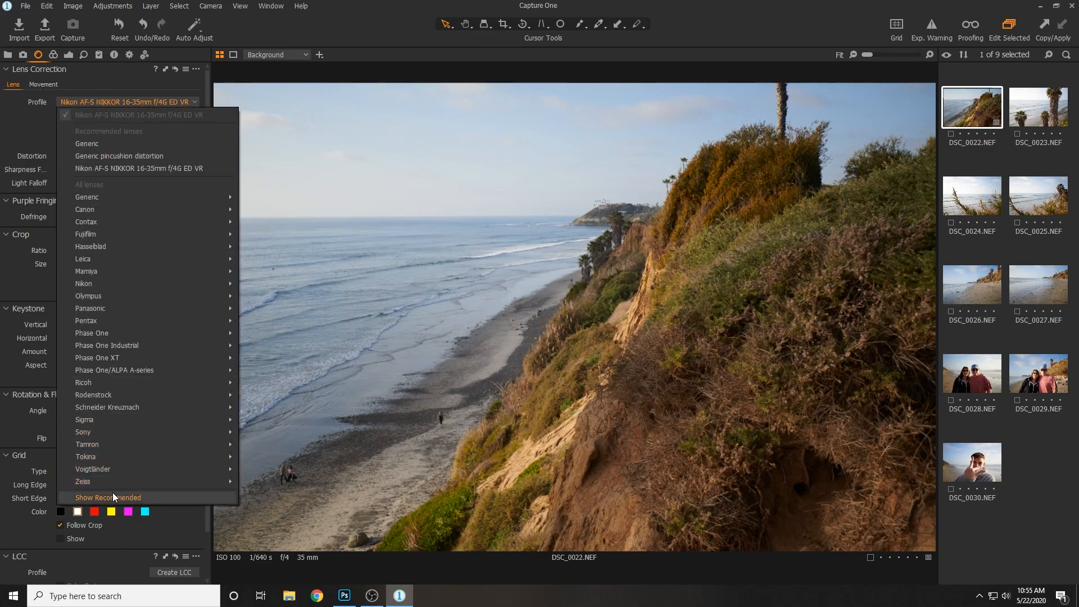
{"action": "left_click", "coordinate": [107, 497]}
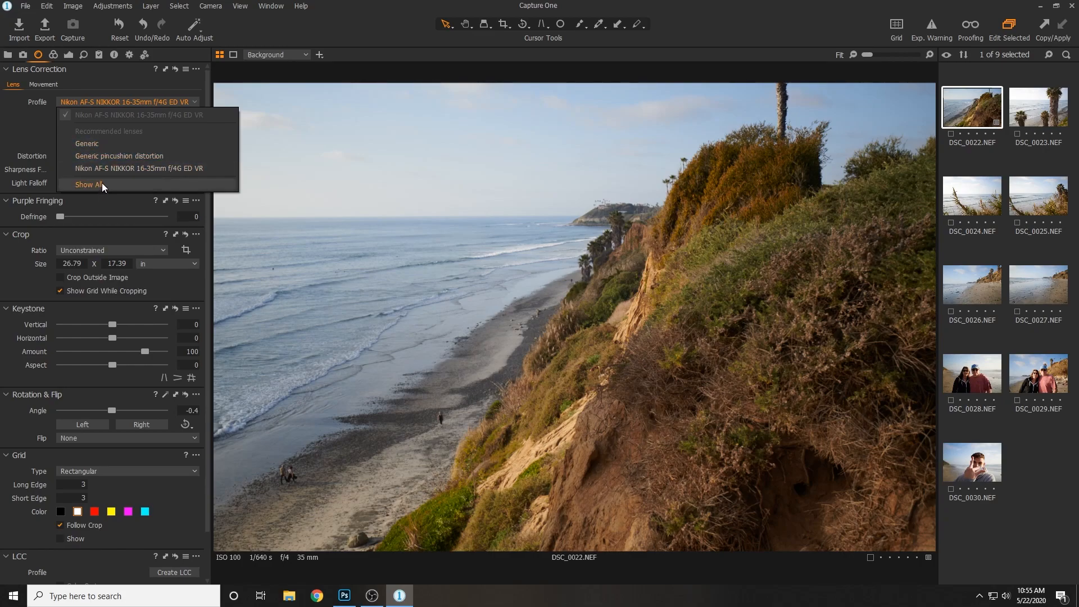
{"action": "left_click", "coordinate": [89, 184]}
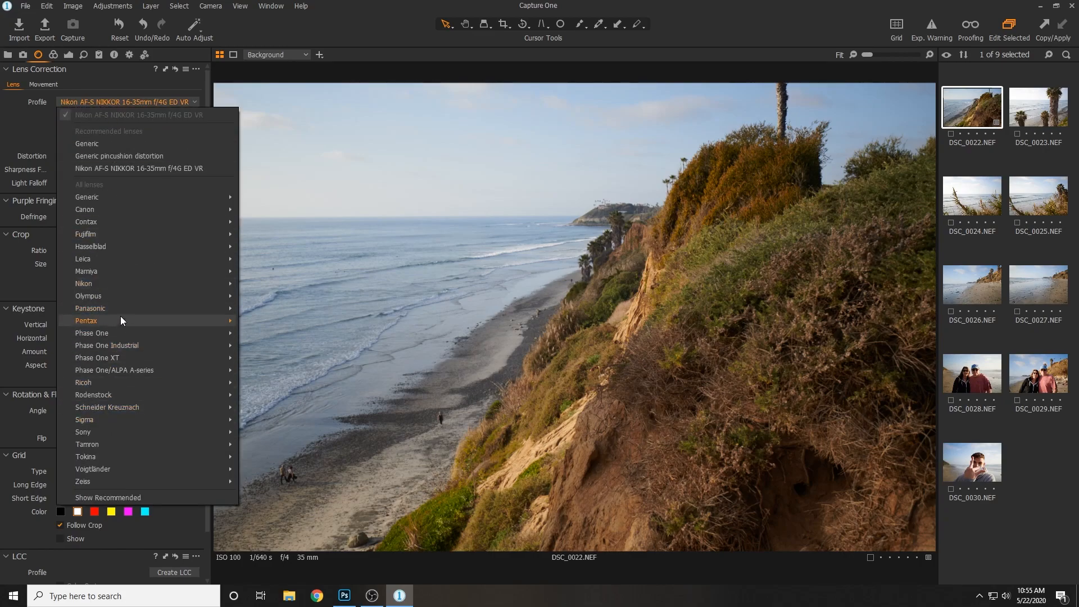
{"action": "mouse_move", "coordinate": [112, 96]}
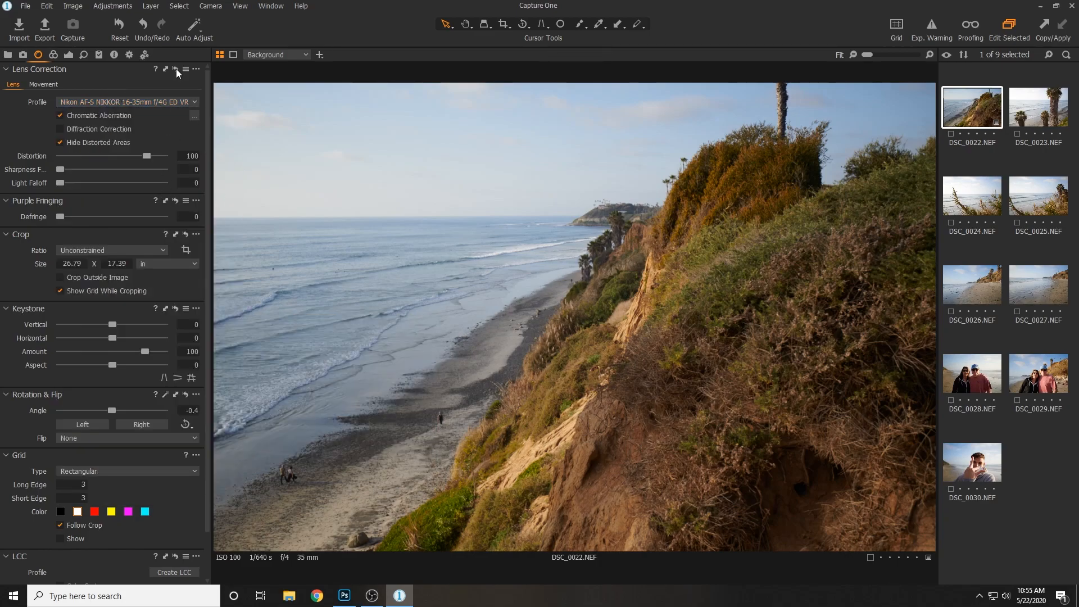
{"action": "mouse_move", "coordinate": [900, 128]}
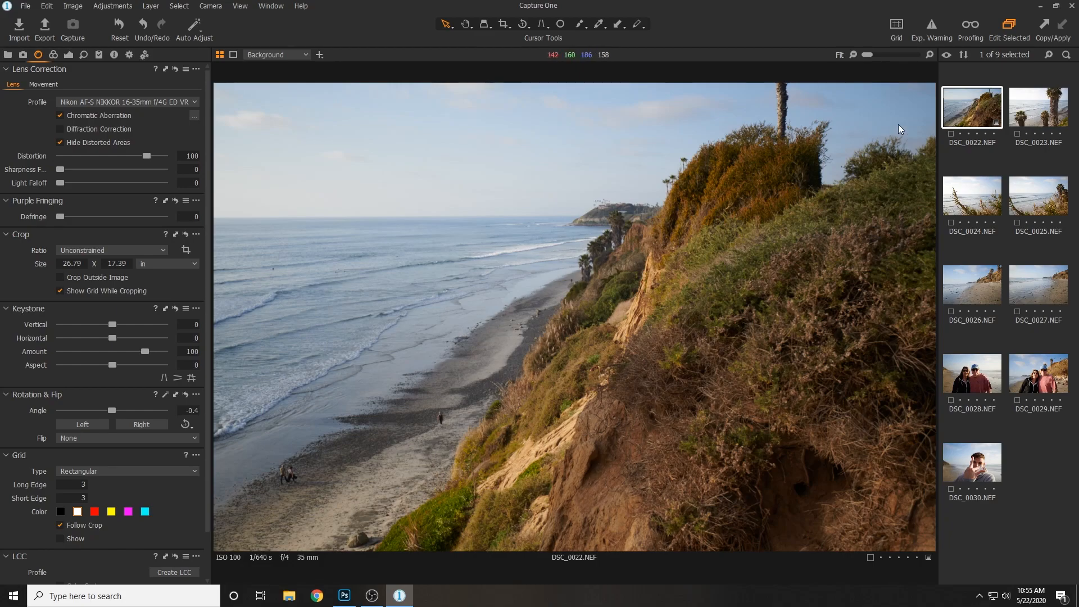
{"action": "mouse_move", "coordinate": [574, 159]}
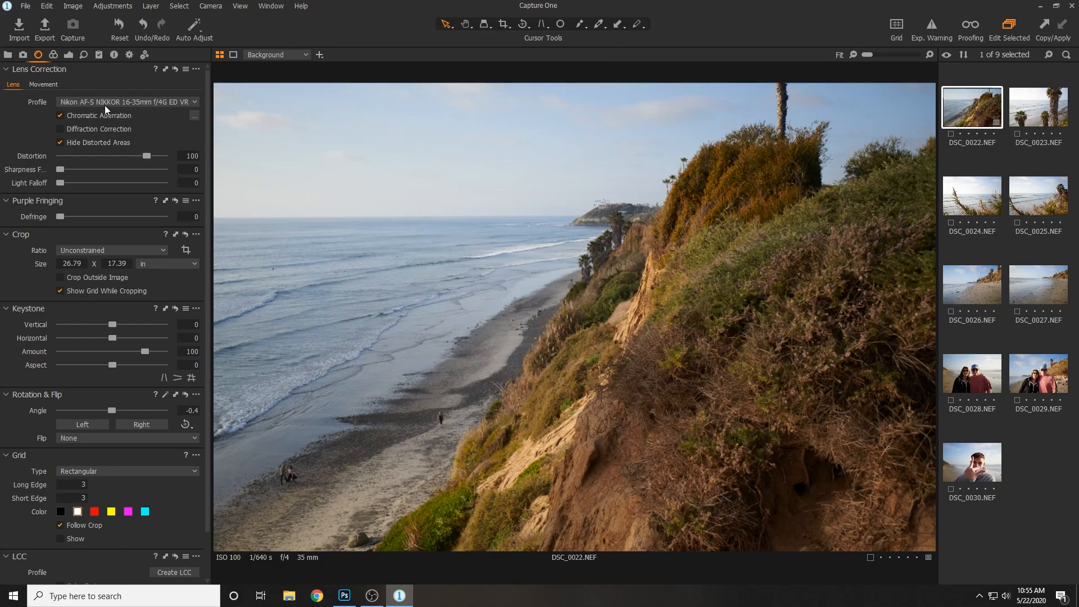
{"action": "left_click", "coordinate": [53, 55]}
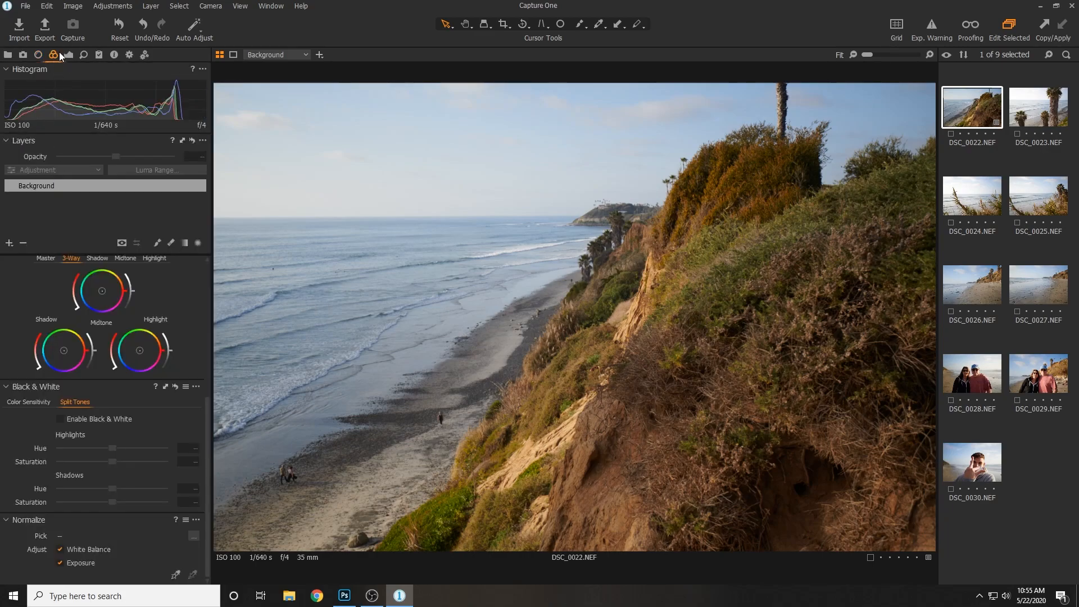
- Set Exposure 0.39, Contrast 4, Brightness -5, Saturation 9, Highlight -11 and Shadow 17
{"action": "left_click", "coordinate": [68, 54]}
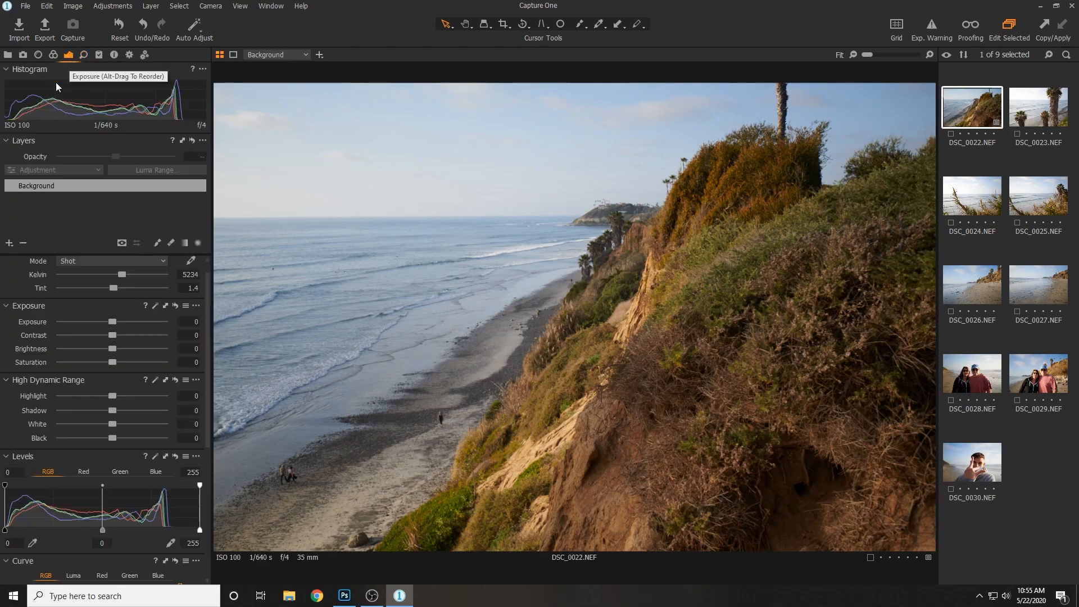
{"action": "mouse_move", "coordinate": [31, 71]}
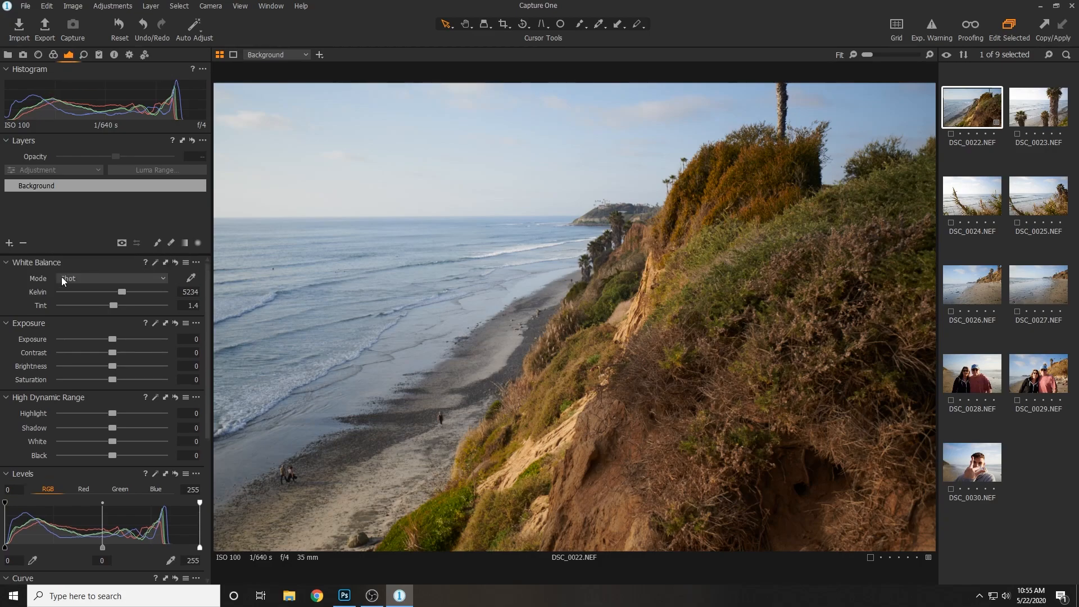
{"action": "mouse_move", "coordinate": [103, 310]}
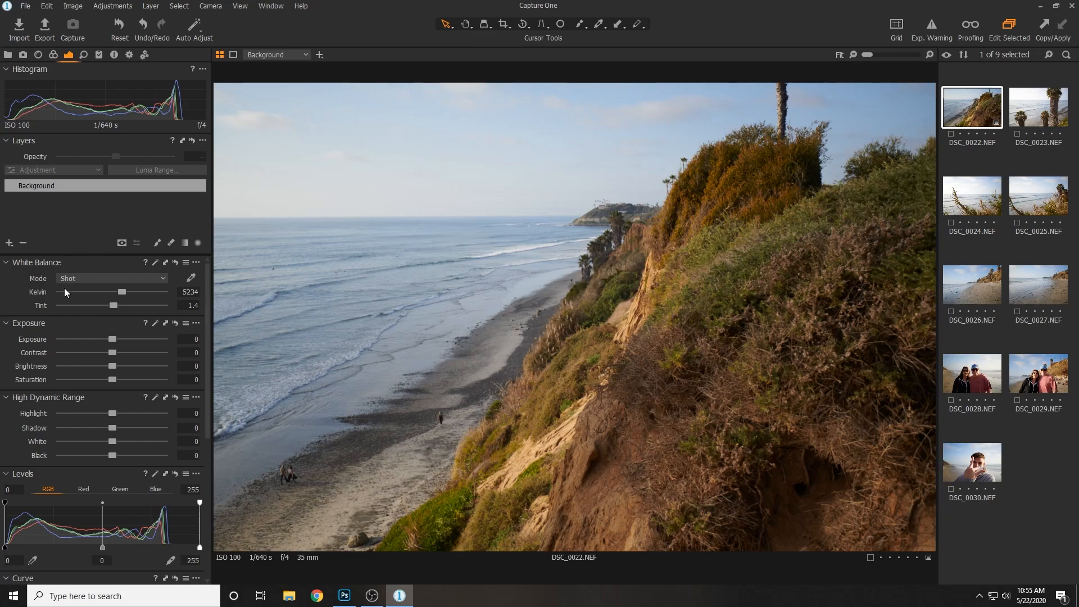
{"action": "left_click", "coordinate": [195, 338]}
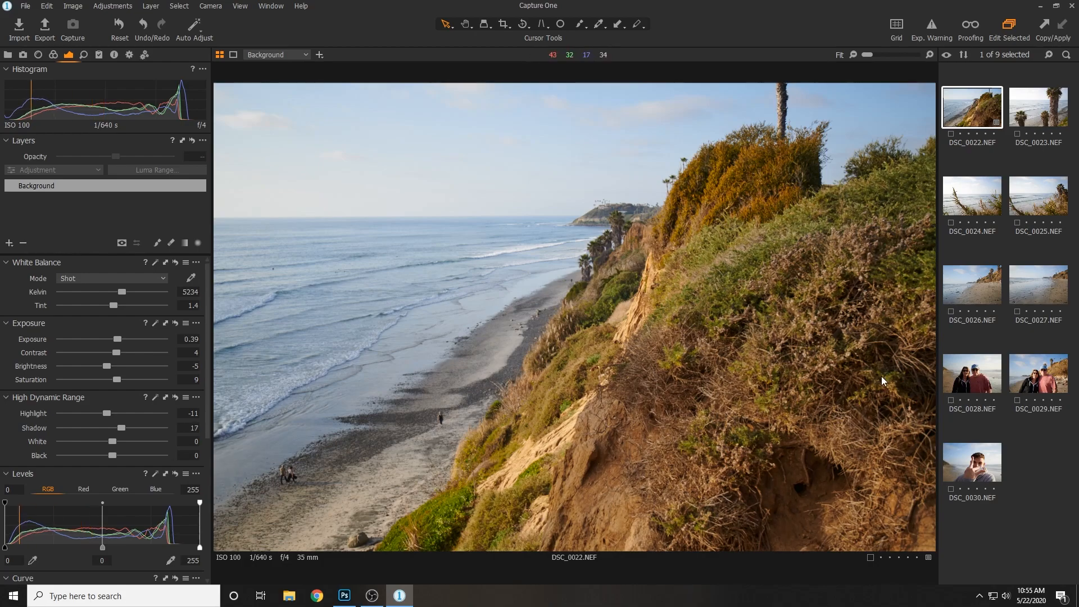
{"action": "mouse_move", "coordinate": [560, 364]}
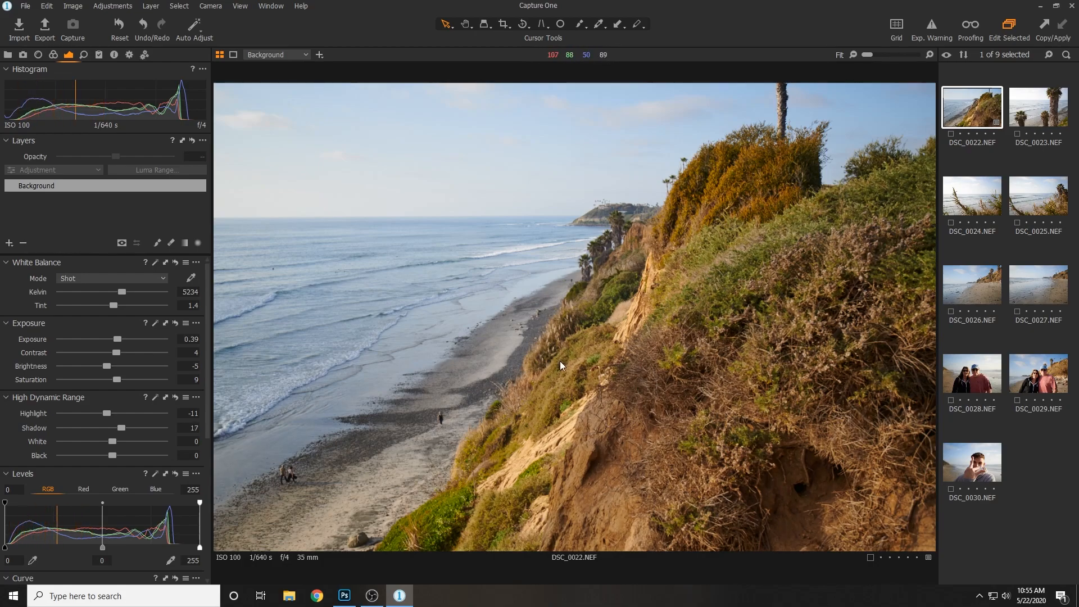
{"action": "mouse_move", "coordinate": [117, 387]}
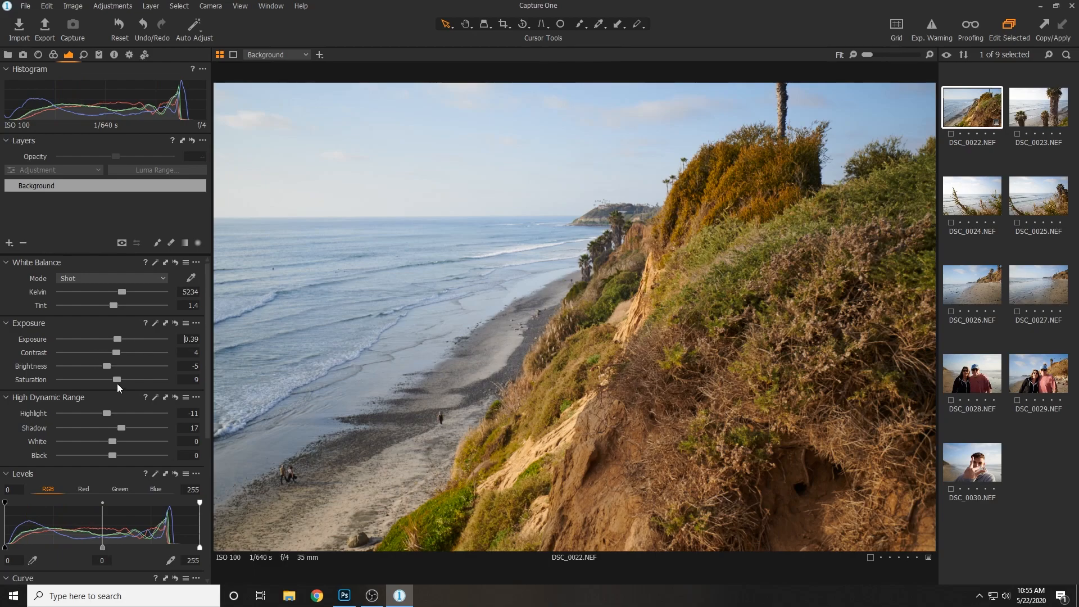
{"action": "mouse_move", "coordinate": [62, 466]}
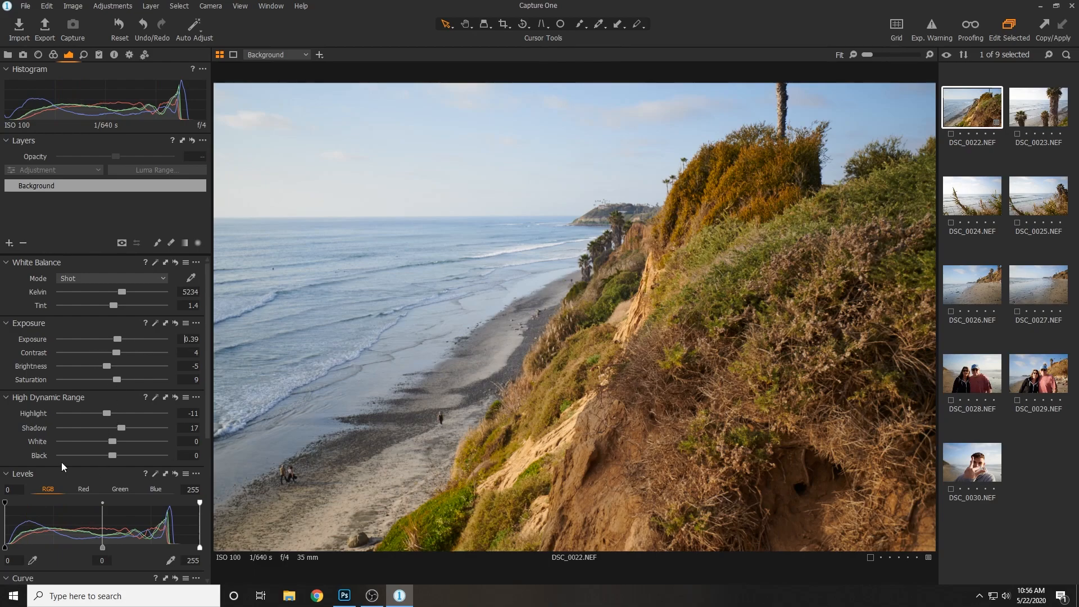
{"action": "left_click", "coordinate": [36, 262]}
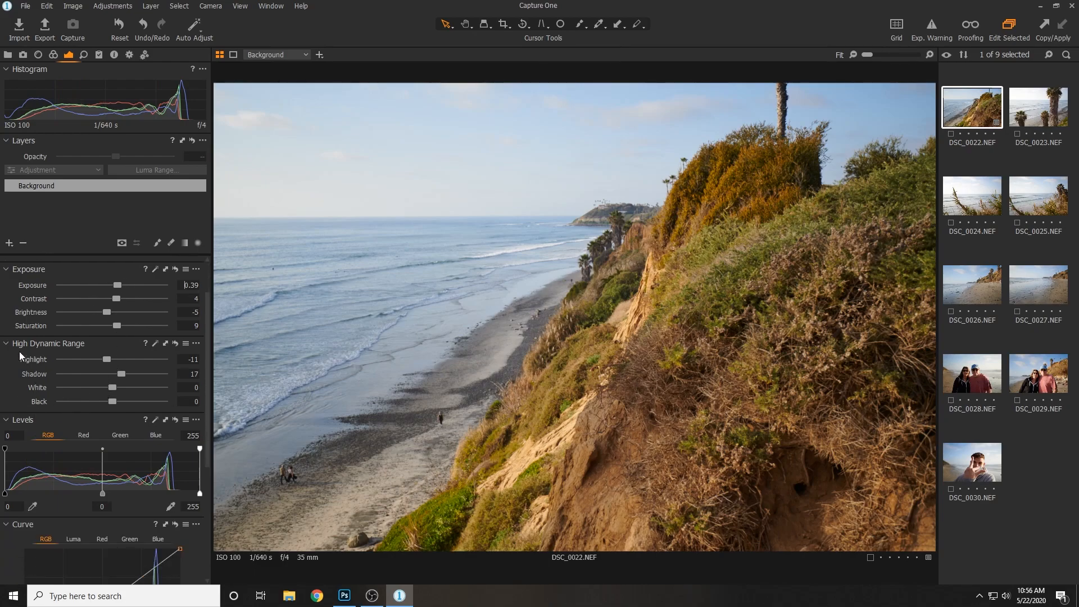
- Add contrast points to the RGB curve and raise Clarity to 22
{"action": "scroll", "scroll_direction": "down", "scroll_amount": 3}
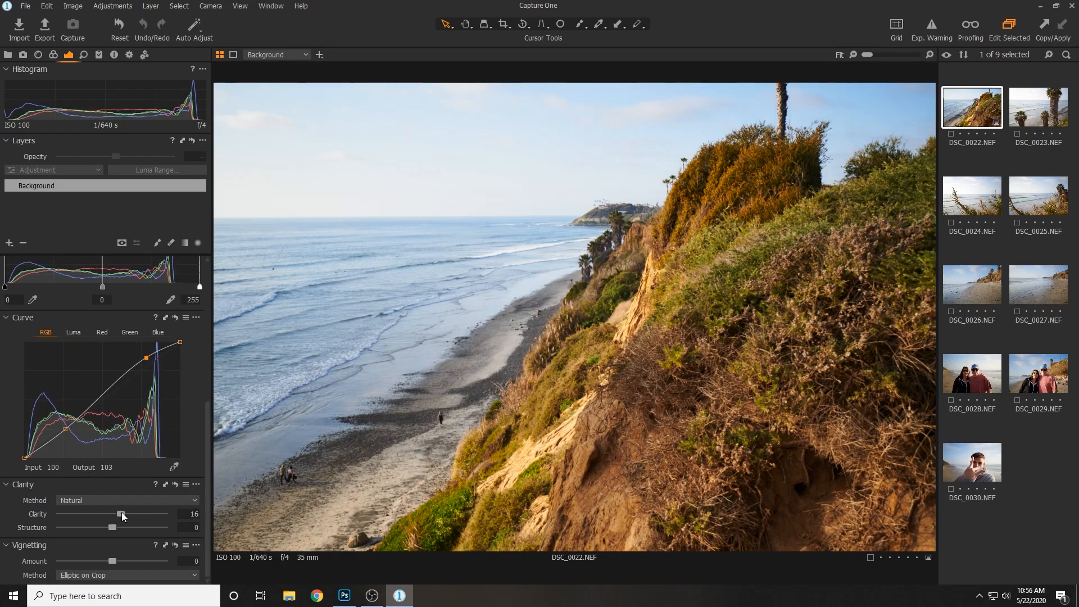
{"action": "mouse_move", "coordinate": [458, 315]}
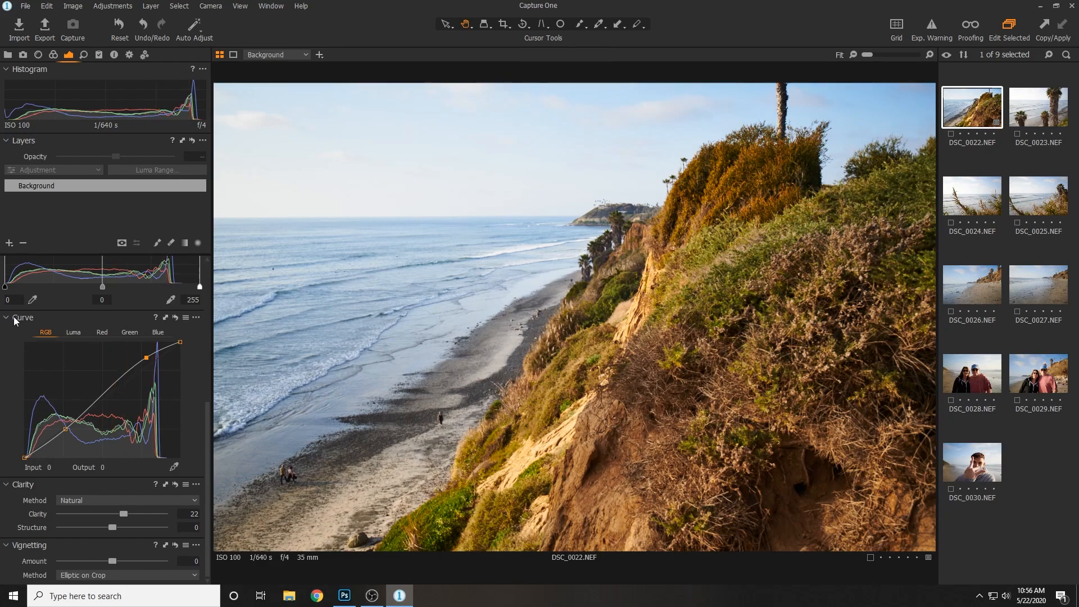
{"action": "scroll", "scroll_direction": "up", "scroll_amount": 3}
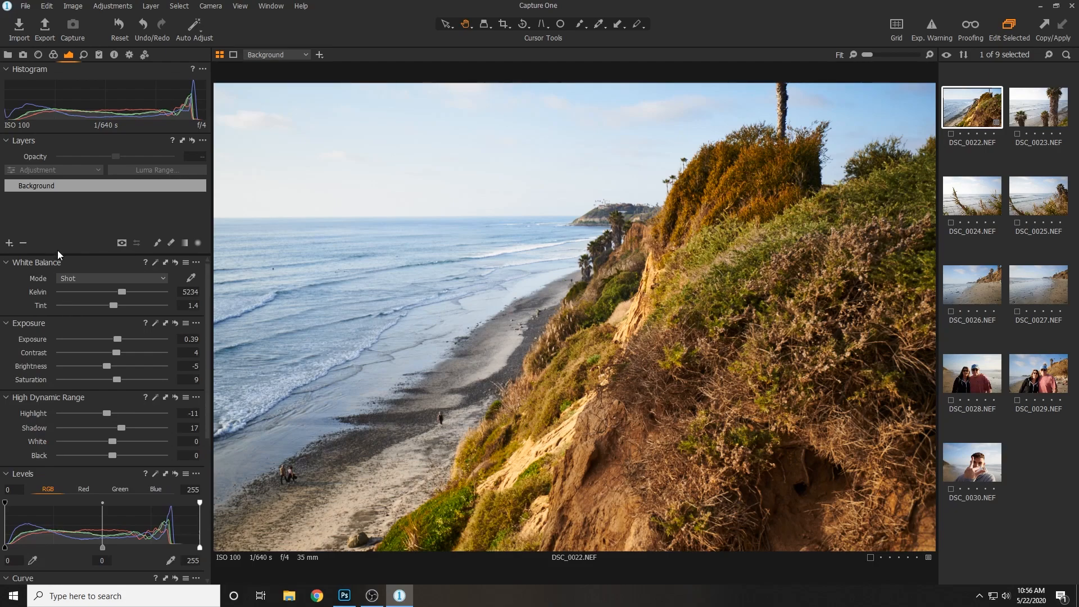
{"action": "mouse_move", "coordinate": [696, 170]}
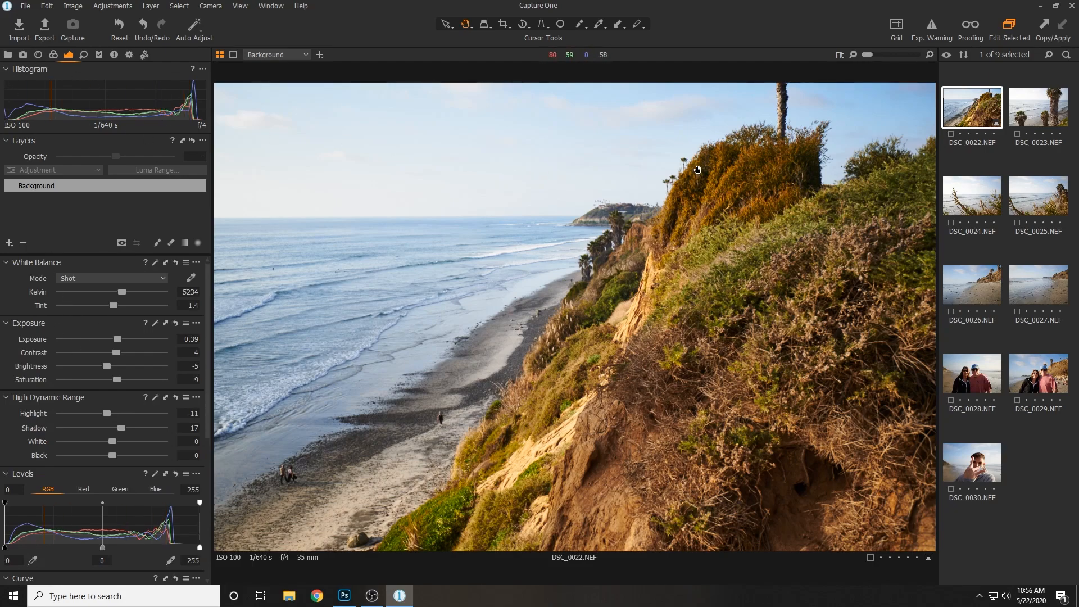
{"action": "mouse_move", "coordinate": [861, 270]}
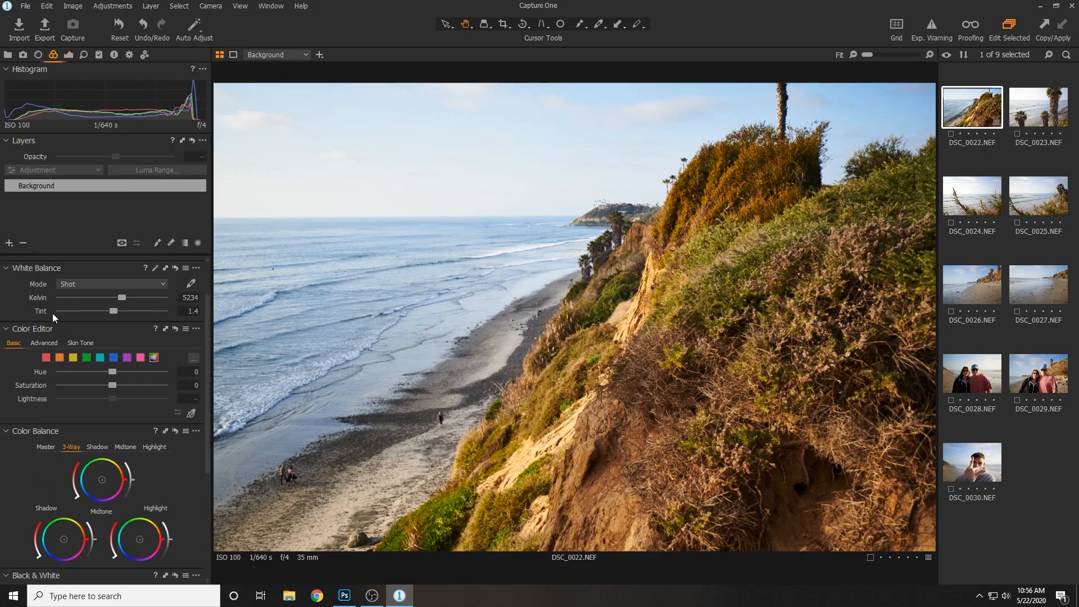
{"action": "mouse_move", "coordinate": [53, 54]}
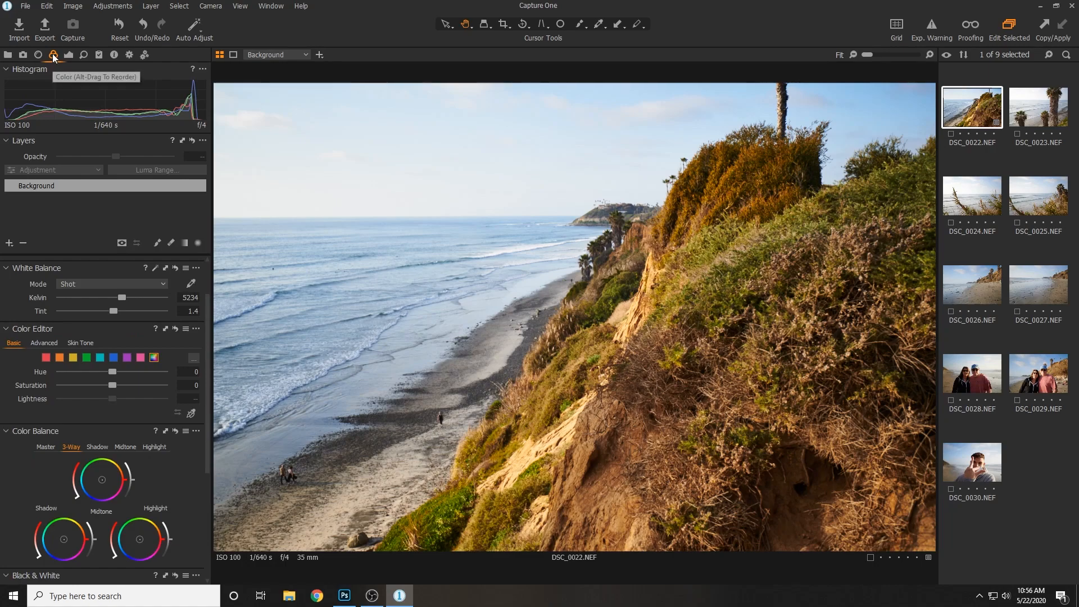
{"action": "mouse_move", "coordinate": [53, 267]}
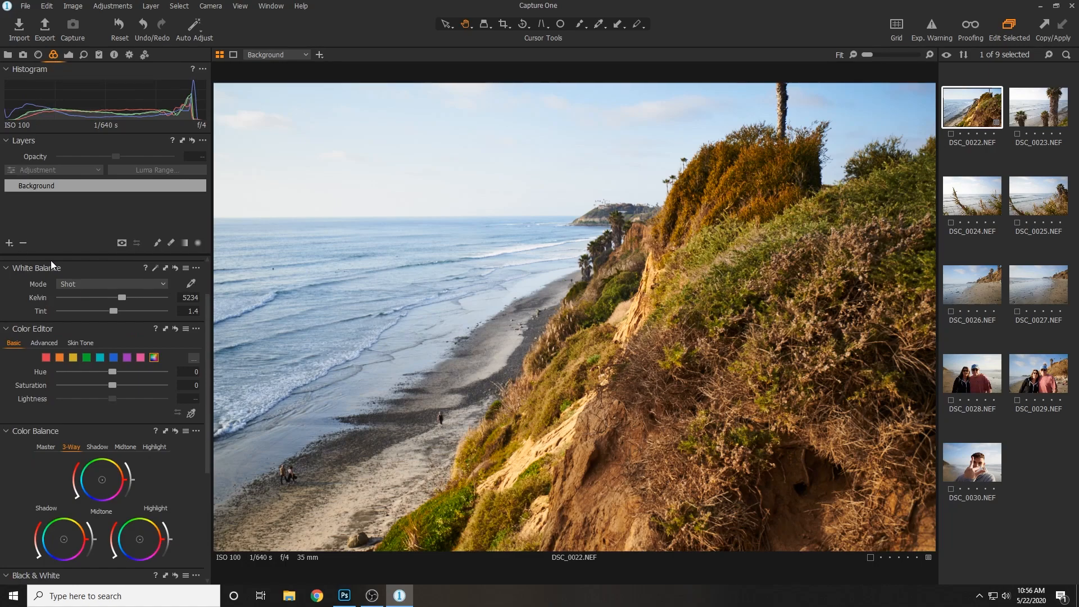
{"action": "mouse_move", "coordinate": [101, 394]}
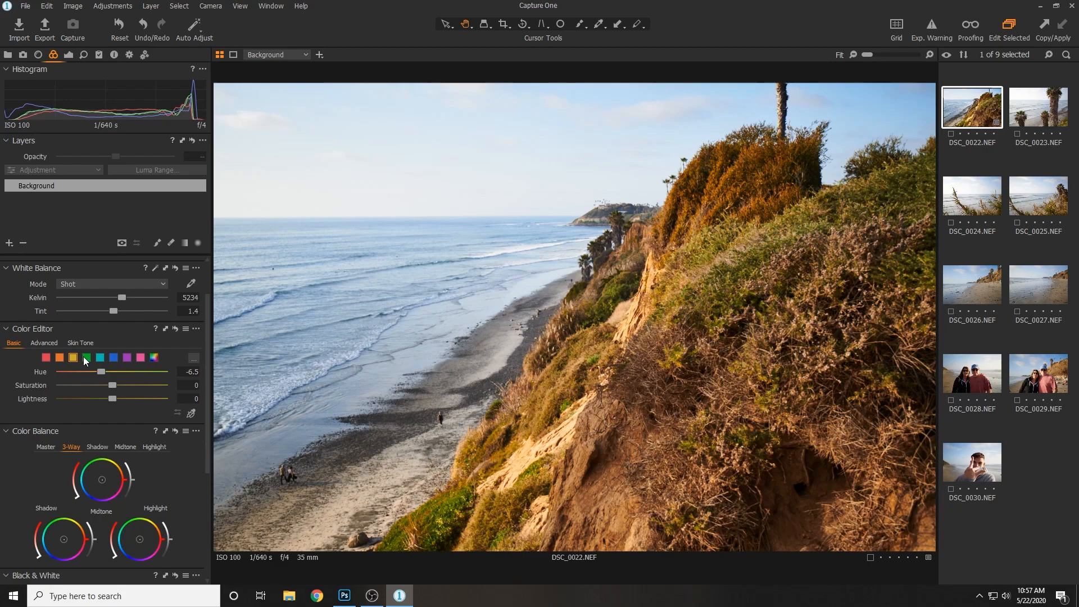
- Shift the hue of the blue colour range in Color Editor Basic
{"action": "left_click", "coordinate": [59, 357]}
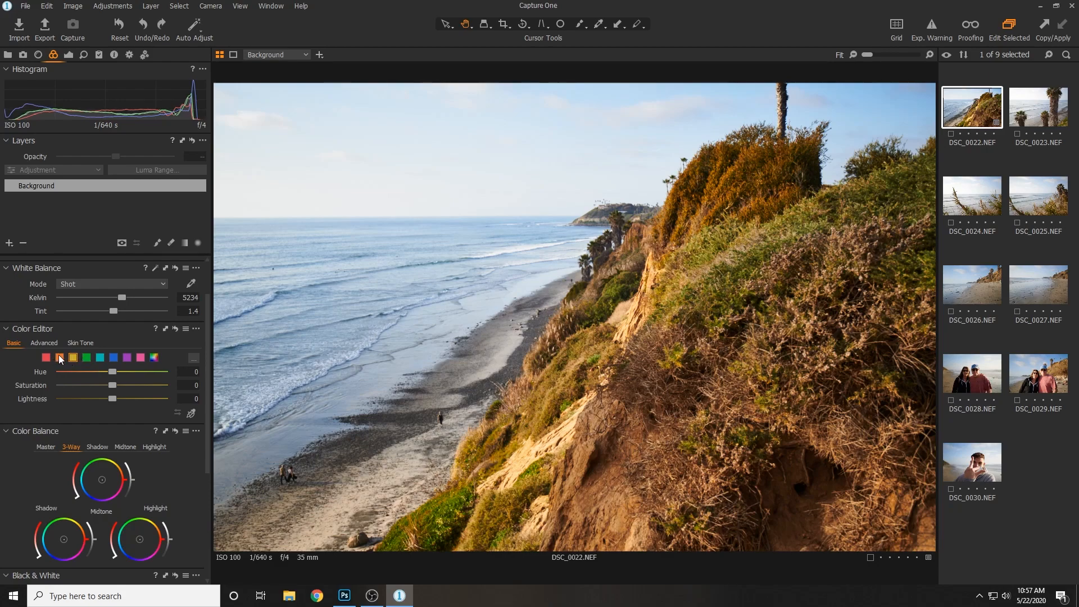
{"action": "left_click", "coordinate": [100, 357]}
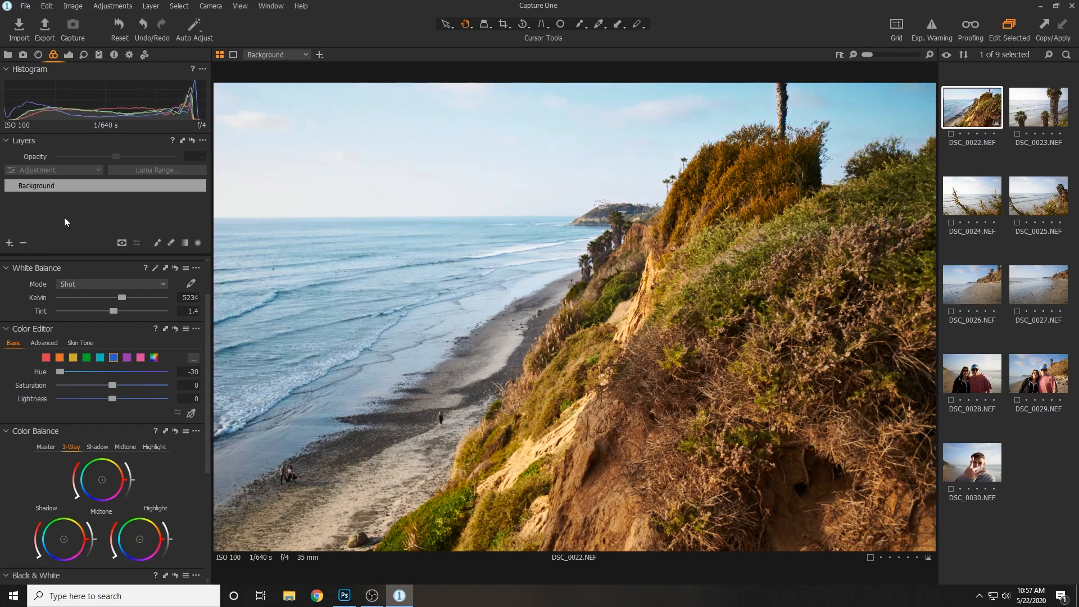
{"action": "mouse_move", "coordinate": [131, 348]}
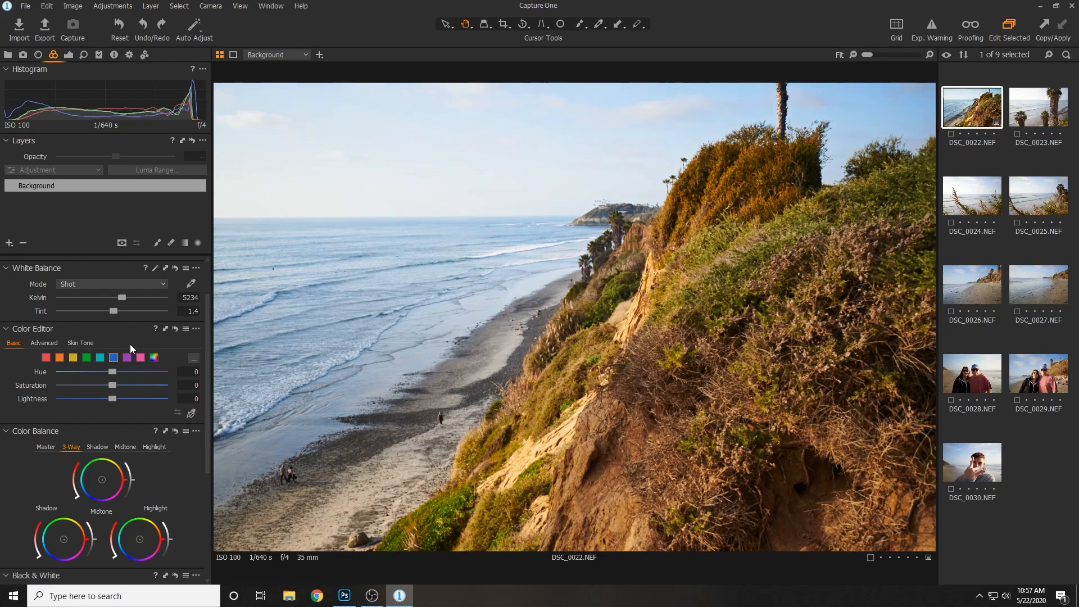
{"action": "mouse_move", "coordinate": [76, 337]}
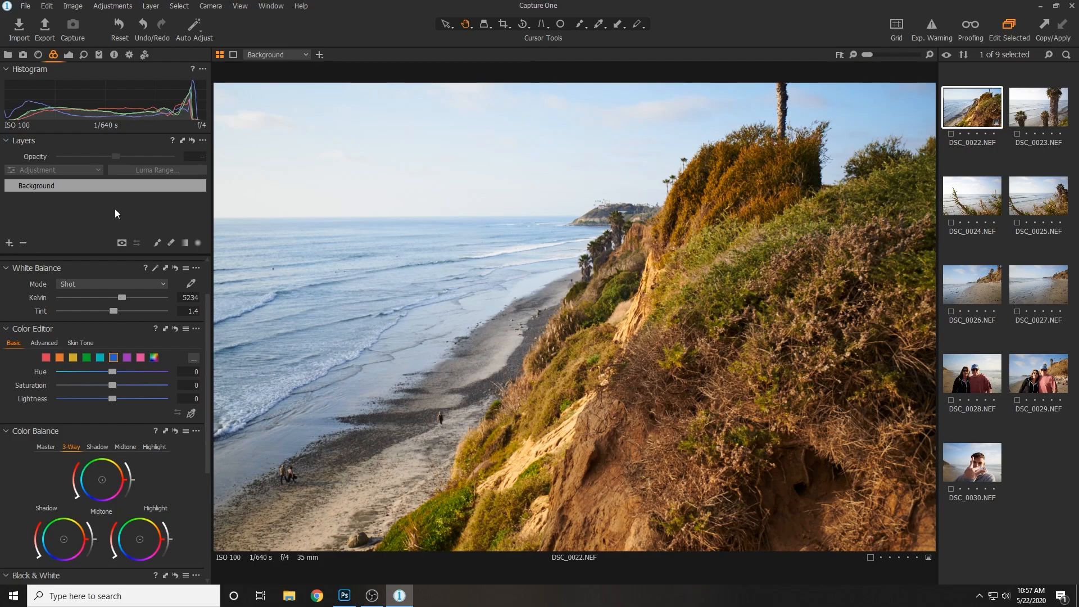
{"action": "mouse_move", "coordinate": [56, 341]}
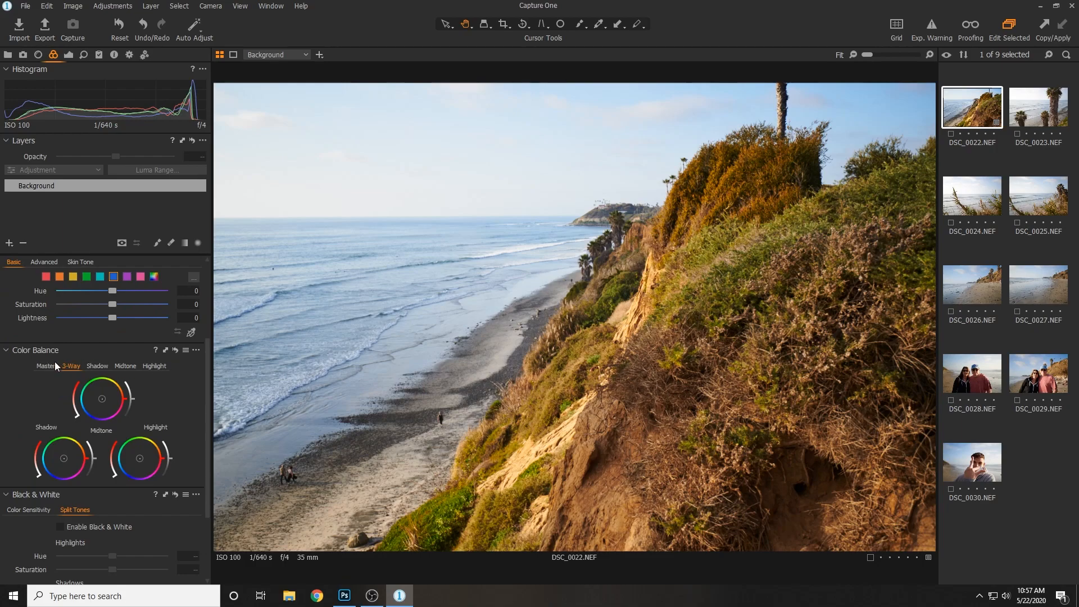
- Try the single Master colour-balance wheel, then return to the 3-Way wheels
{"action": "left_click", "coordinate": [45, 365]}
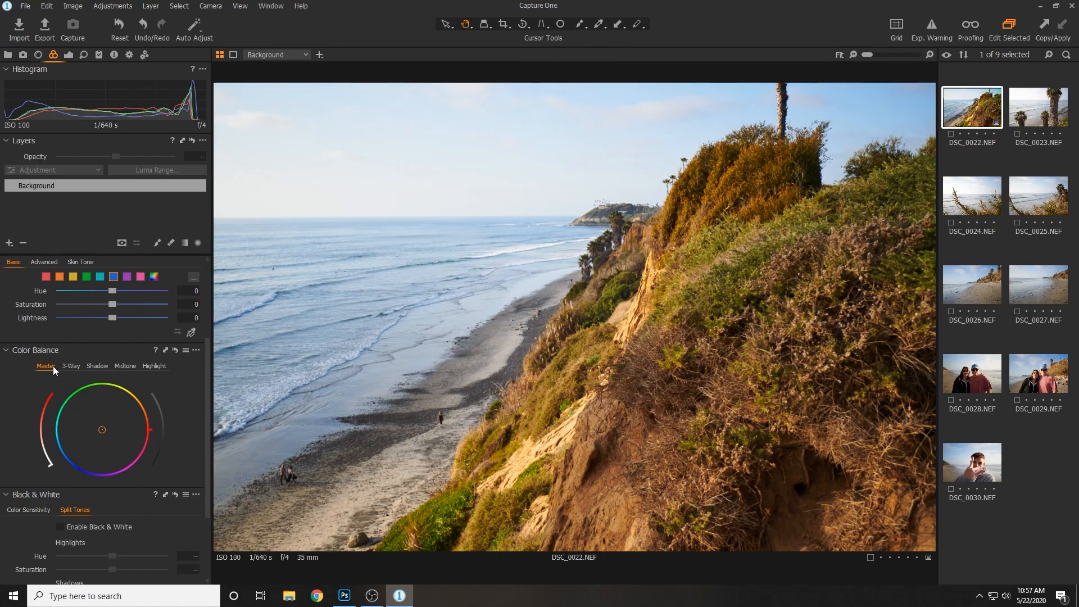
{"action": "left_click", "coordinate": [70, 365]}
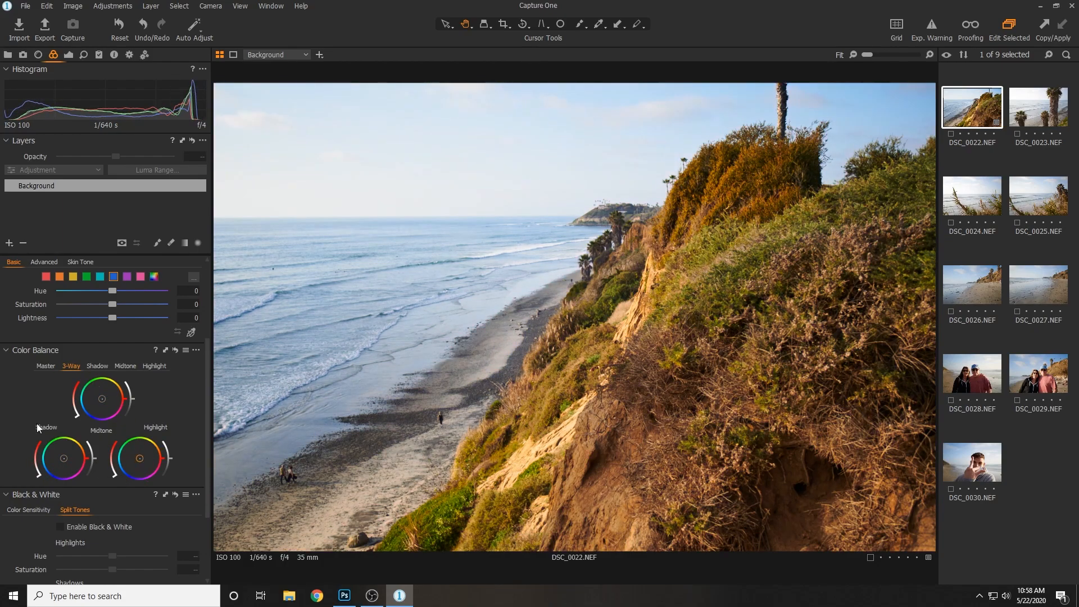
{"action": "mouse_move", "coordinate": [94, 398]}
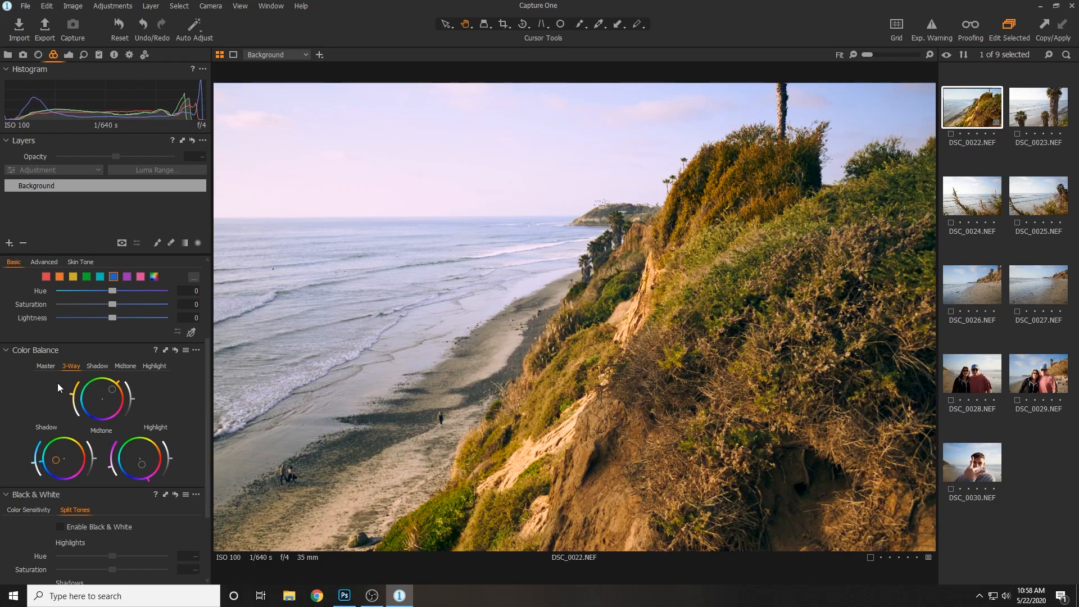
{"action": "mouse_move", "coordinate": [49, 389]}
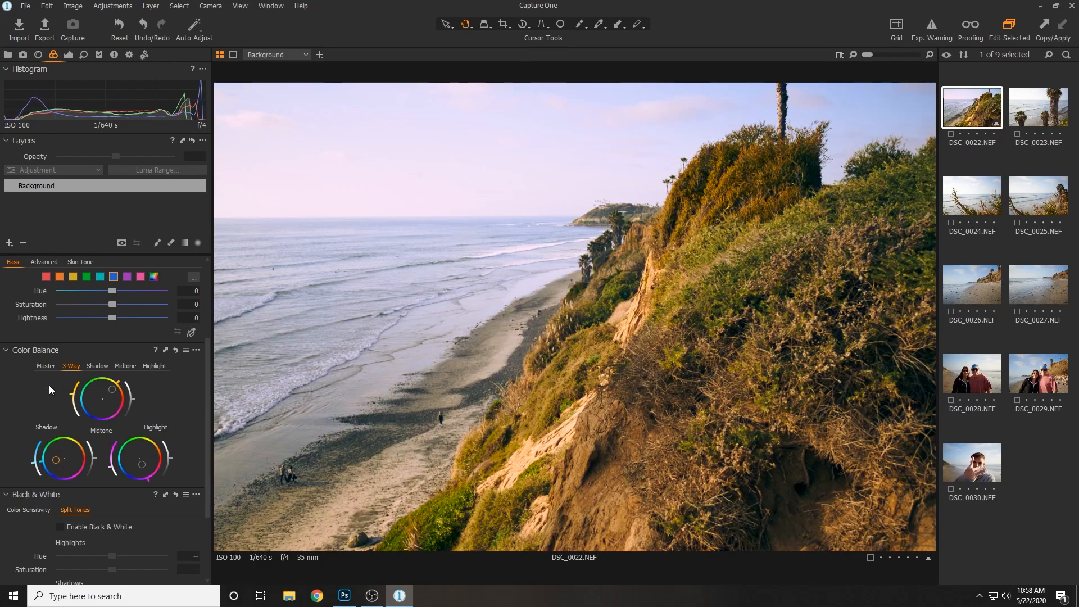
- Raise Exposure to 0.82 with Contrast 2, Highlight -30 and Shadow 28
{"action": "scroll", "scroll_direction": "down", "scroll_amount": 3}
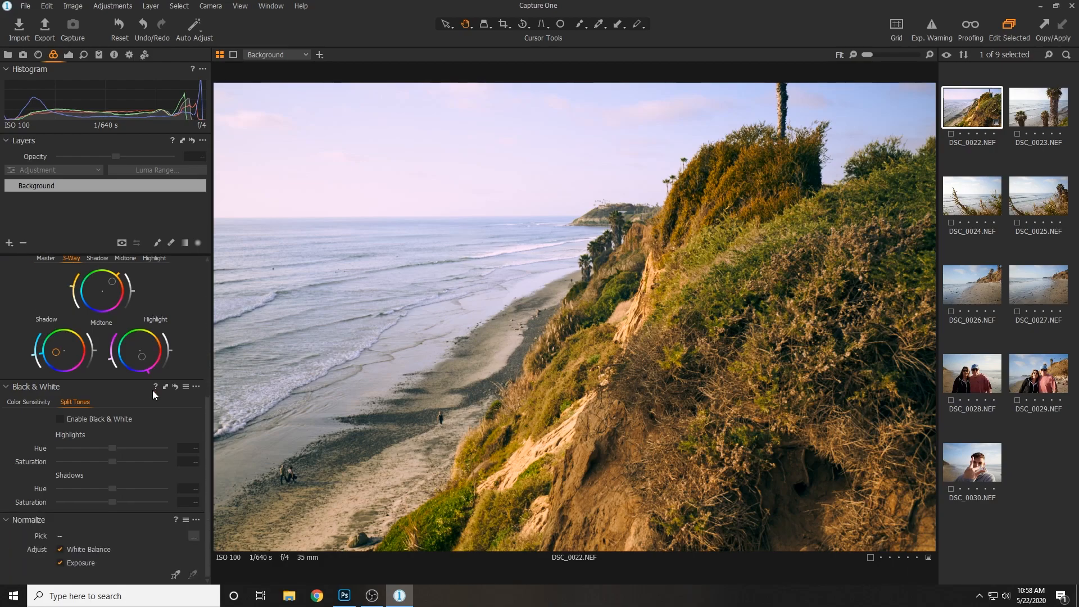
{"action": "mouse_move", "coordinate": [123, 411]}
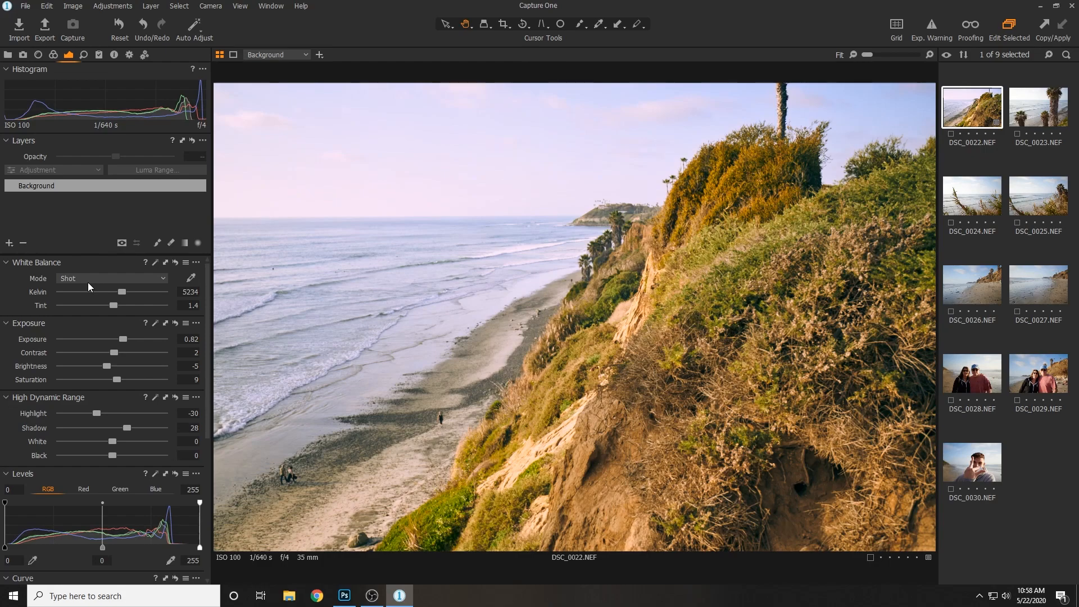
{"action": "mouse_move", "coordinate": [270, 65]}
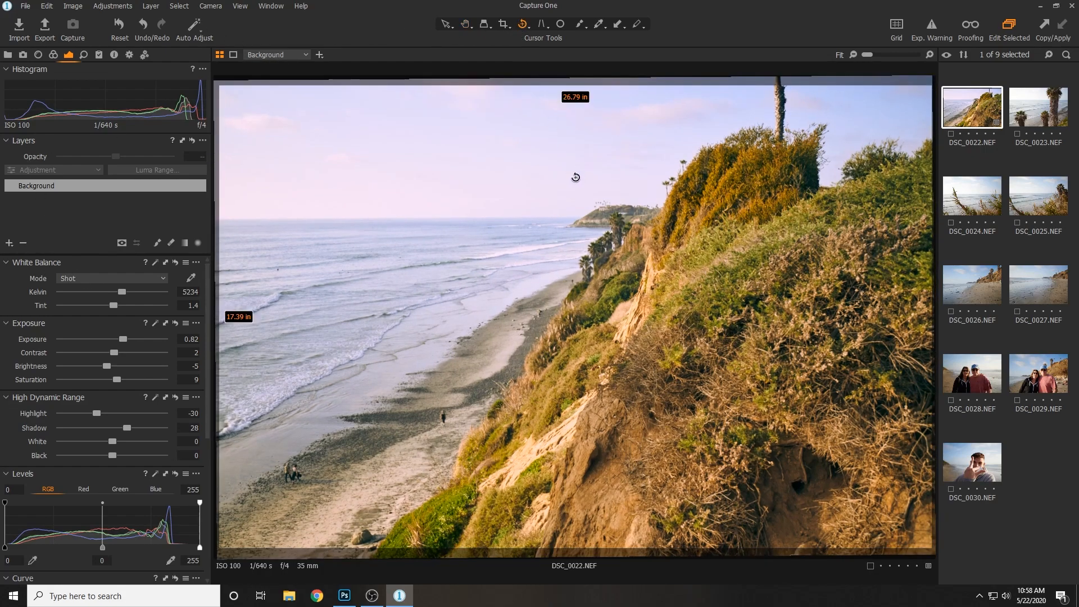
{"action": "left_click", "coordinate": [530, 24]}
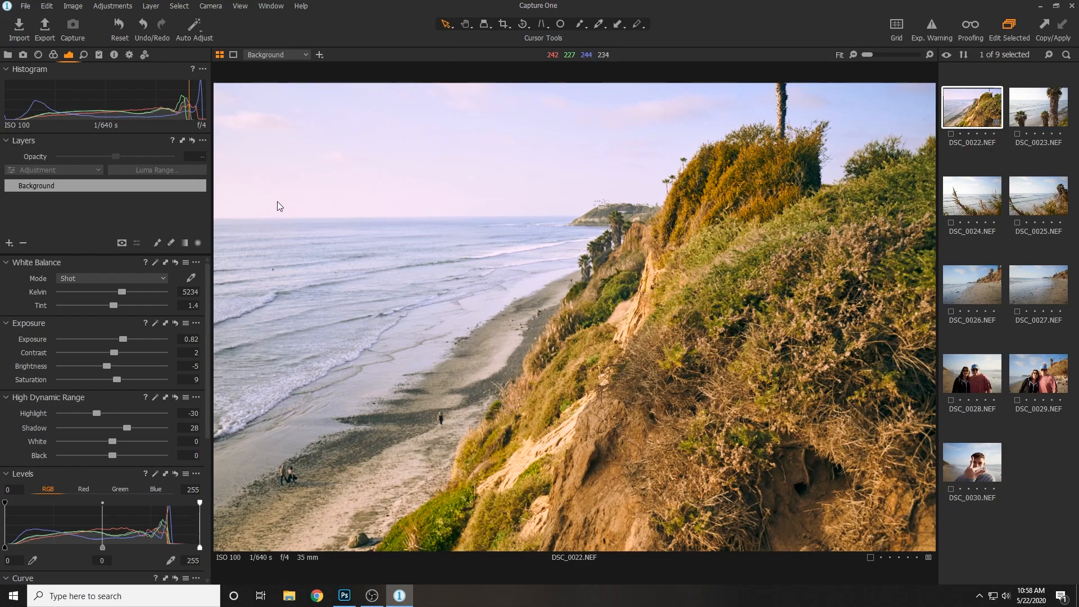
{"action": "mouse_move", "coordinate": [832, 216]}
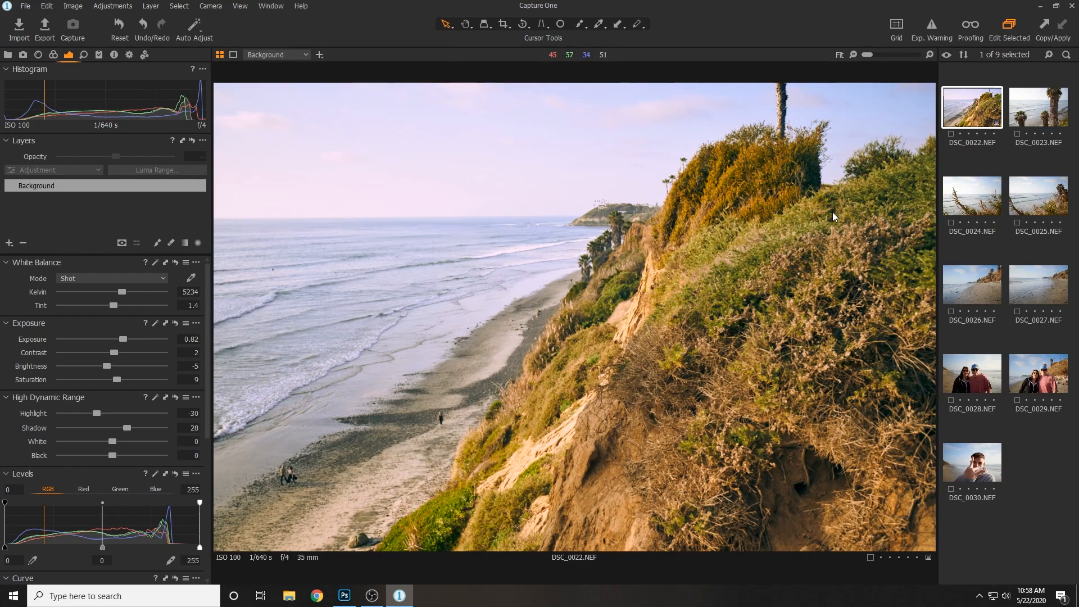
{"action": "mouse_move", "coordinate": [826, 103]}
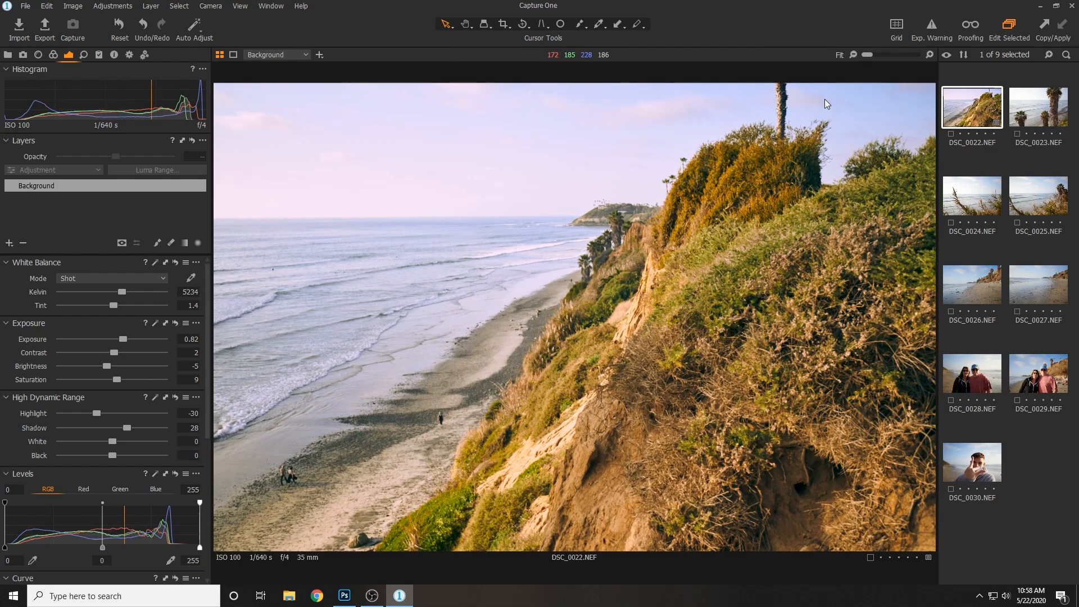
{"action": "left_click", "coordinate": [25, 5]}
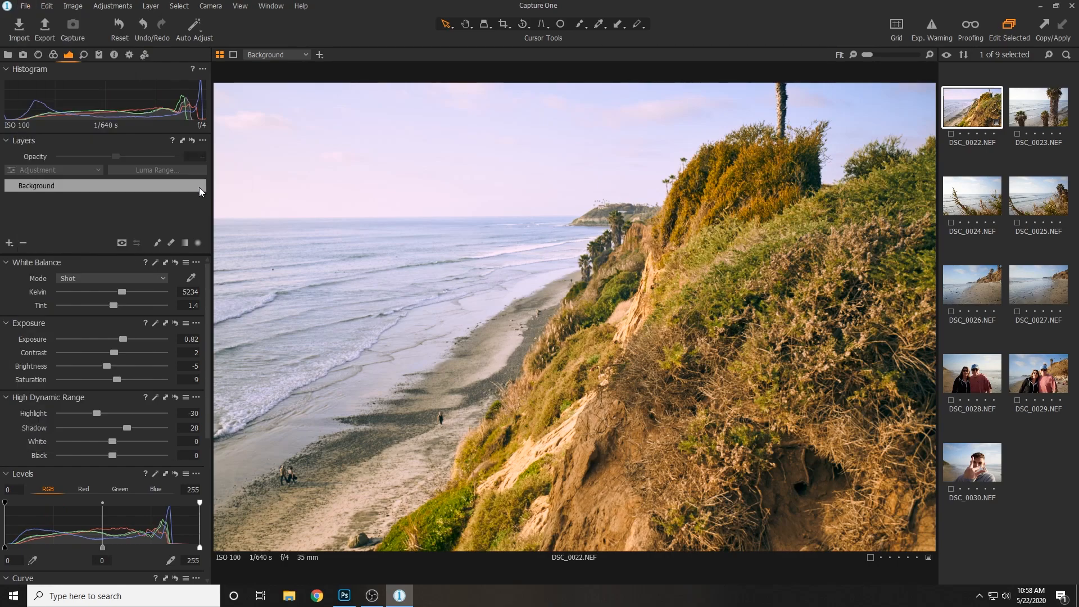
- Export the cliff photo as a quality-80 sRGB JPEG into a chosen folder
{"action": "left_click", "coordinate": [44, 26]}
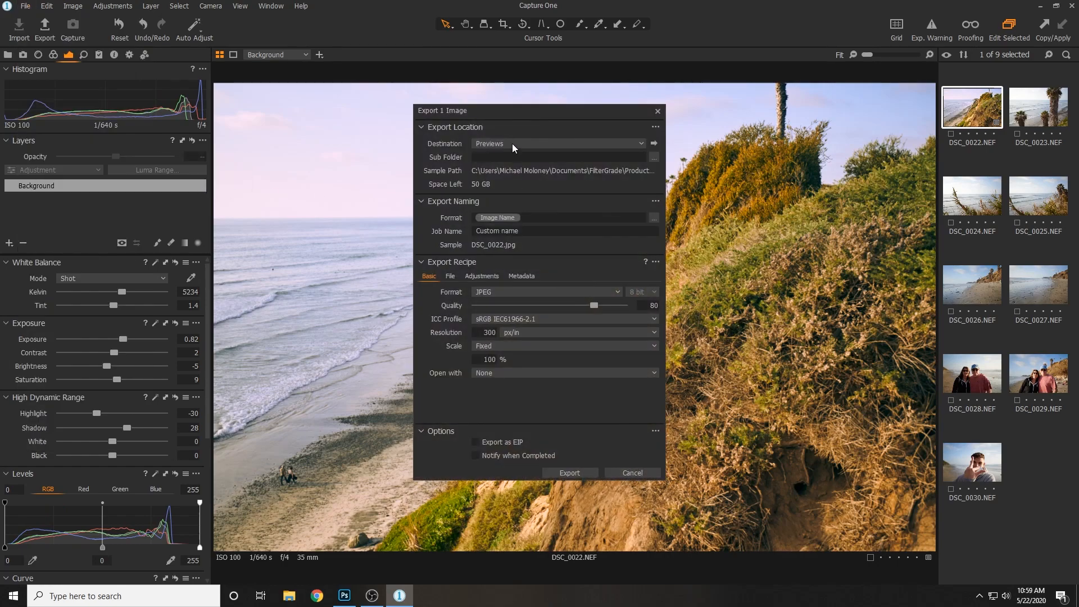
{"action": "left_click", "coordinate": [652, 143]}
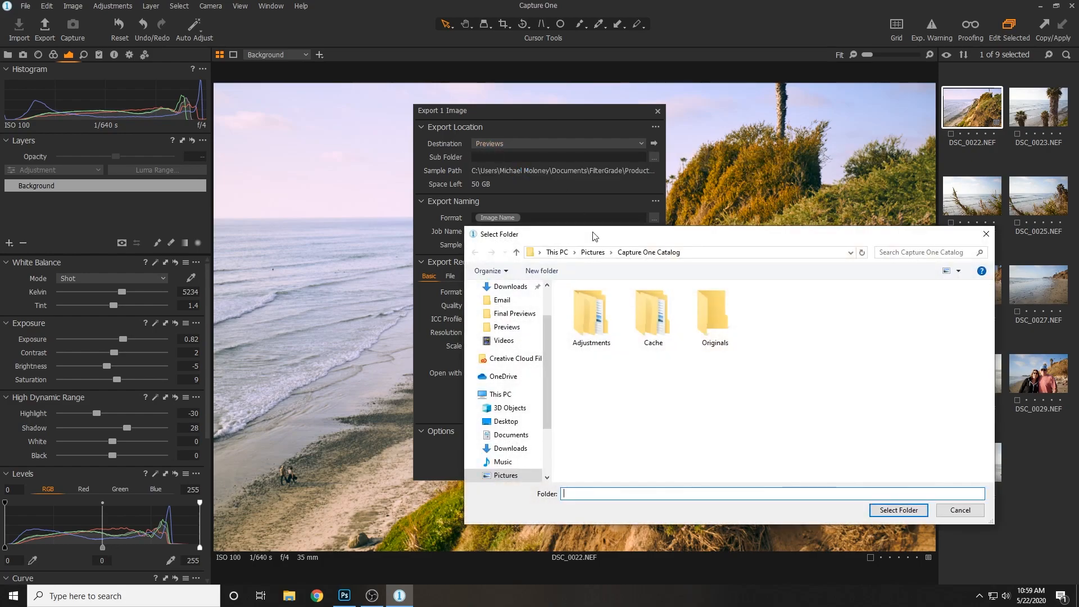
{"action": "left_click", "coordinate": [959, 510]}
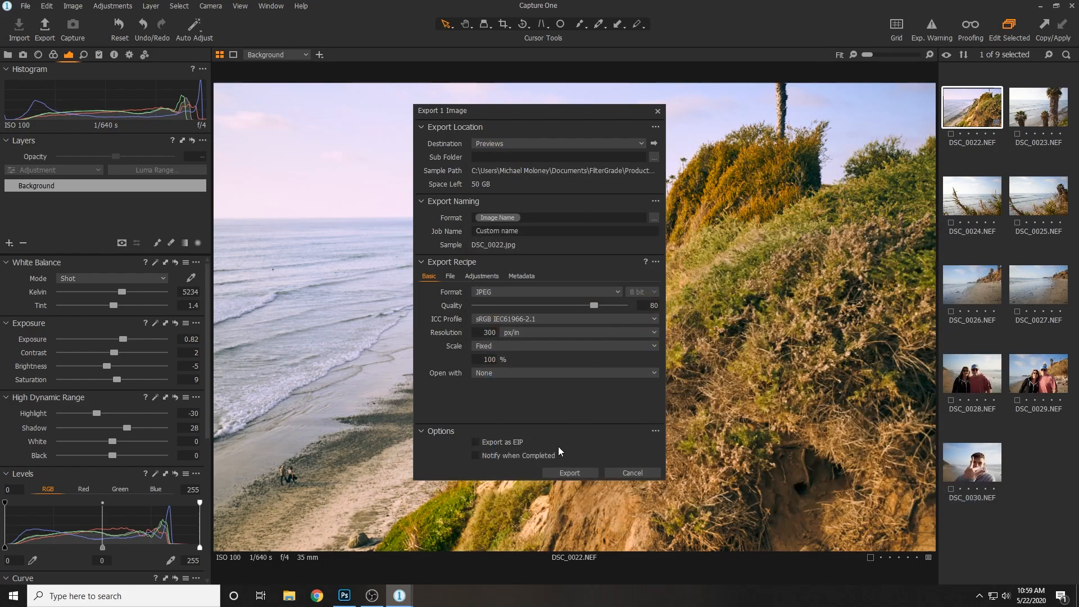
{"action": "left_click", "coordinate": [630, 472]}
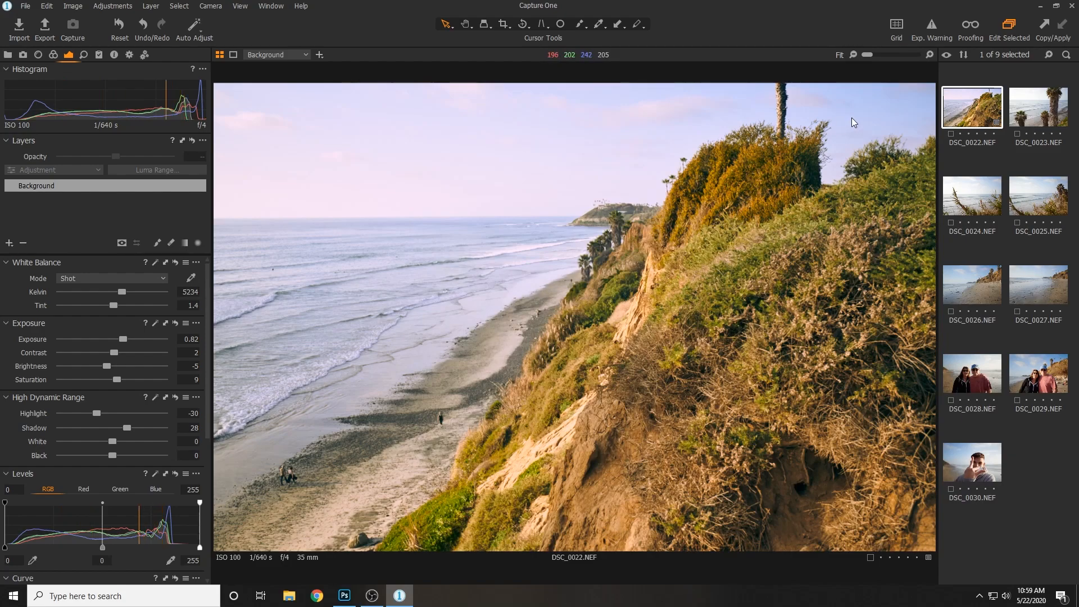
{"action": "mouse_move", "coordinate": [1040, 114]}
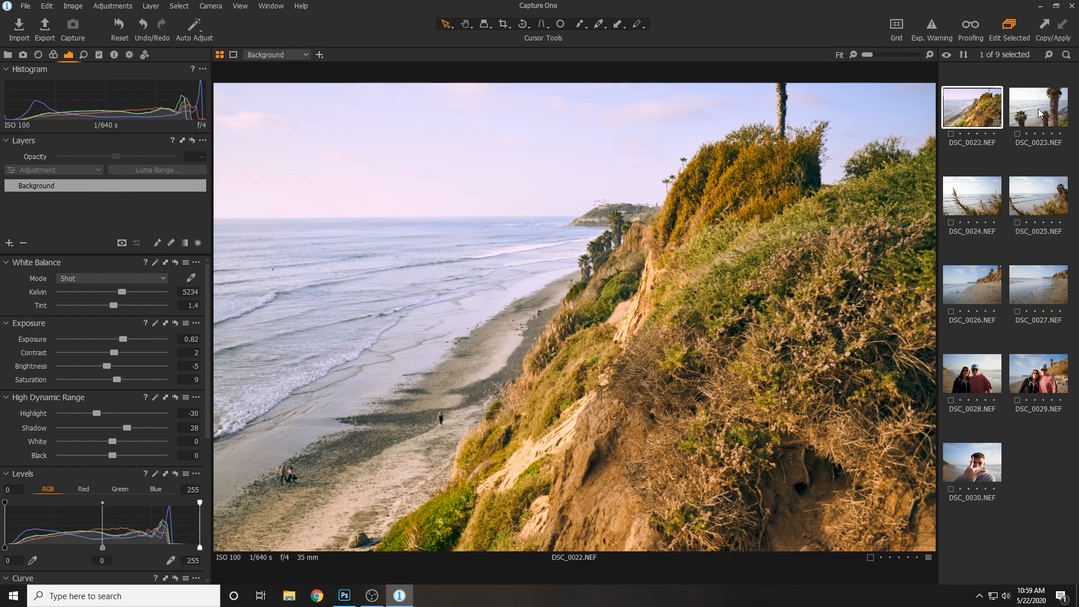
{"action": "mouse_move", "coordinate": [1029, 352]}
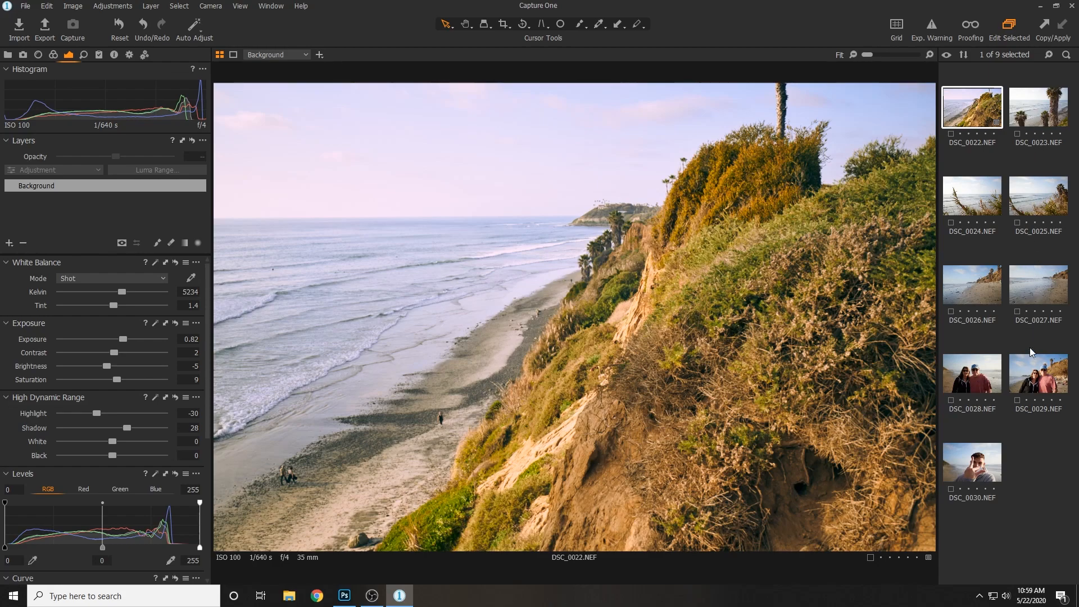
{"action": "mouse_move", "coordinate": [1028, 103]}
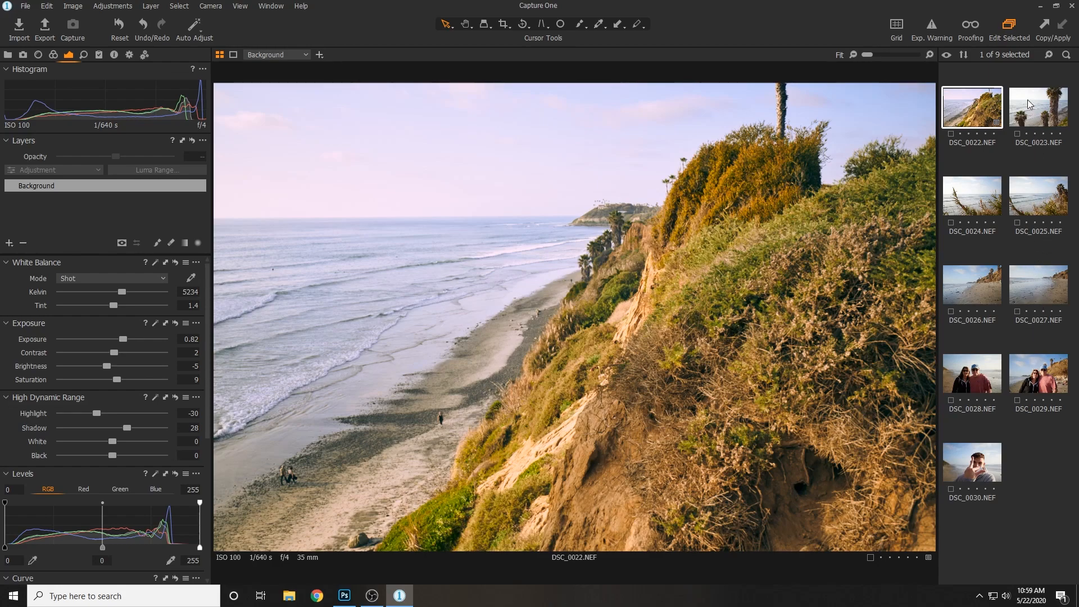
- Open DSC_0025.NEF, the palms beach photo, in the viewer
{"action": "left_click", "coordinate": [1037, 198]}
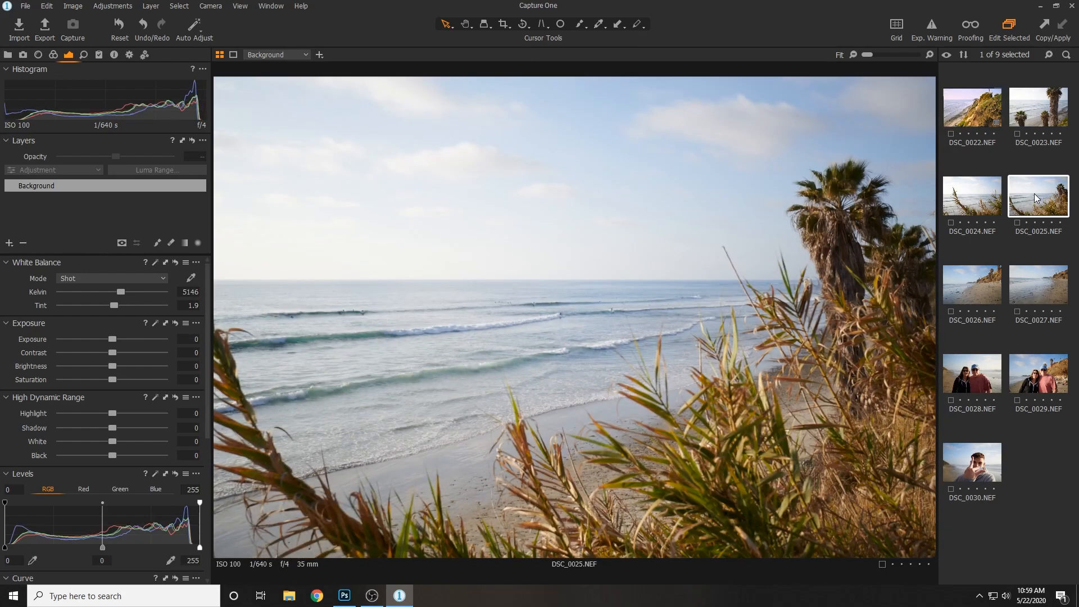
{"action": "mouse_move", "coordinate": [377, 177]}
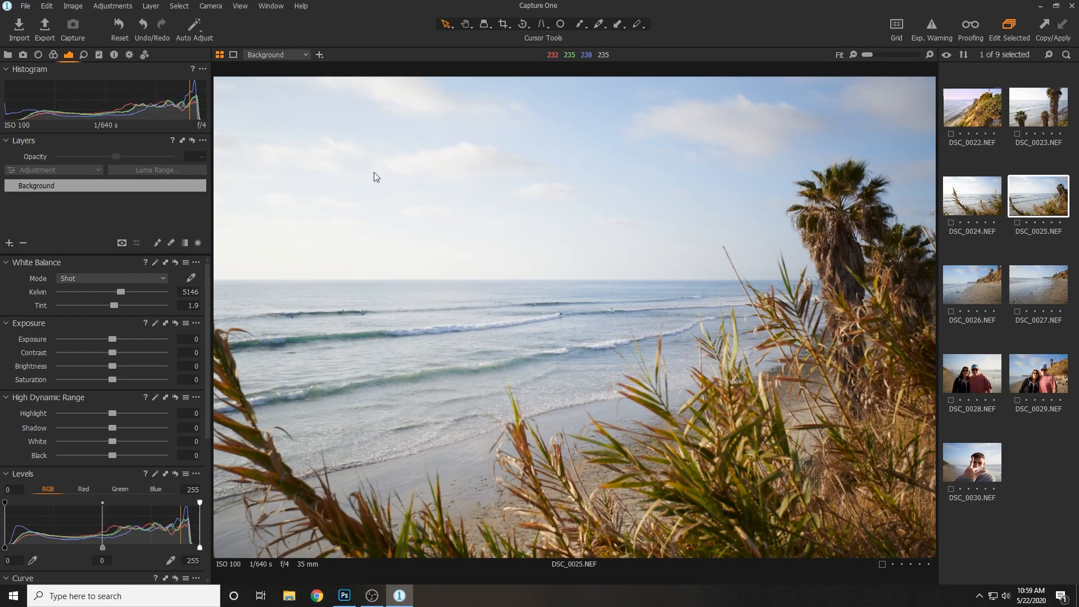
{"action": "mouse_move", "coordinate": [377, 170]}
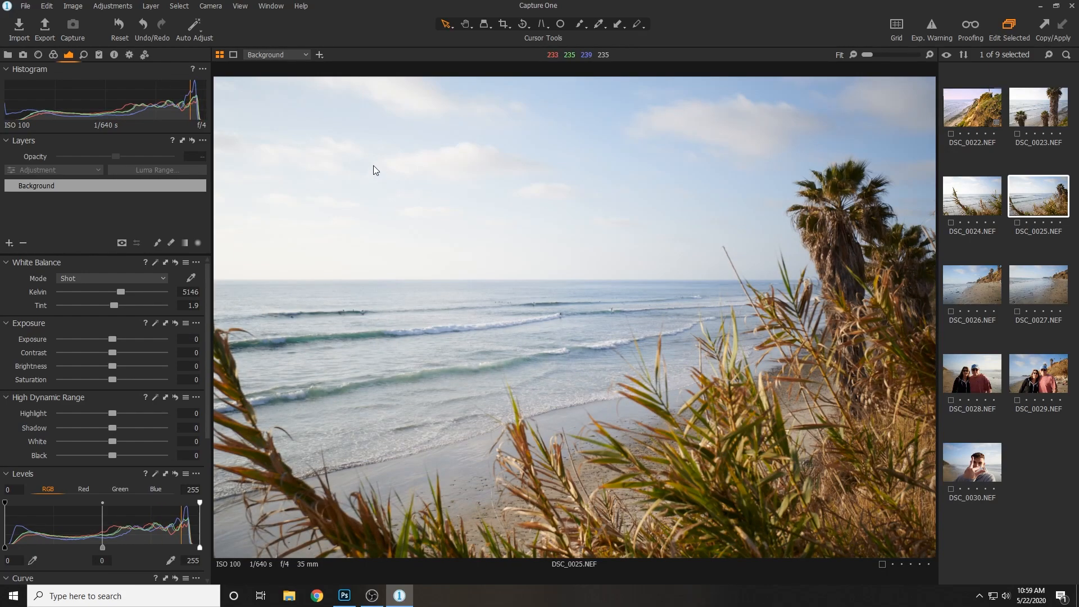
{"action": "mouse_move", "coordinate": [174, 90]}
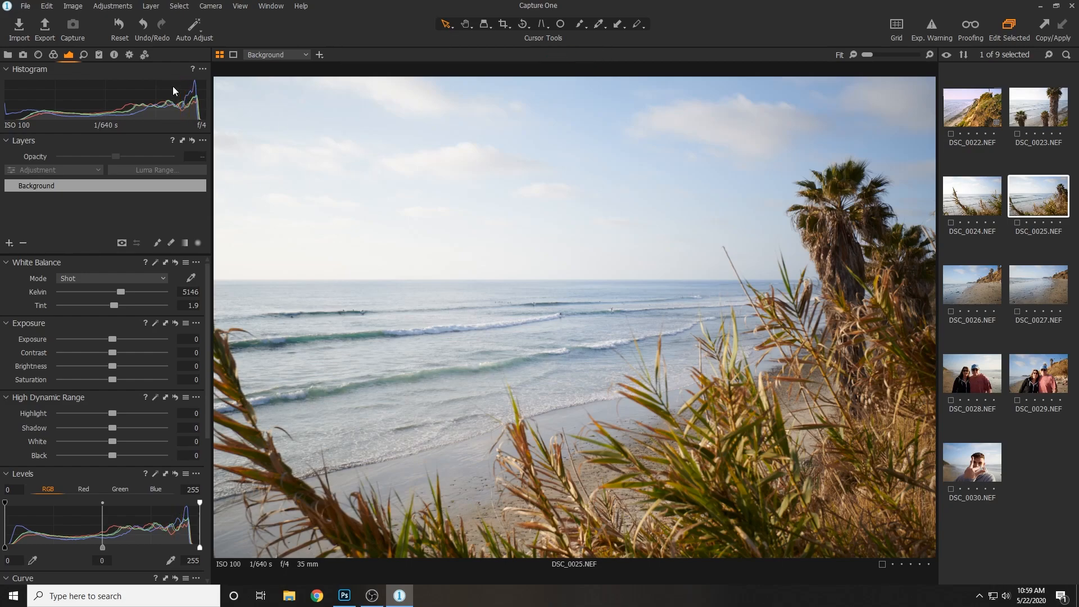
{"action": "mouse_move", "coordinate": [390, 119]}
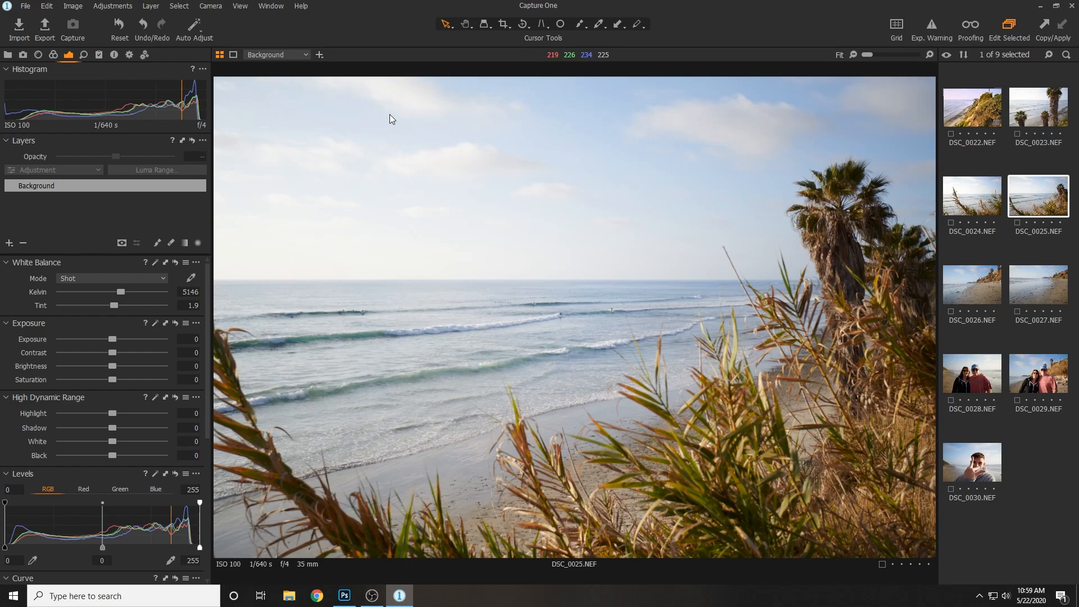
{"action": "mouse_move", "coordinate": [34, 73]}
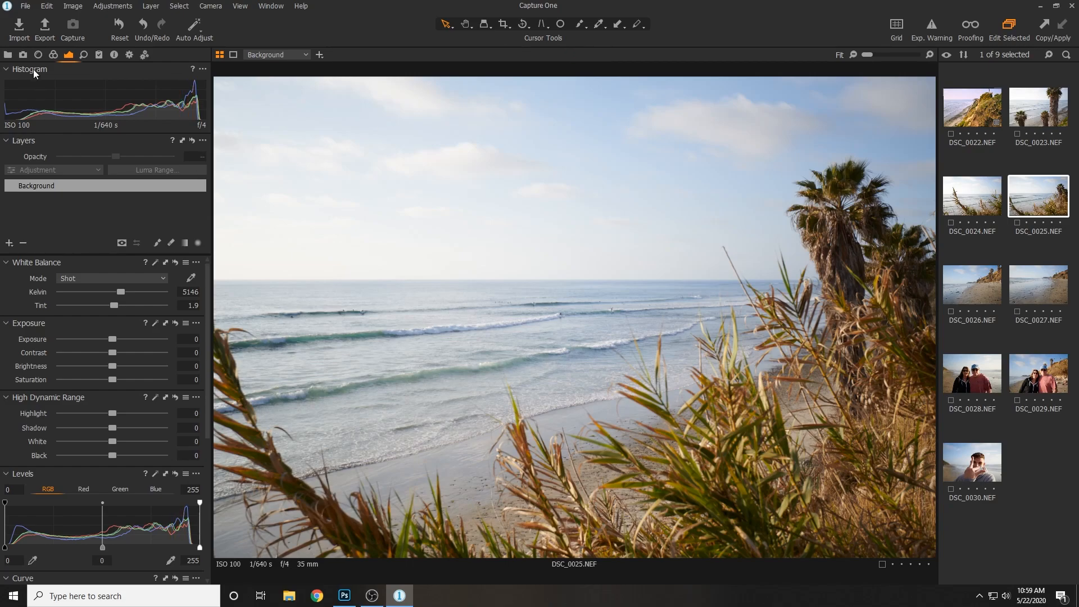
{"action": "mouse_move", "coordinate": [70, 314]}
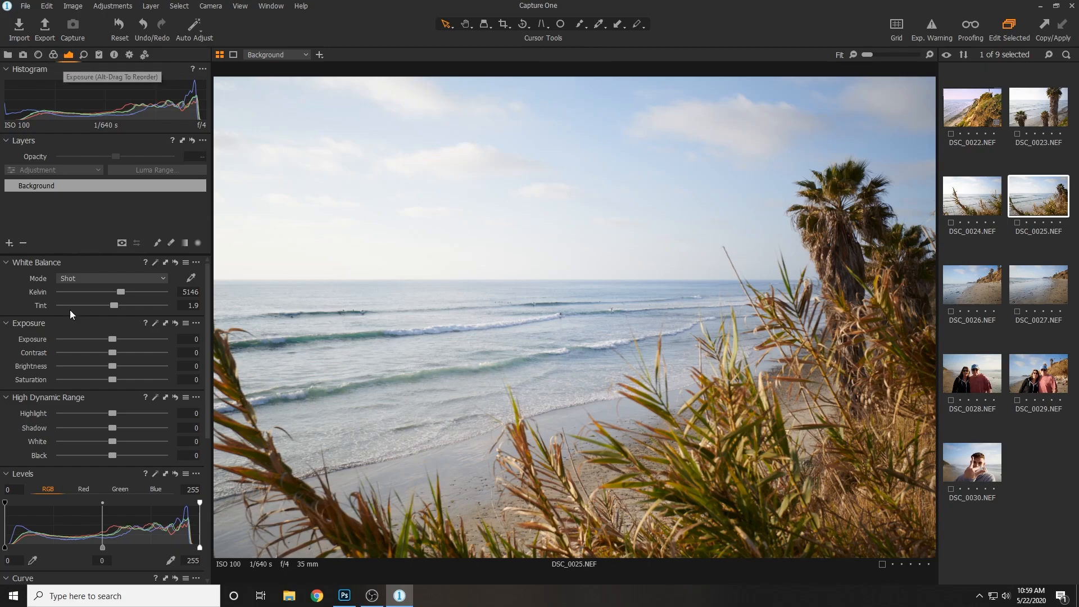
{"action": "mouse_move", "coordinate": [112, 339]}
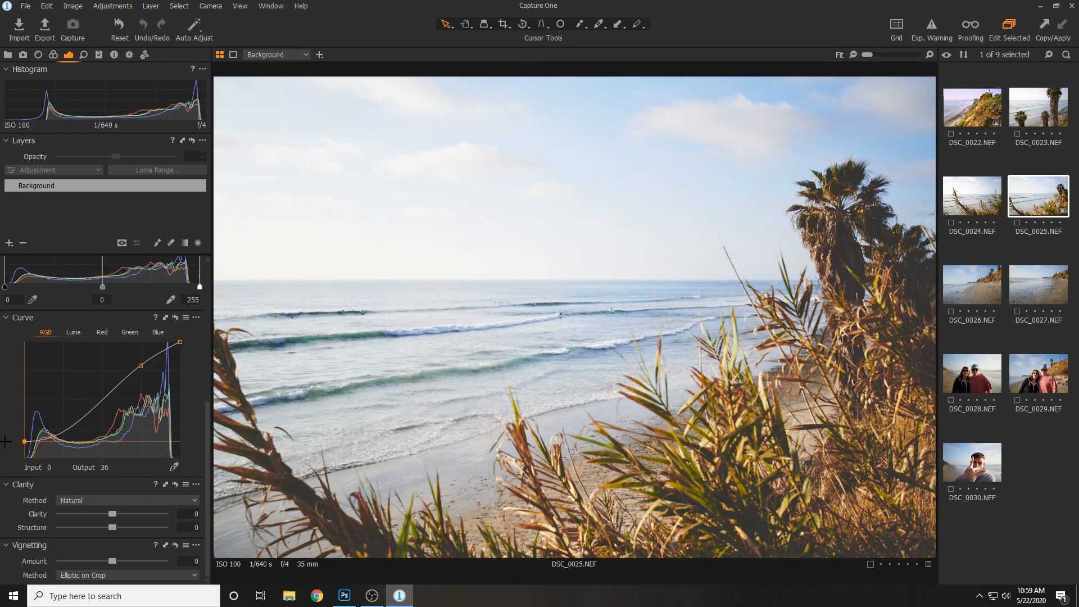
{"action": "mouse_move", "coordinate": [890, 295]}
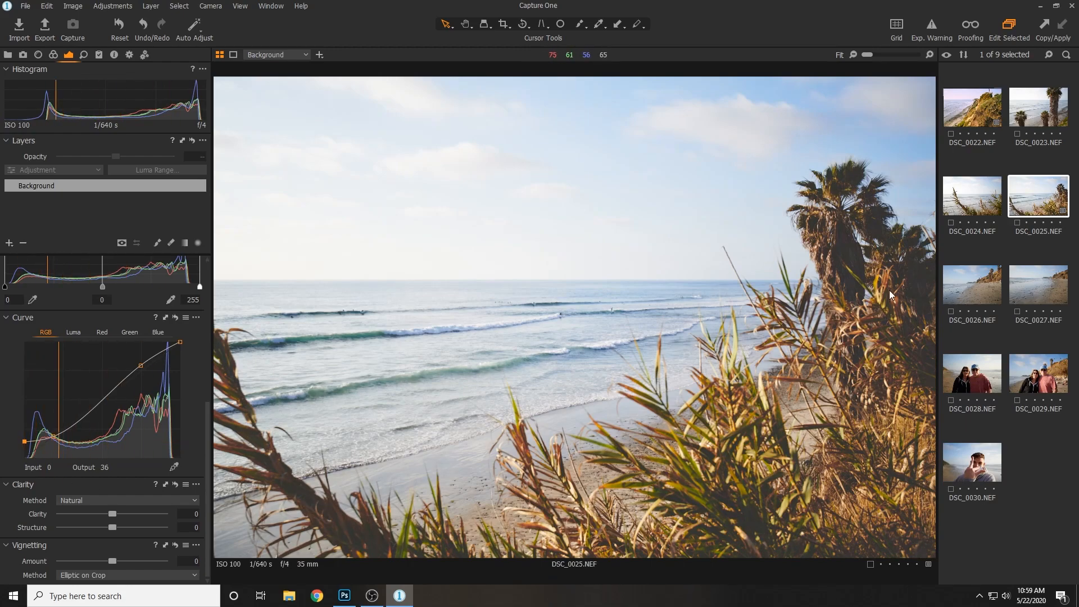
{"action": "mouse_move", "coordinate": [439, 415]}
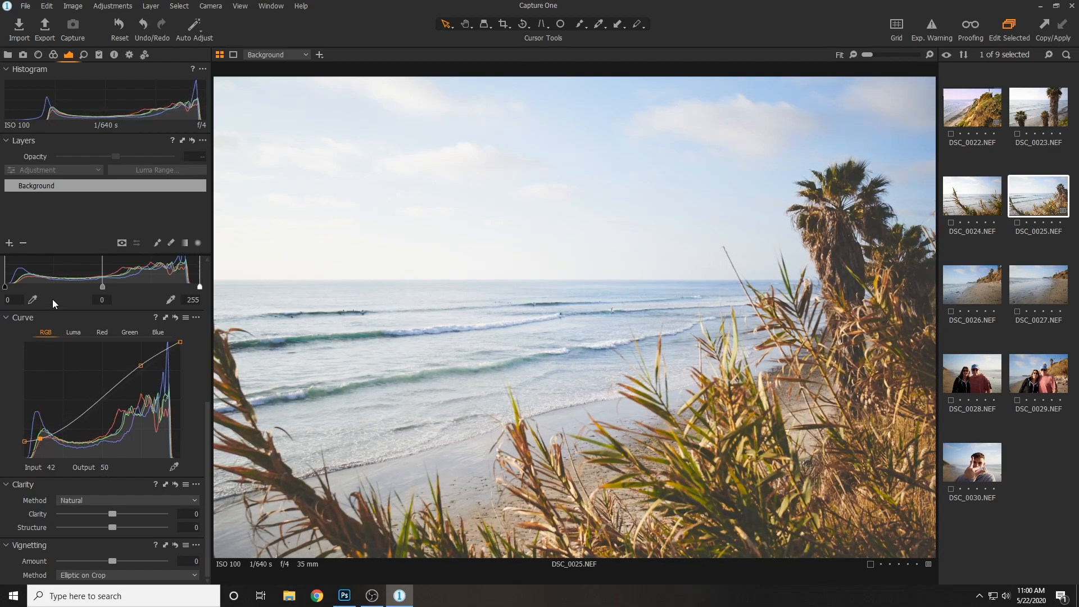
- Bring up the Color tools and scroll to Color Balance 3-Way
{"action": "left_click", "coordinate": [54, 55]}
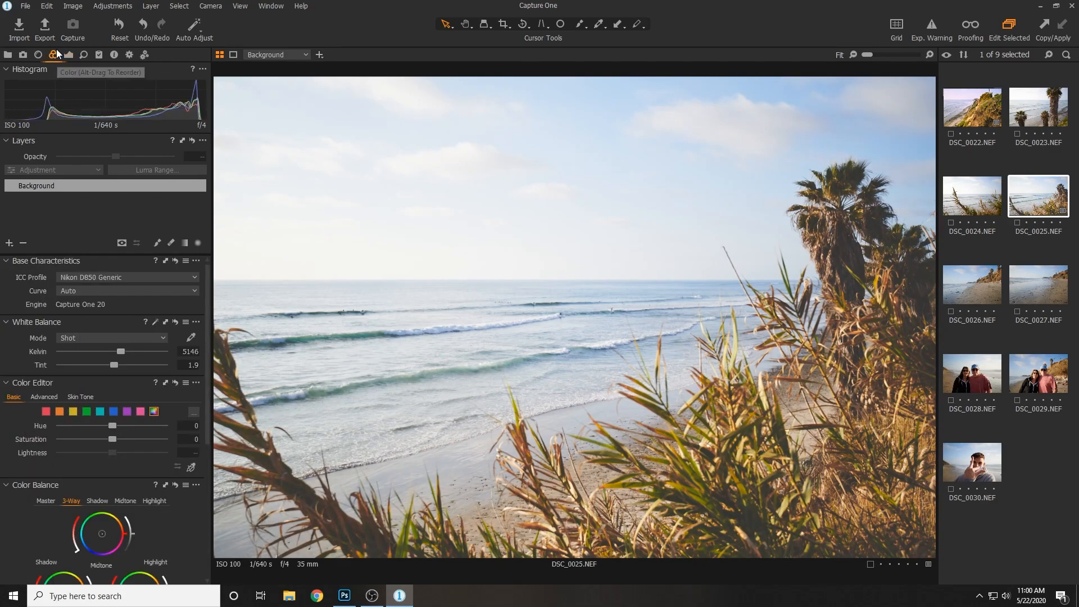
{"action": "scroll", "scroll_direction": "down", "scroll_amount": 3}
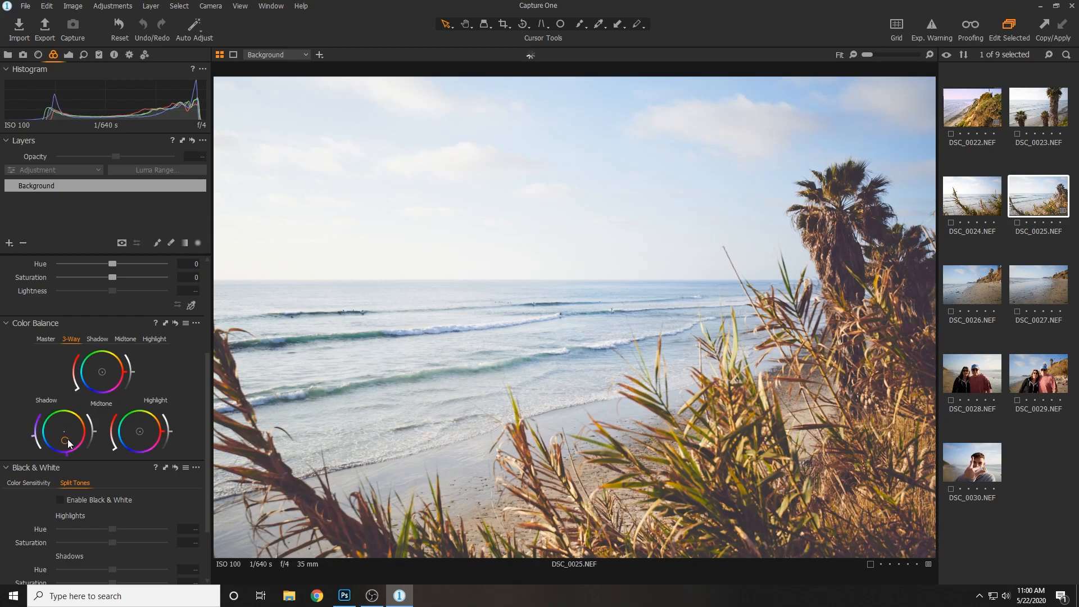
{"action": "mouse_move", "coordinate": [156, 441]}
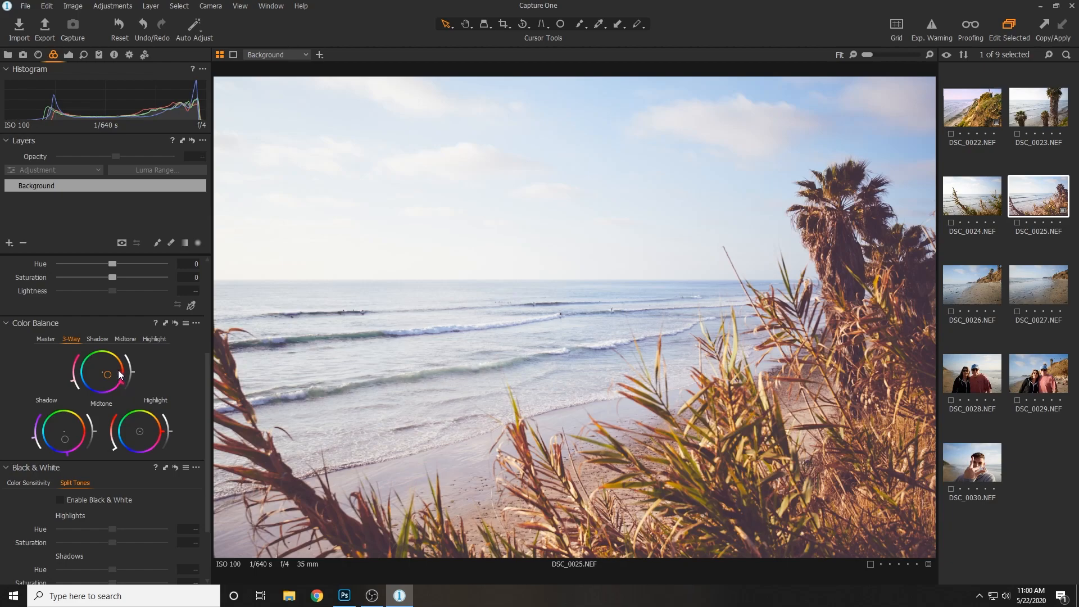
{"action": "mouse_move", "coordinate": [488, 24]}
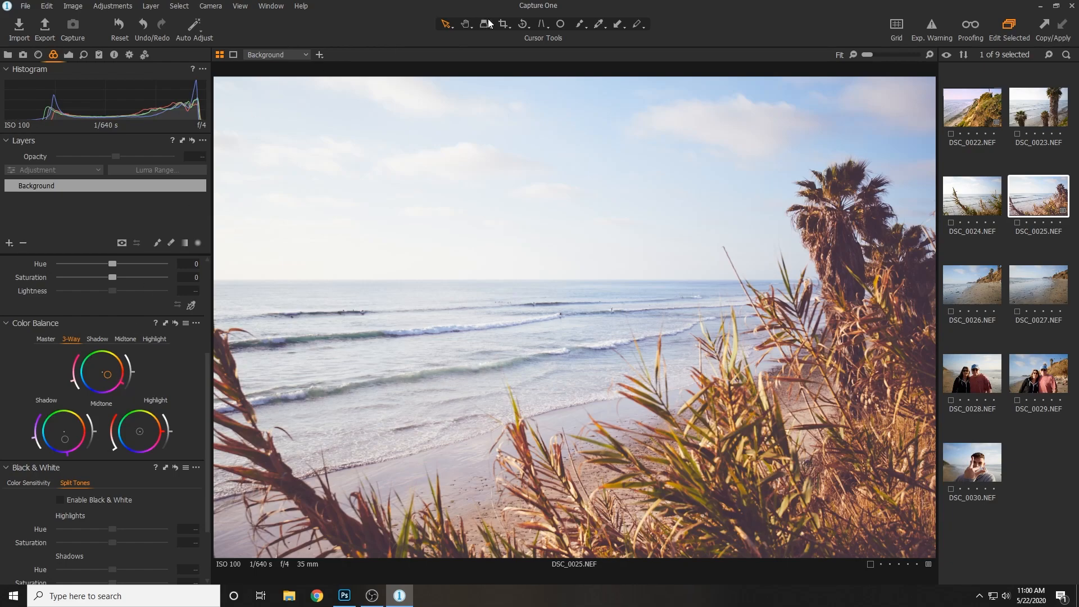
{"action": "left_click", "coordinate": [504, 24]}
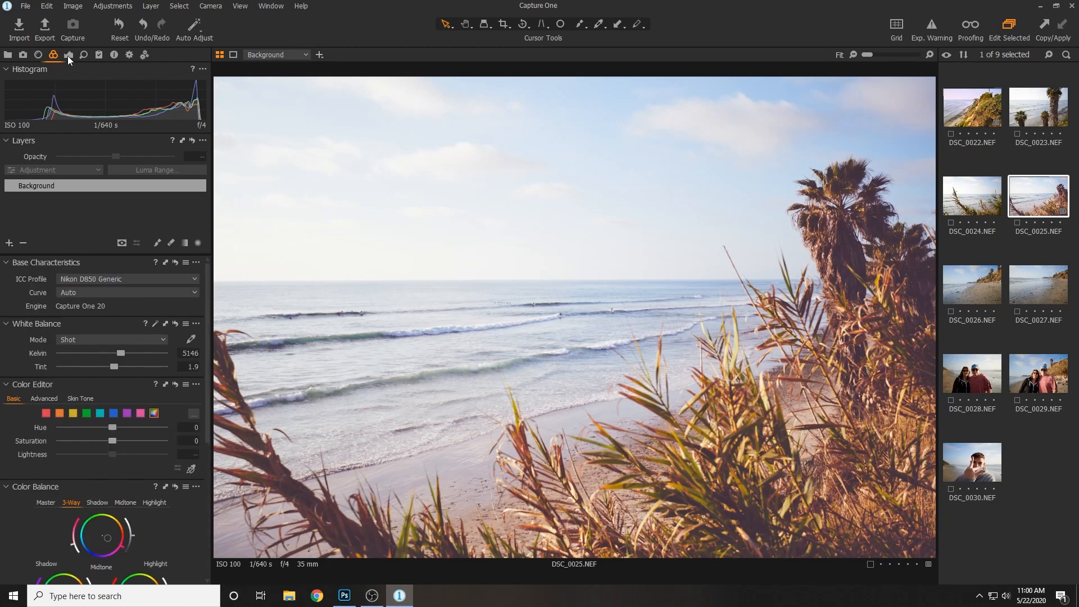
- Apply Tabular film grain at impact 65 and zoom to 100% to inspect it
{"action": "left_click", "coordinate": [84, 54]}
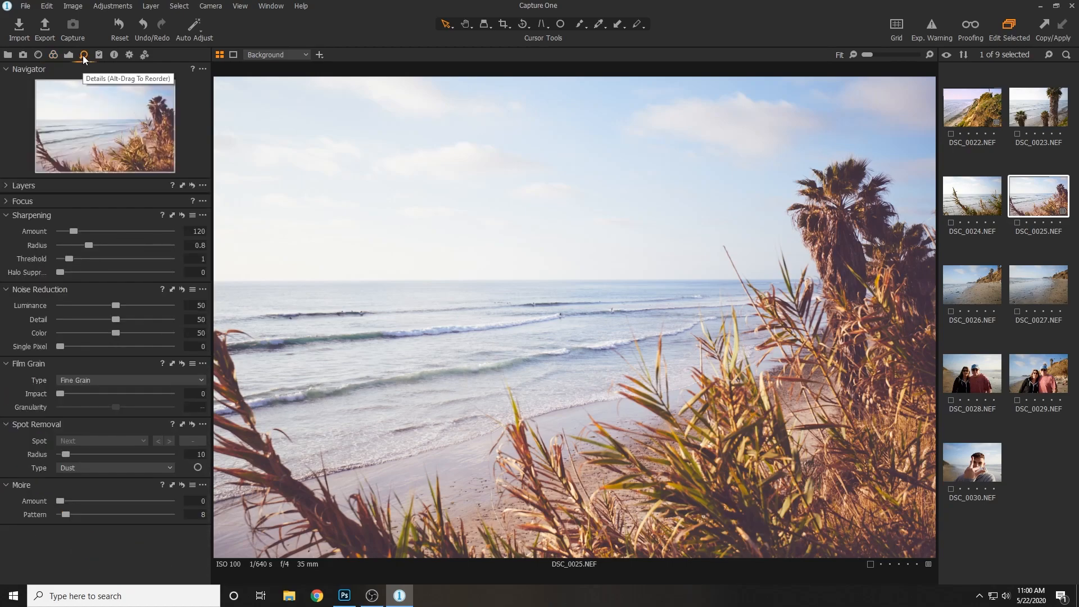
{"action": "left_click", "coordinate": [129, 380]}
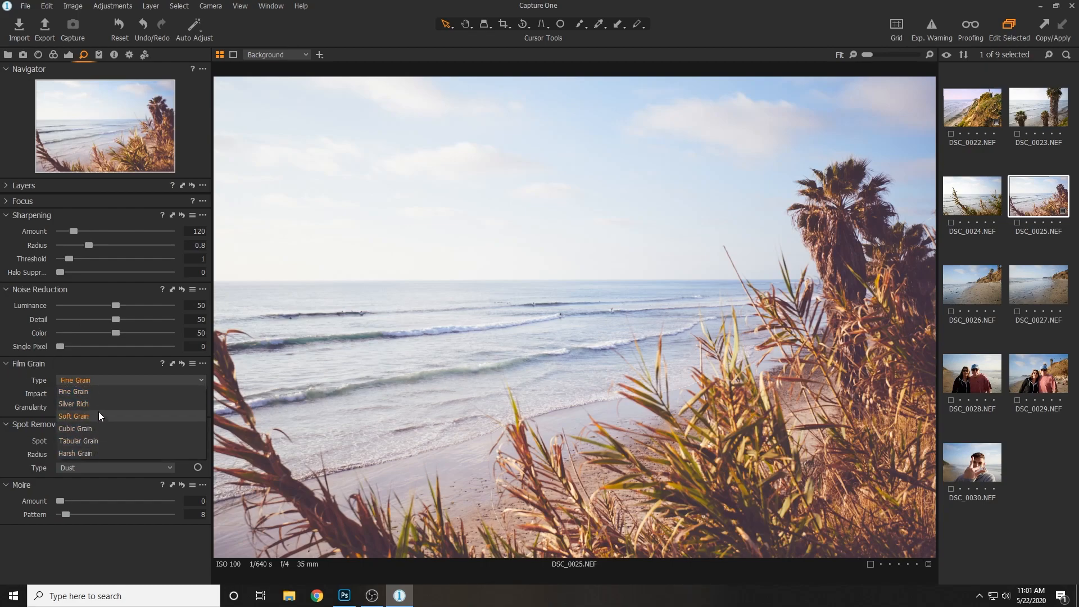
{"action": "left_click", "coordinate": [77, 441]}
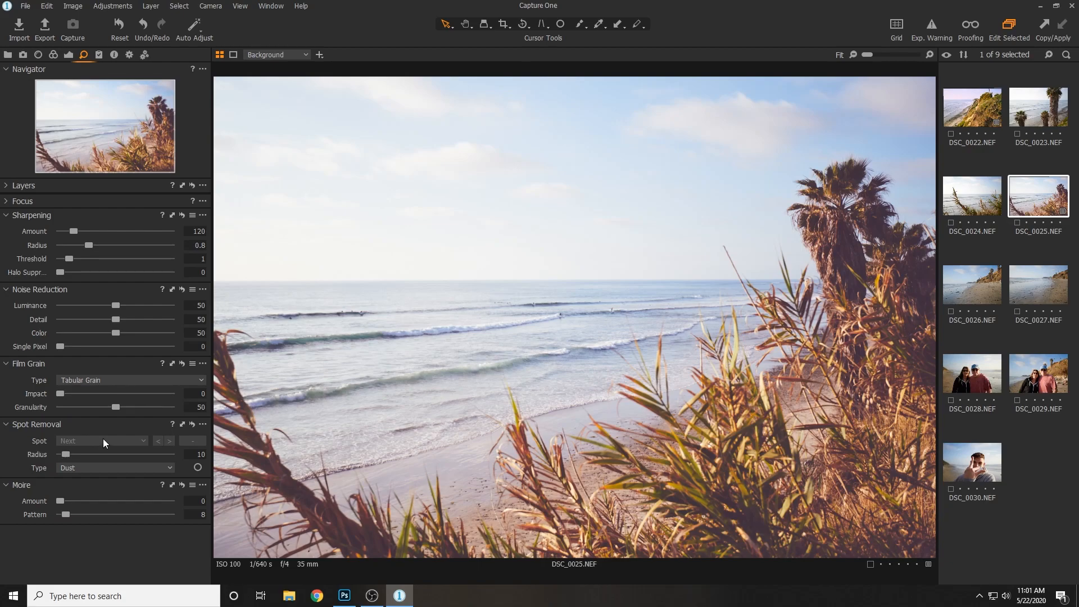
{"action": "left_click", "coordinate": [852, 55]}
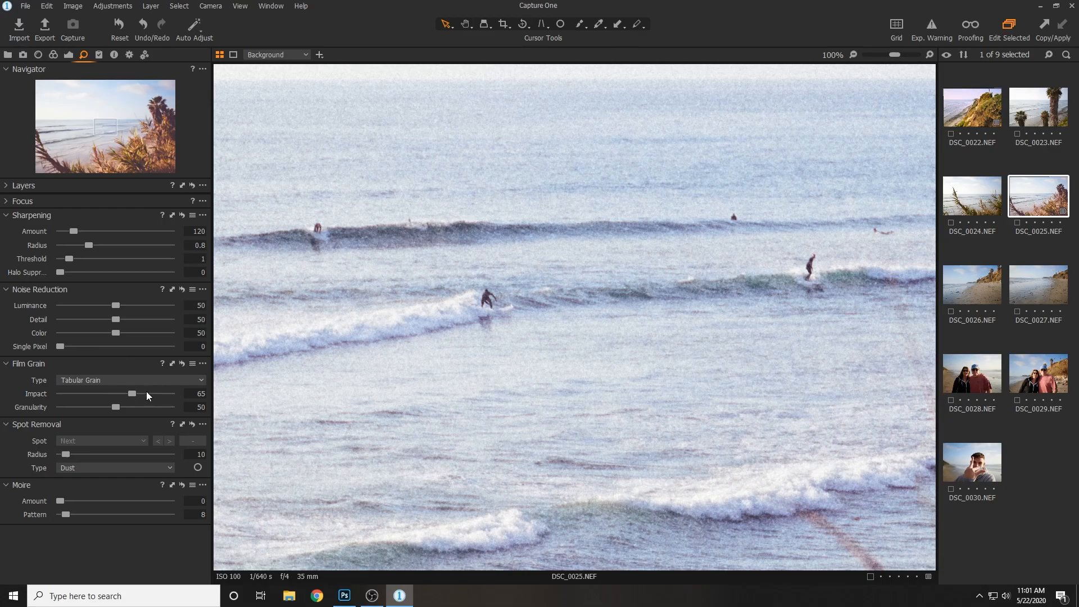
- Try the Harsh, Tabular, Cubic and Soft grain types, briefly settling on Fine Grain
{"action": "left_click", "coordinate": [130, 380]}
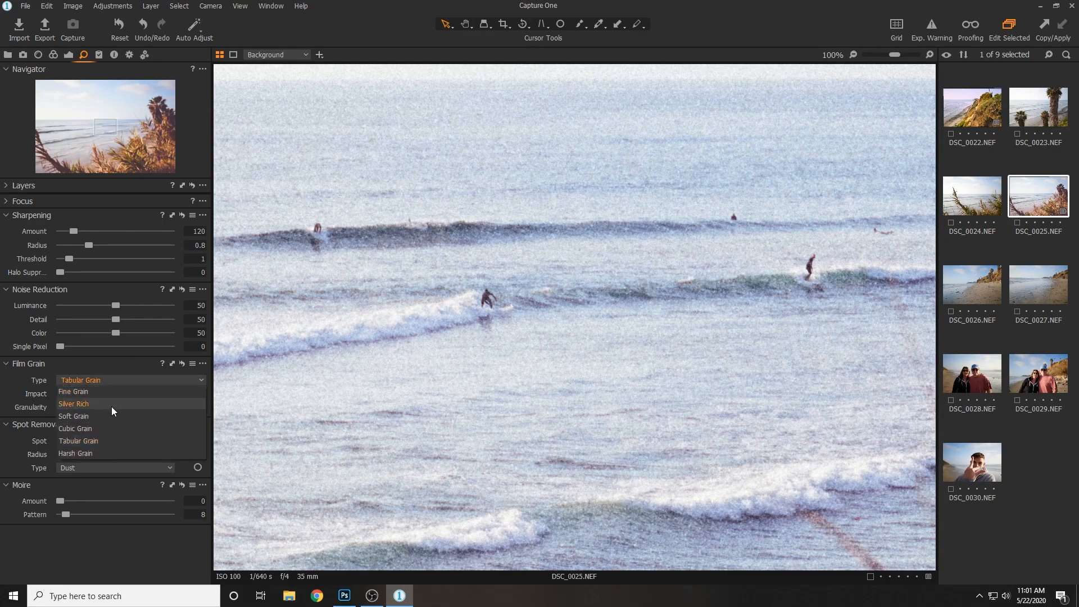
{"action": "left_click", "coordinate": [74, 453]}
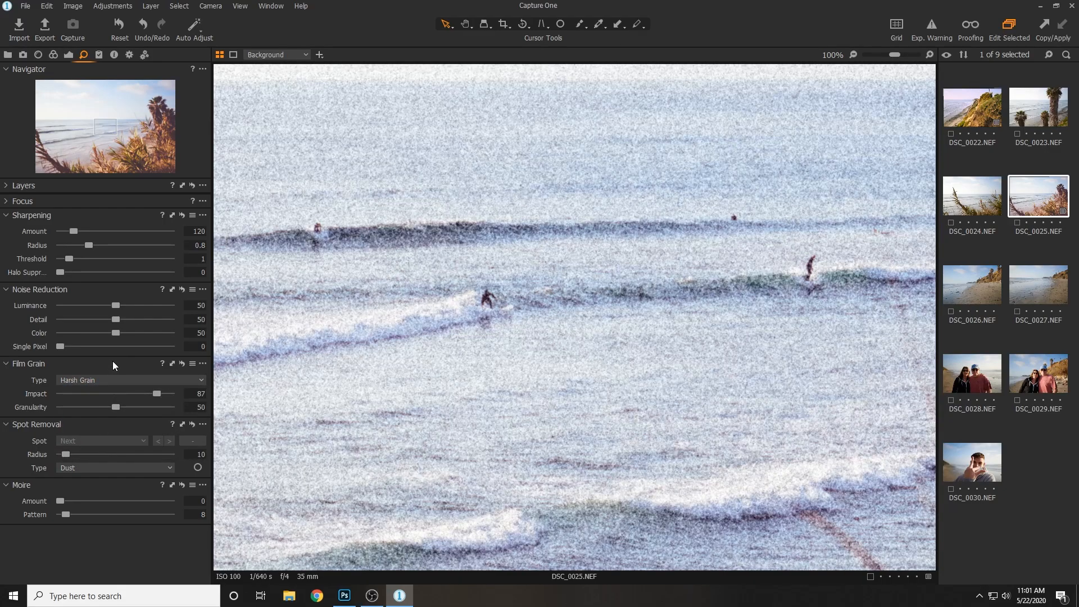
{"action": "left_click", "coordinate": [130, 379]}
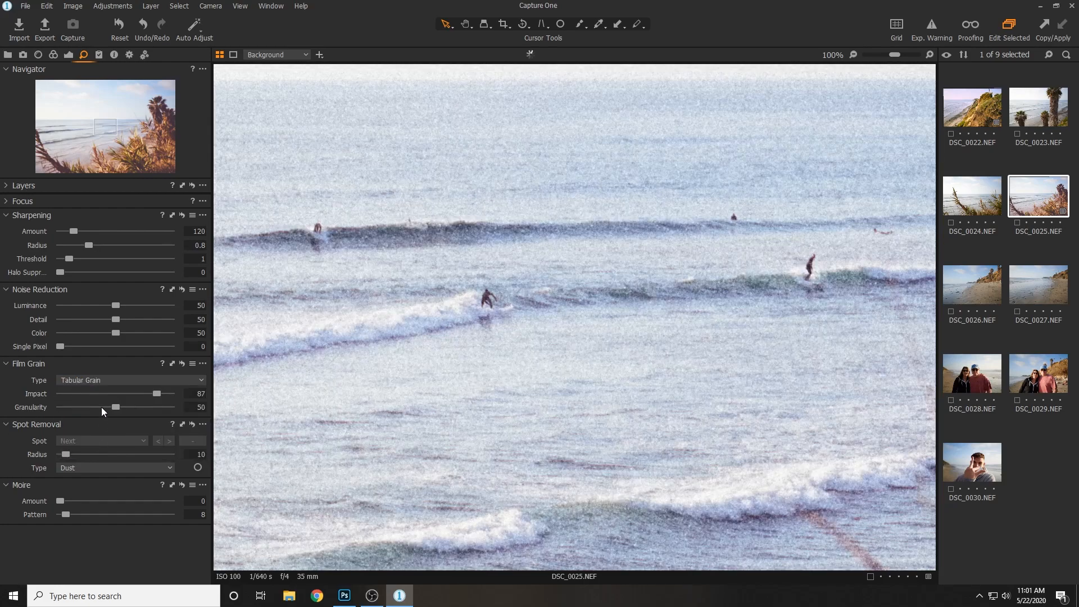
{"action": "left_click", "coordinate": [129, 380]}
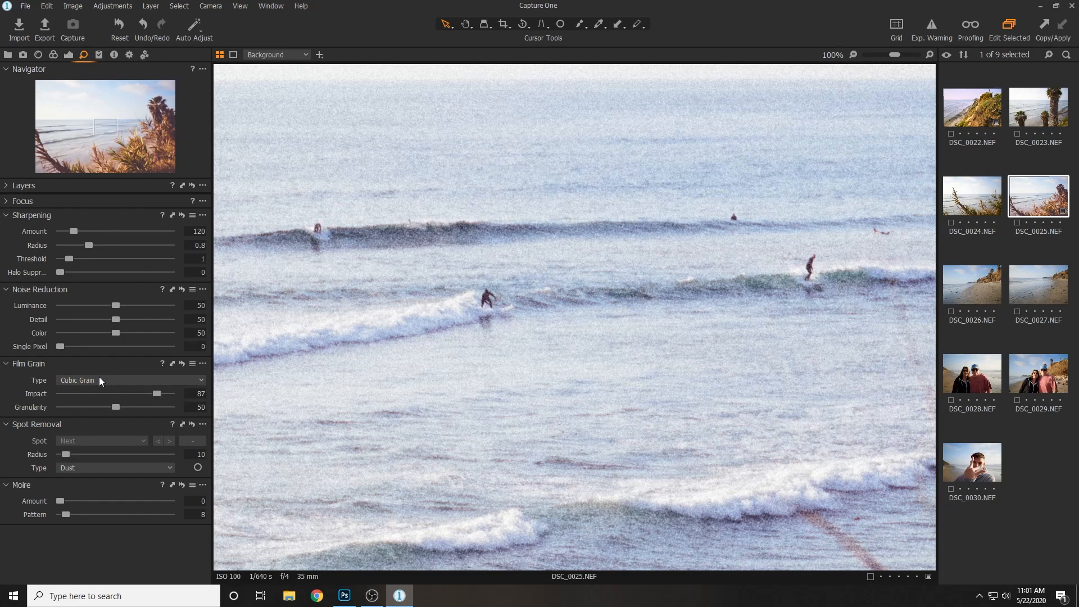
{"action": "left_click", "coordinate": [131, 380]}
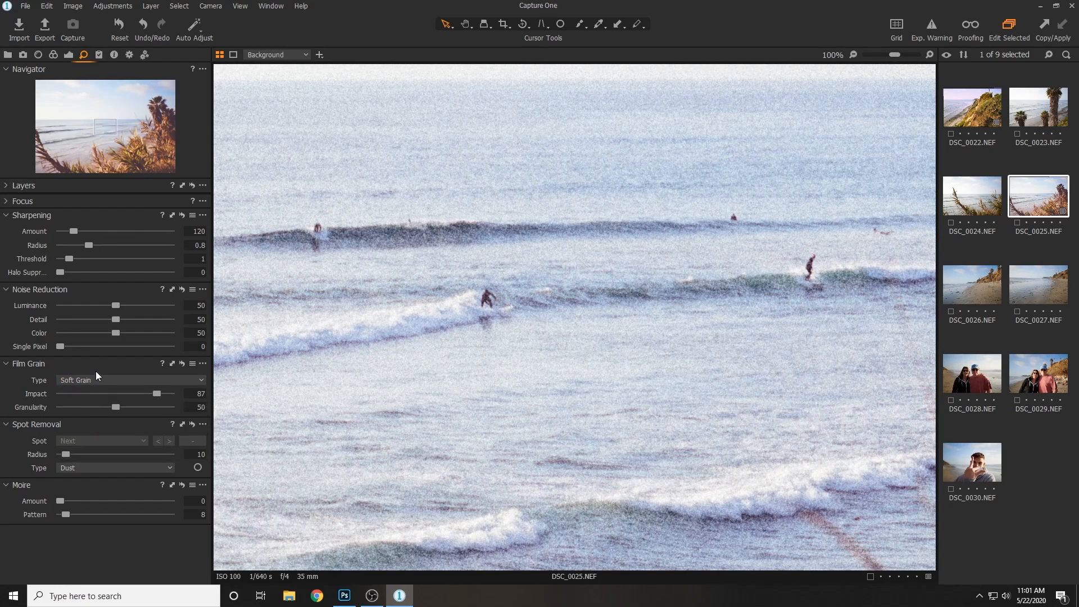
{"action": "left_click", "coordinate": [130, 379]}
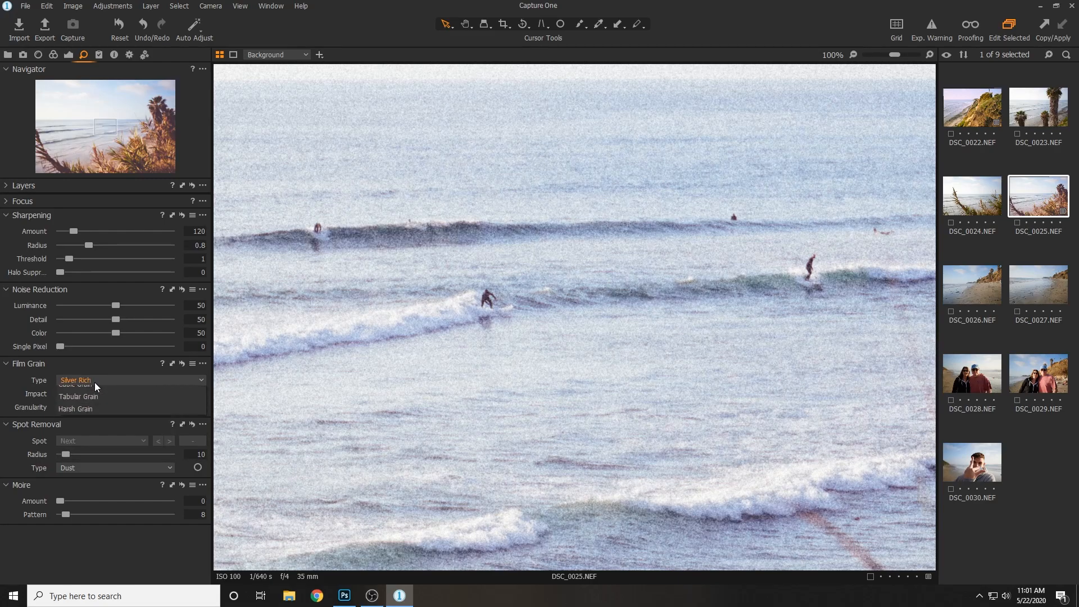
{"action": "left_click", "coordinate": [74, 383]}
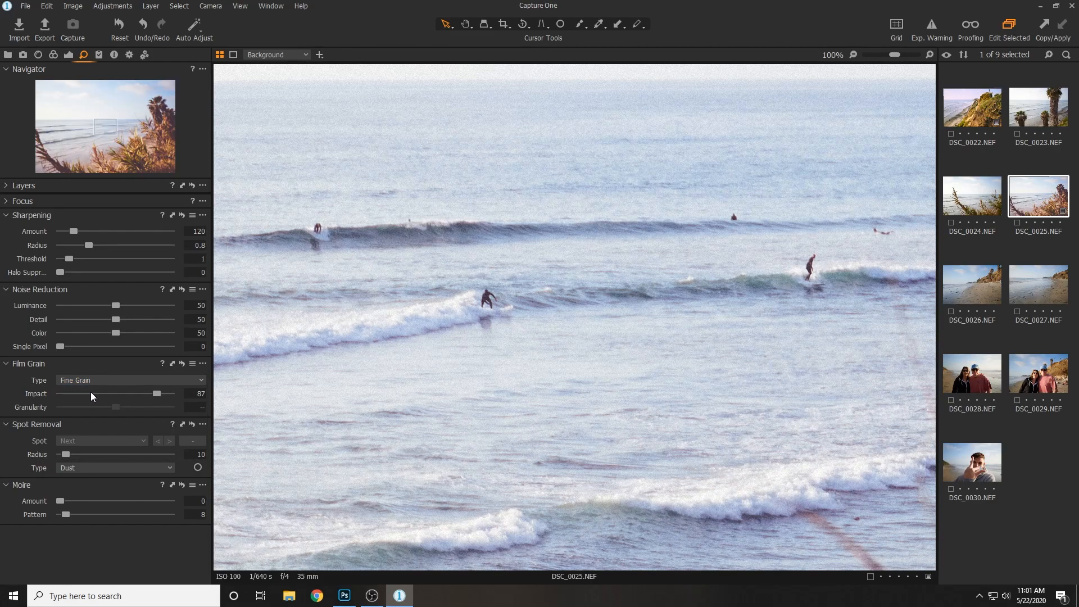
{"action": "mouse_move", "coordinate": [722, 117]}
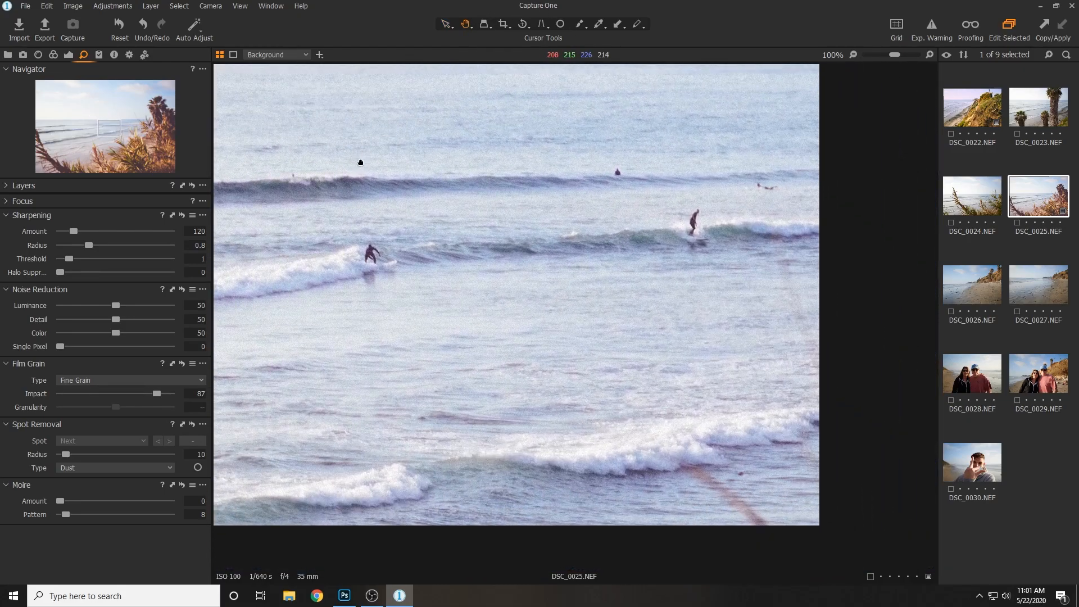
- Switch the grain to Soft Grain at impact about 47 and view the whole photo
{"action": "left_click", "coordinate": [852, 55]}
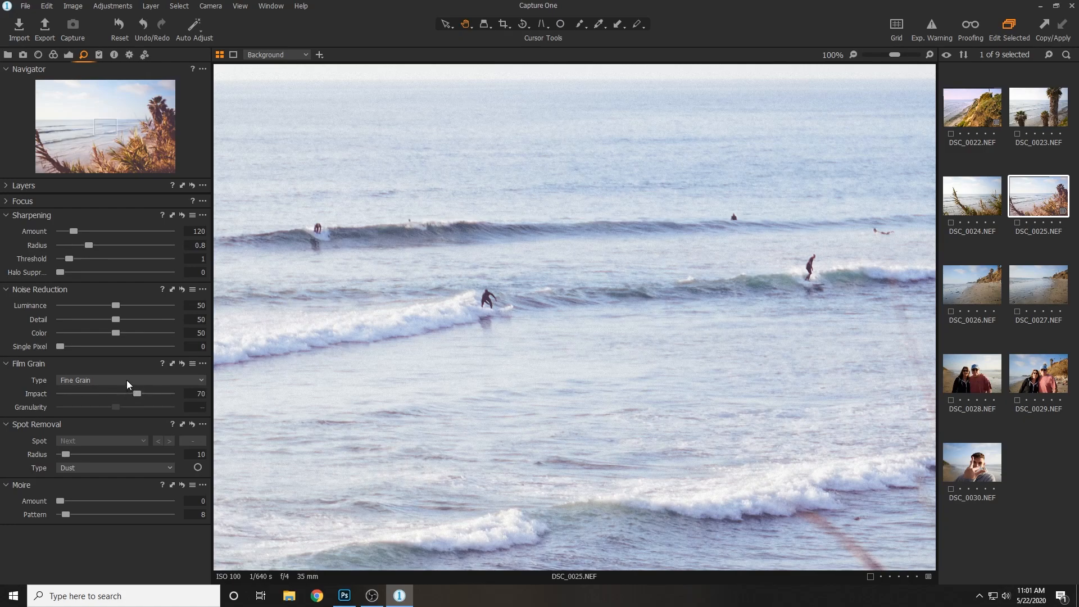
{"action": "left_click", "coordinate": [130, 380]}
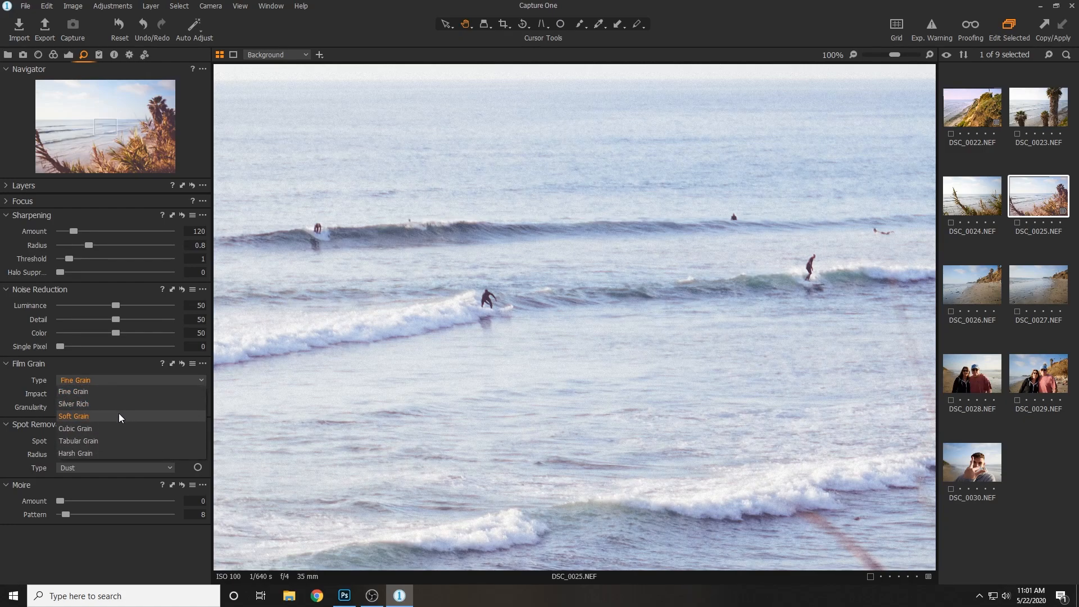
{"action": "left_click", "coordinate": [73, 416]}
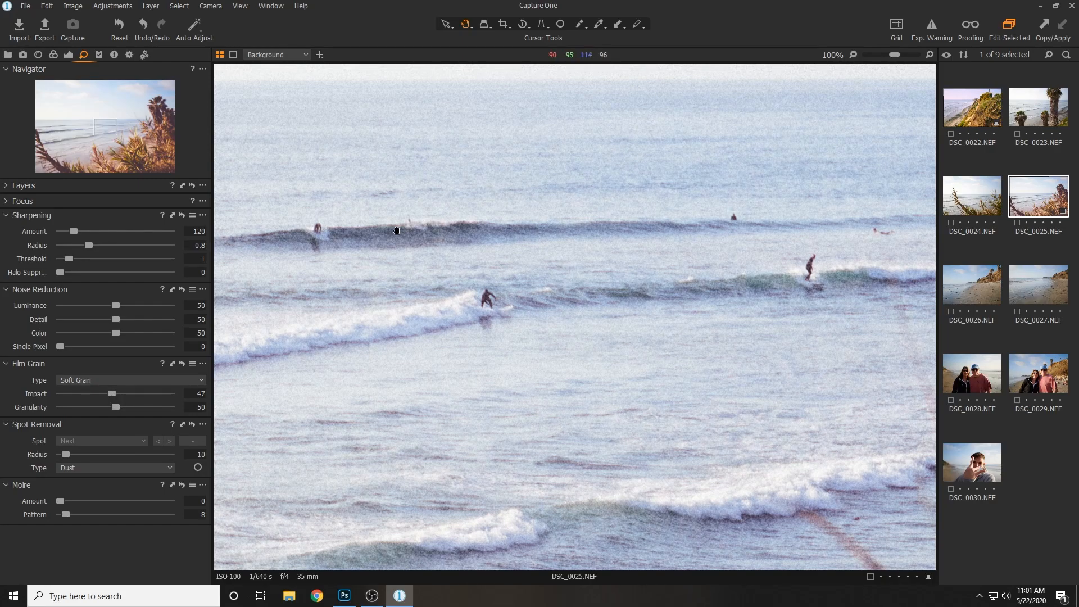
{"action": "left_click", "coordinate": [855, 55]}
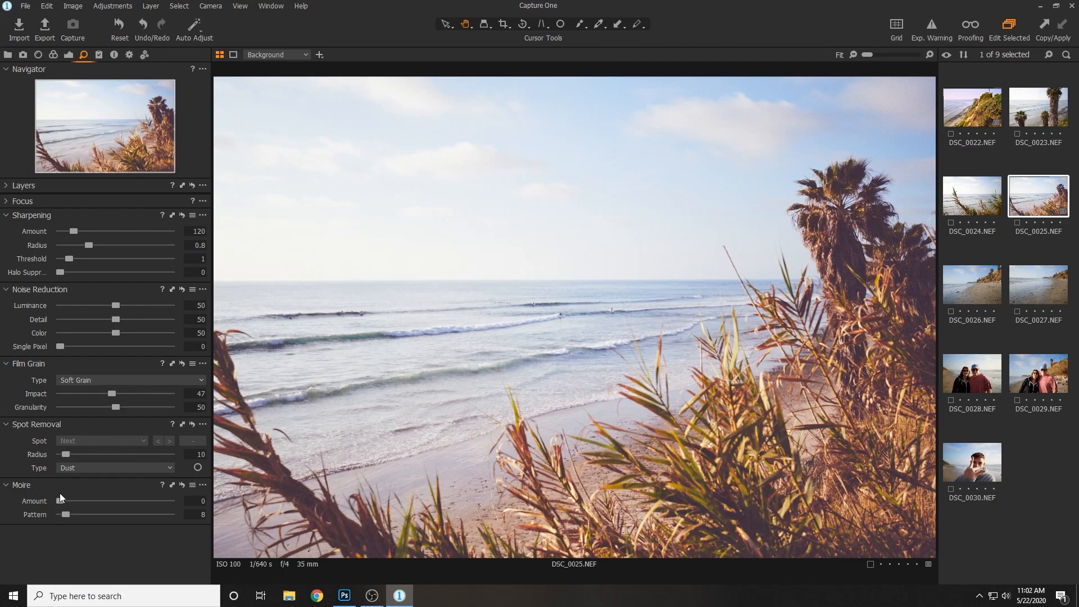
{"action": "mouse_move", "coordinate": [34, 113]}
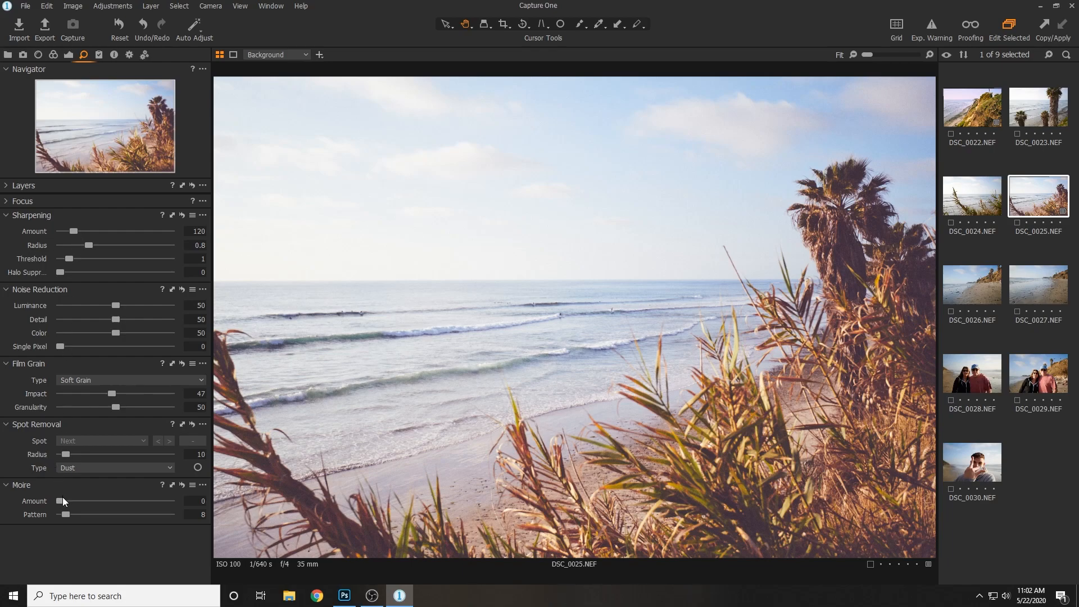
{"action": "mouse_move", "coordinate": [1, 427]}
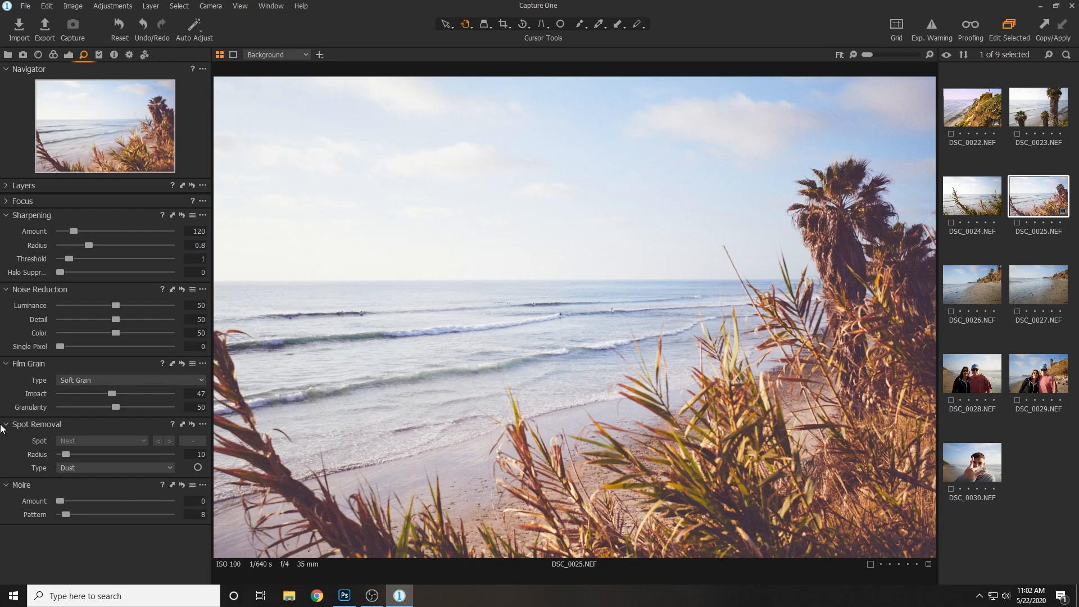
{"action": "mouse_move", "coordinate": [676, 192]}
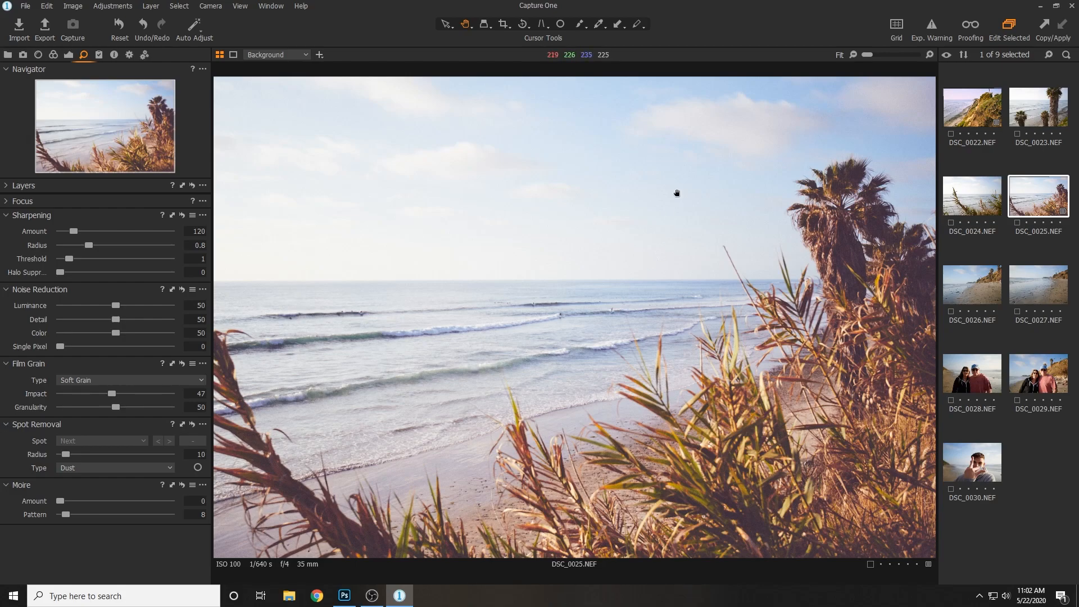
{"action": "mouse_move", "coordinate": [1068, 267]}
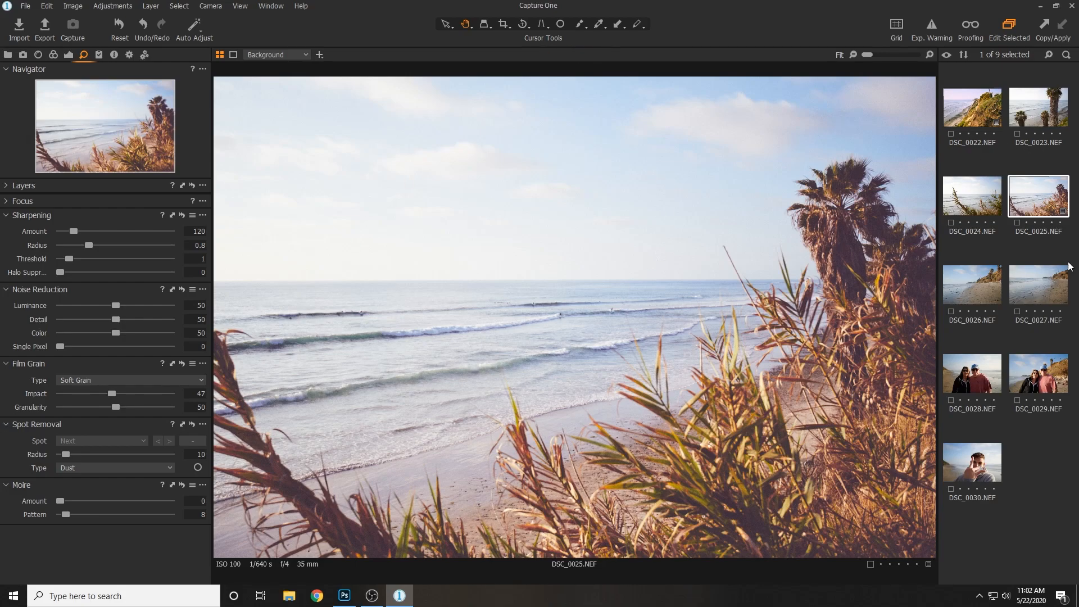
- Open the wet-sand beach shot DSC_0027 from the browser
{"action": "left_click", "coordinate": [1038, 283]}
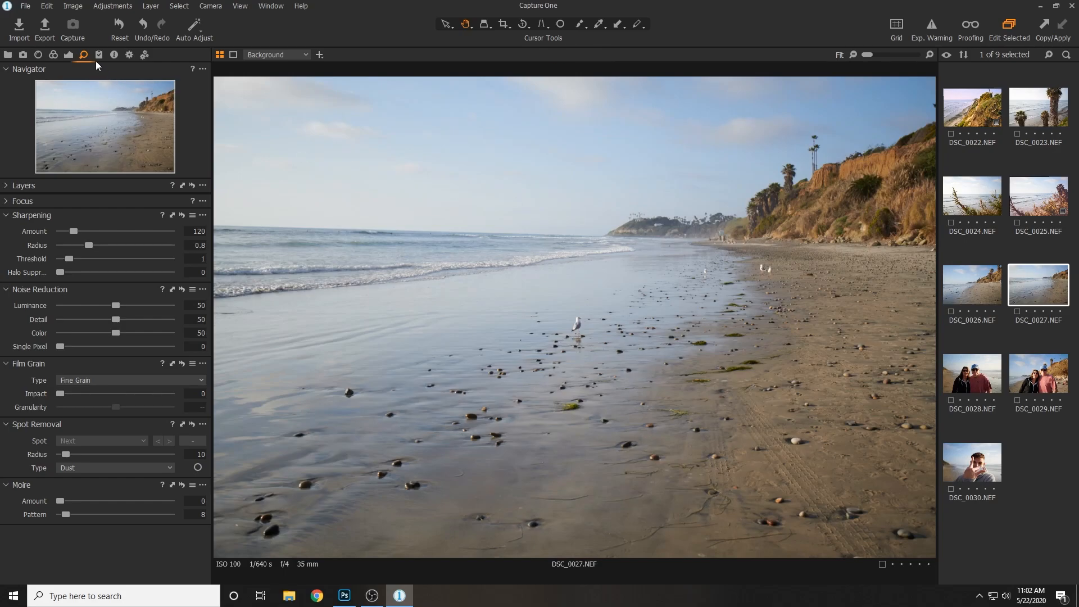
{"action": "mouse_move", "coordinate": [68, 55]}
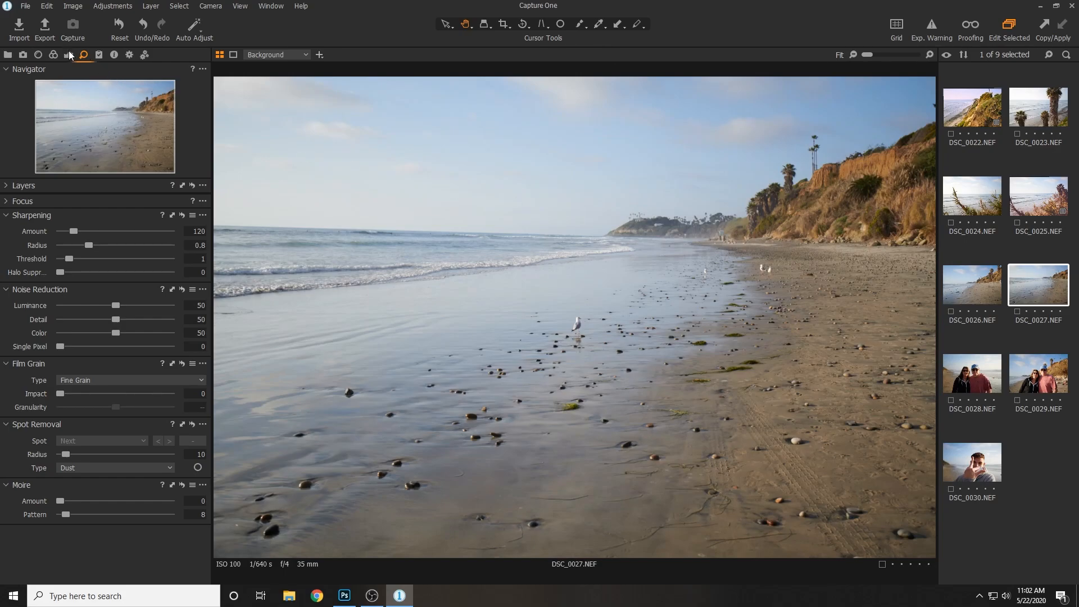
- Enable Black & White in the Color tab to make DSC_0027 monochrome
{"action": "left_click", "coordinate": [67, 55]}
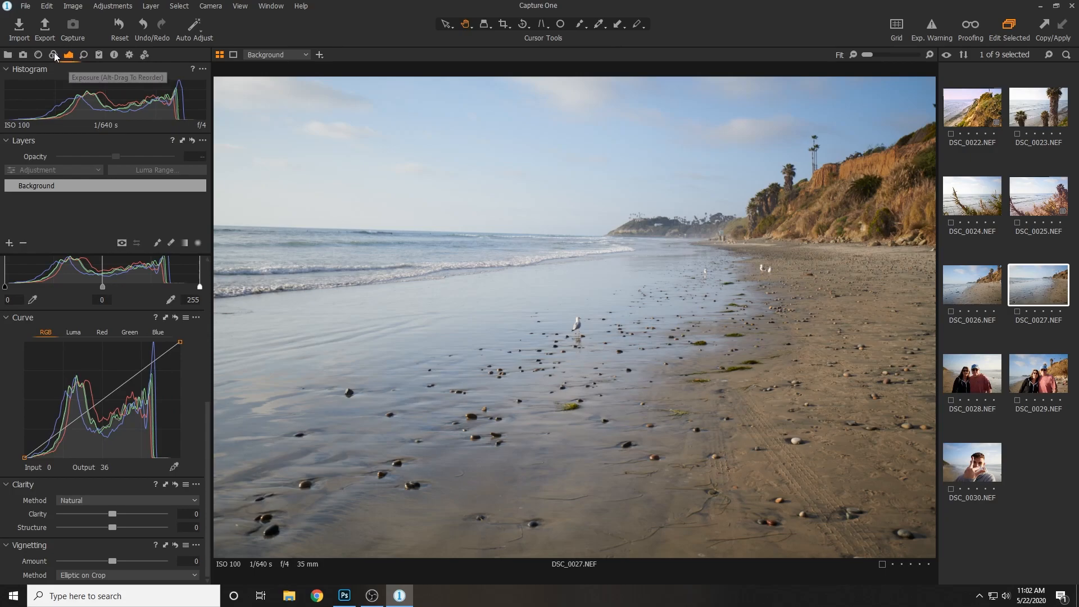
{"action": "left_click", "coordinate": [53, 54]}
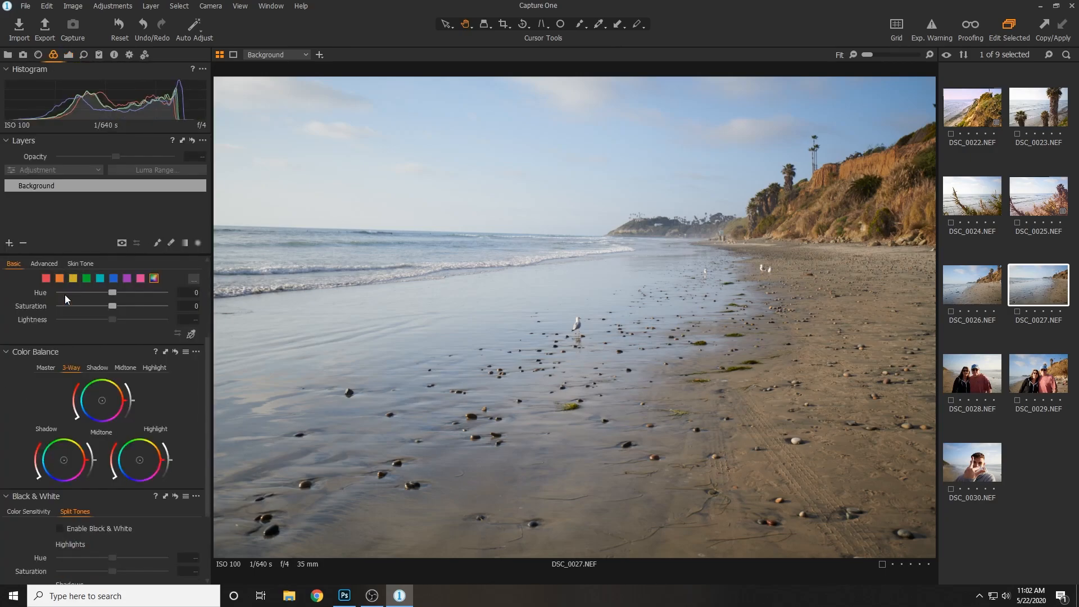
{"action": "scroll", "scroll_direction": "down", "scroll_amount": 3}
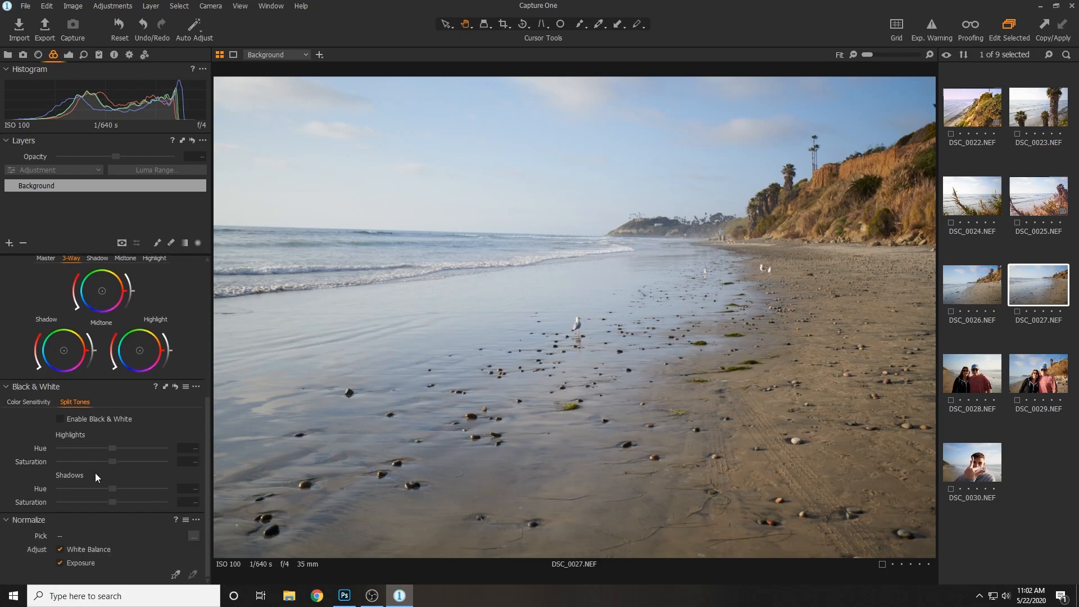
{"action": "left_click", "coordinate": [60, 419]}
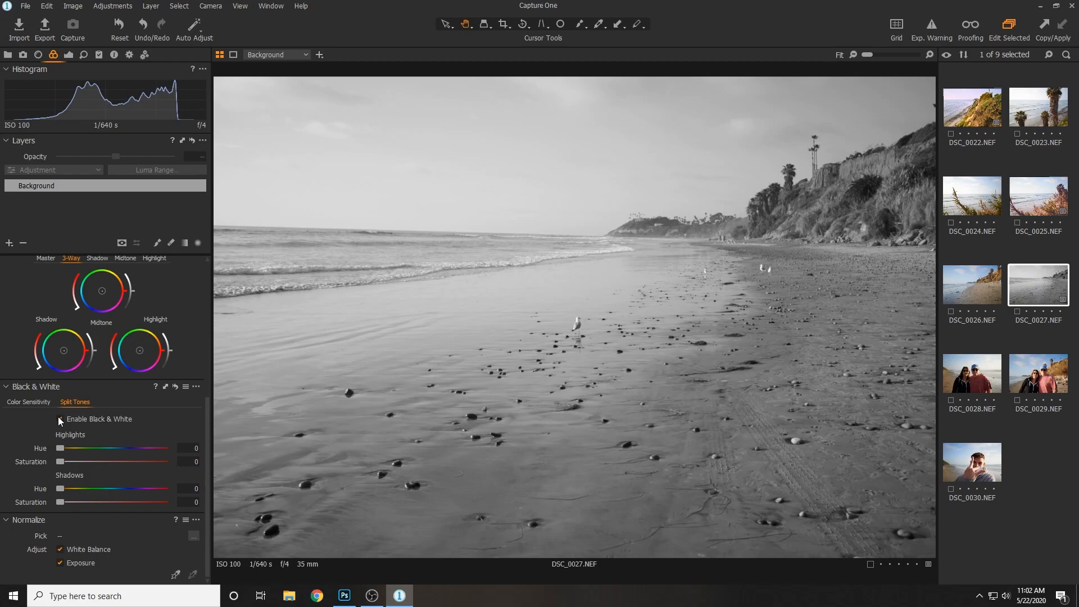
- Split tone highlights at hue 62, saturation 23 and shadows at hue 253, saturation 75
{"action": "left_click", "coordinate": [28, 402]}
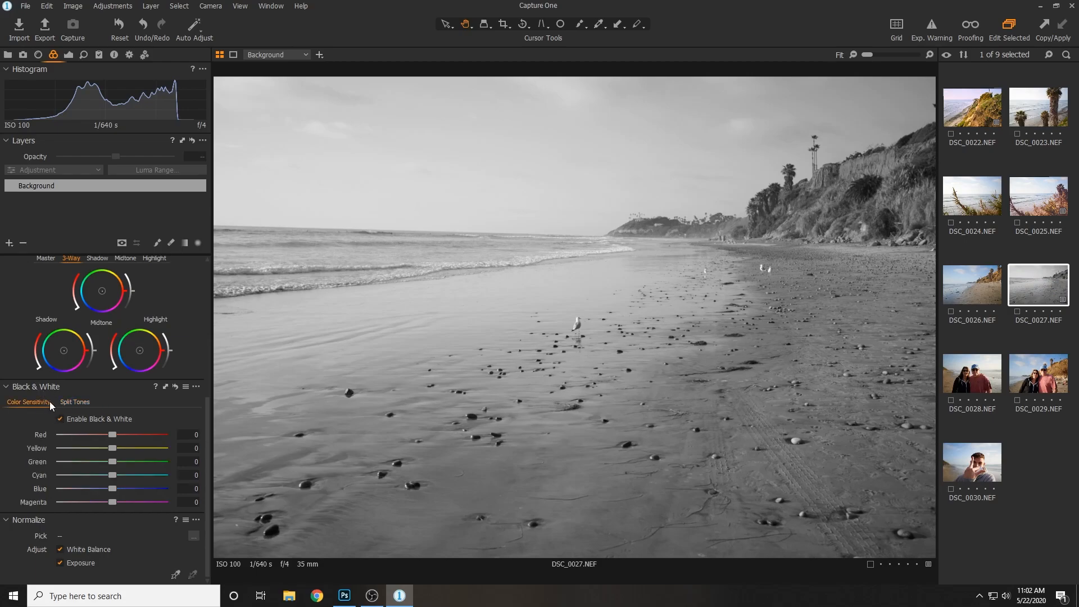
{"action": "left_click", "coordinate": [74, 402]}
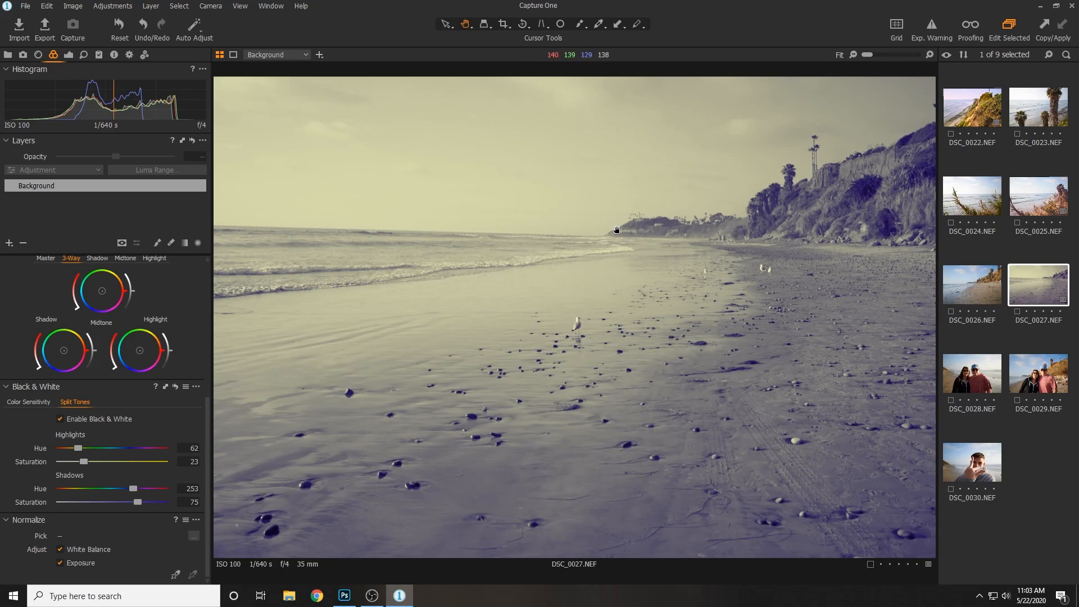
{"action": "mouse_move", "coordinate": [72, 91]}
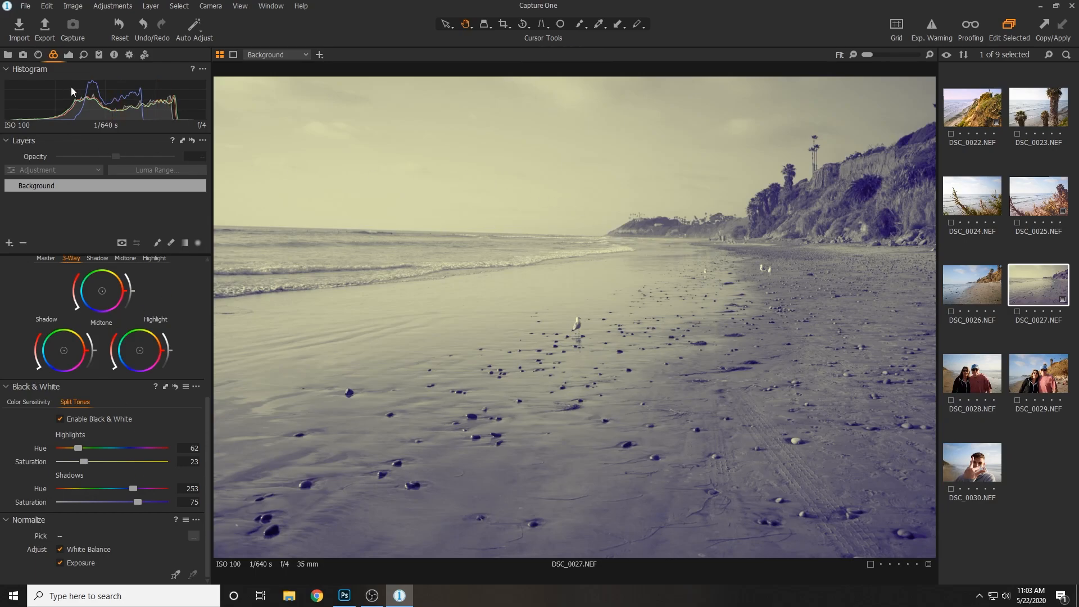
{"action": "mouse_move", "coordinate": [641, 188]}
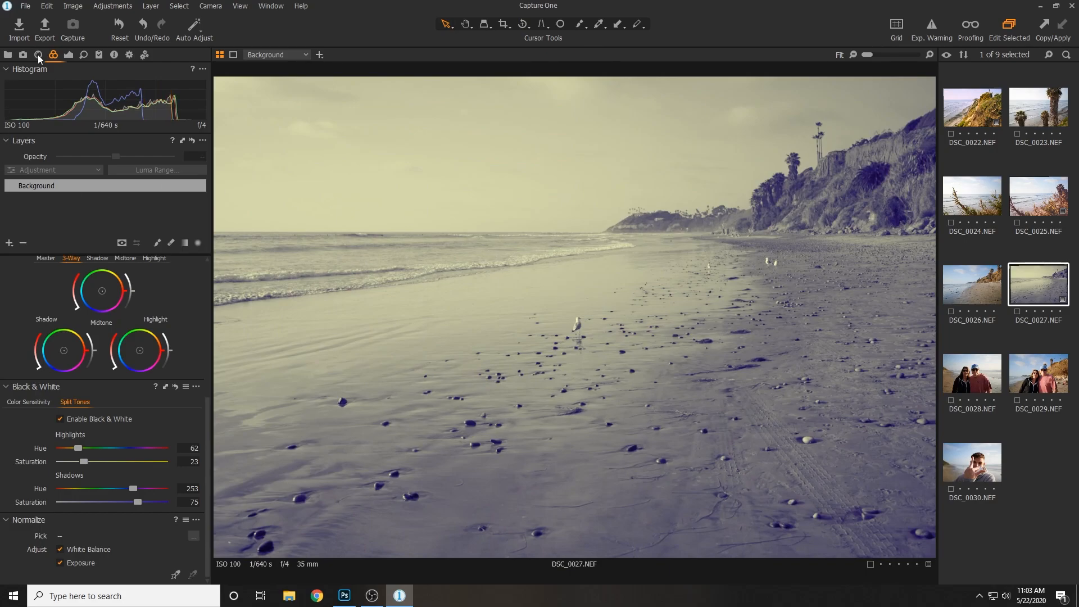
- Lift the RGB curve's black point in the Exposure tab for a faded look
{"action": "left_click", "coordinate": [68, 55]}
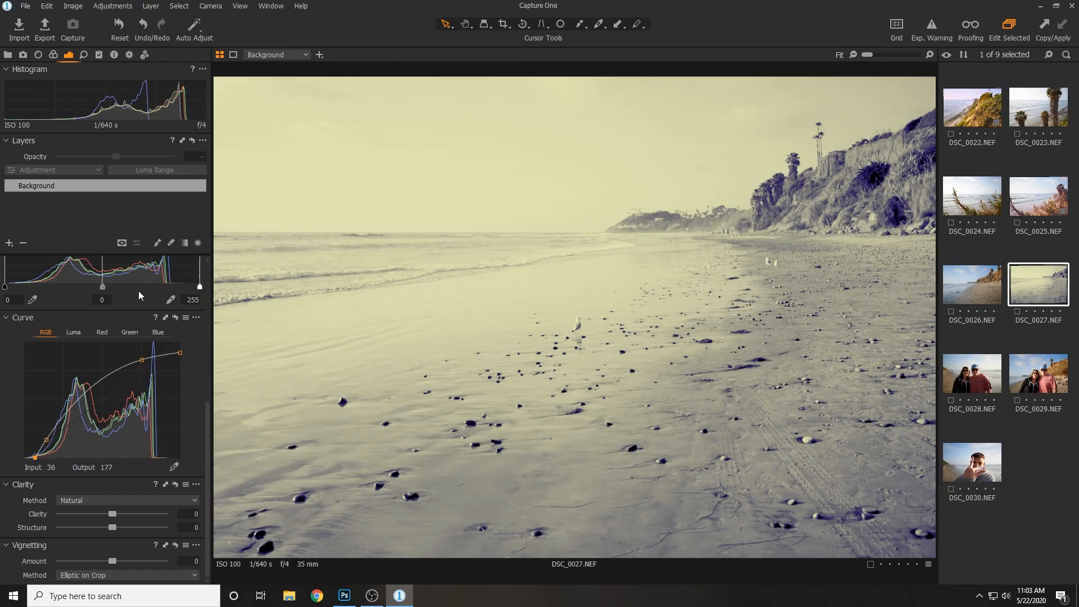
{"action": "mouse_move", "coordinate": [133, 73]}
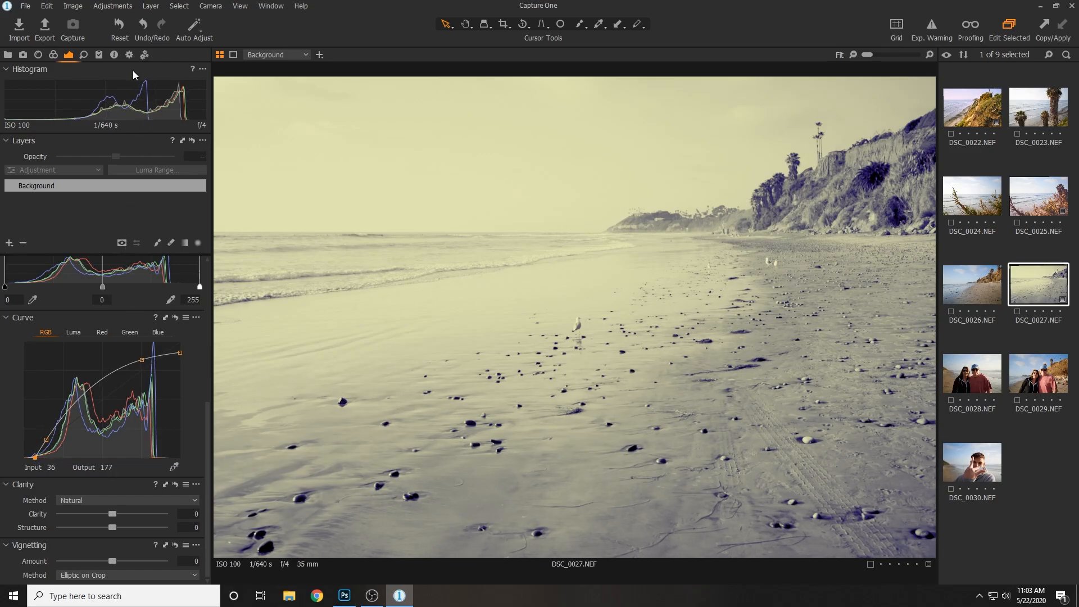
- Add Tabular film grain with impact and granularity both at 50
{"action": "left_click", "coordinate": [114, 54]}
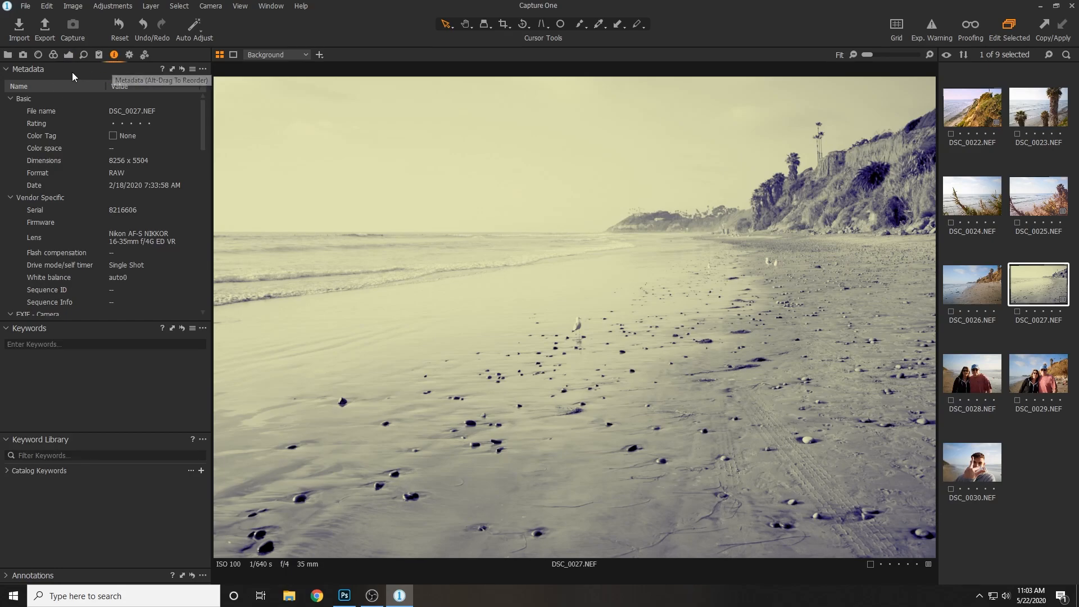
{"action": "left_click", "coordinate": [83, 55]}
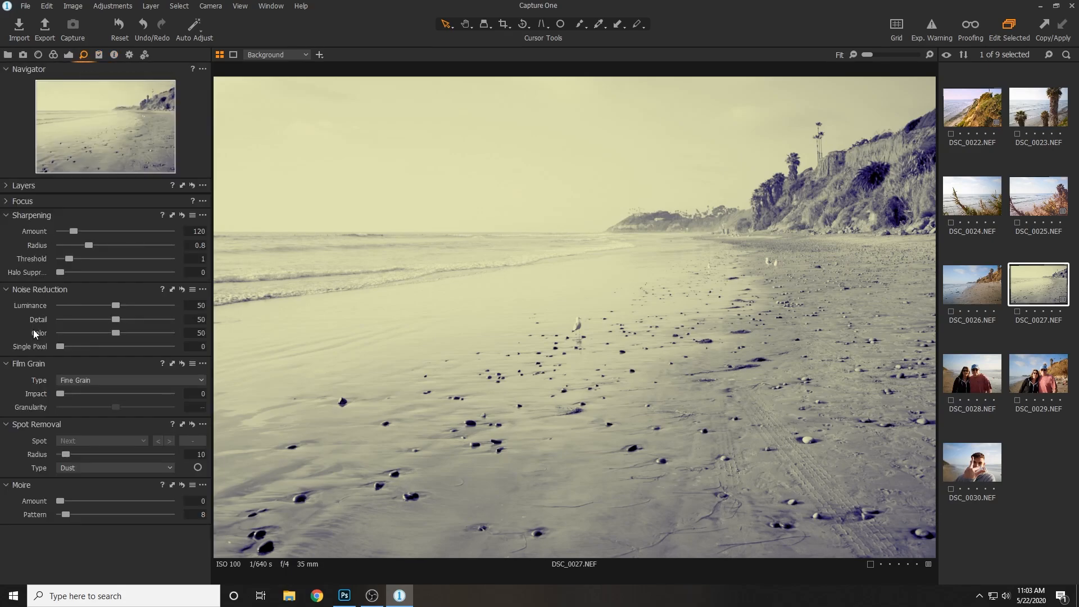
{"action": "left_click", "coordinate": [129, 380]}
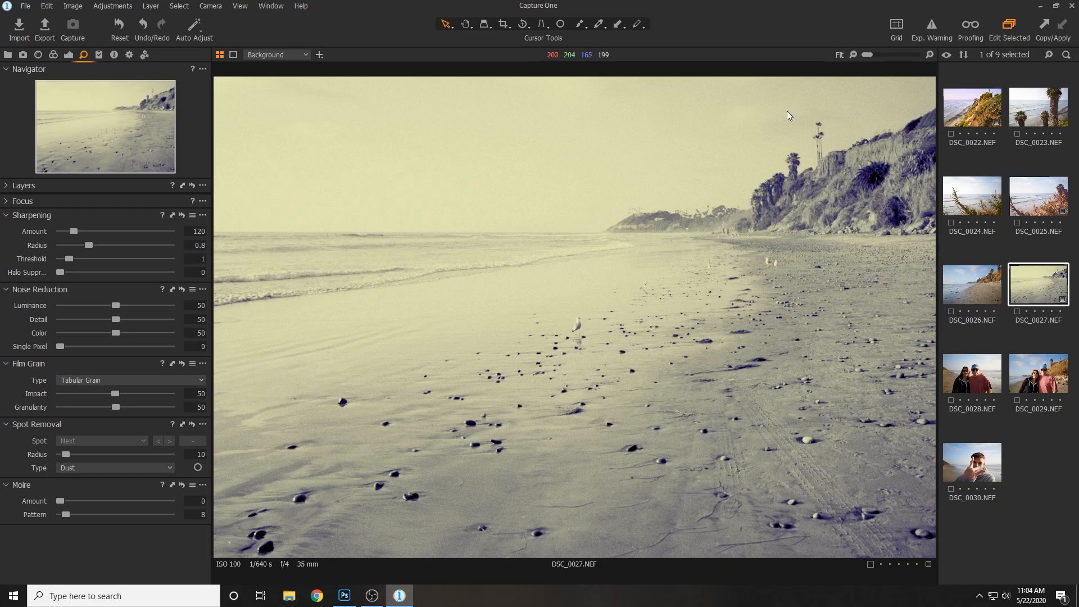
{"action": "mouse_move", "coordinate": [575, 252]}
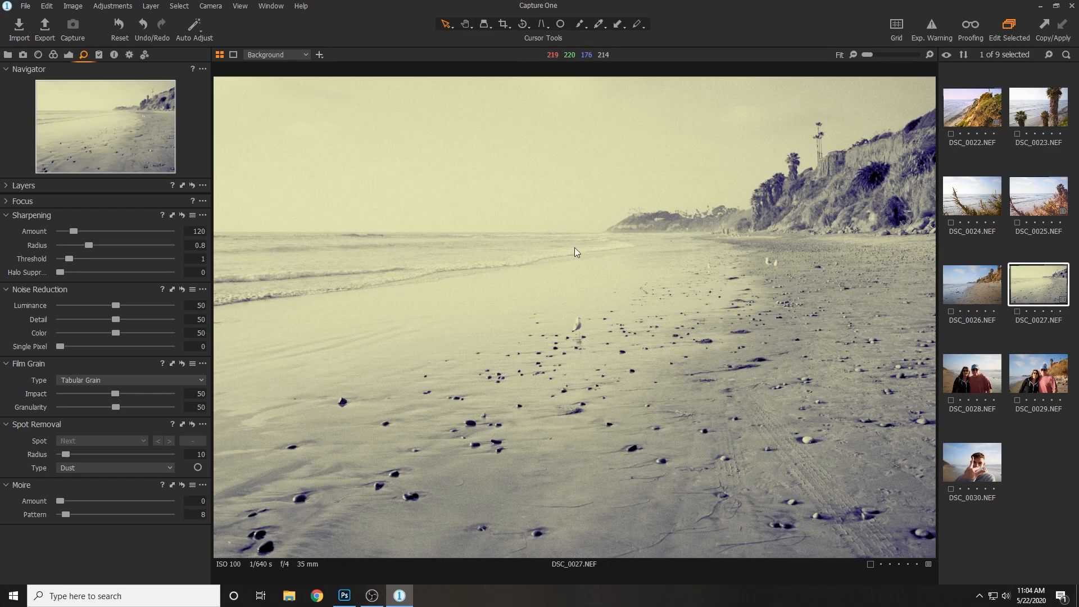
{"action": "mouse_move", "coordinate": [344, 172]}
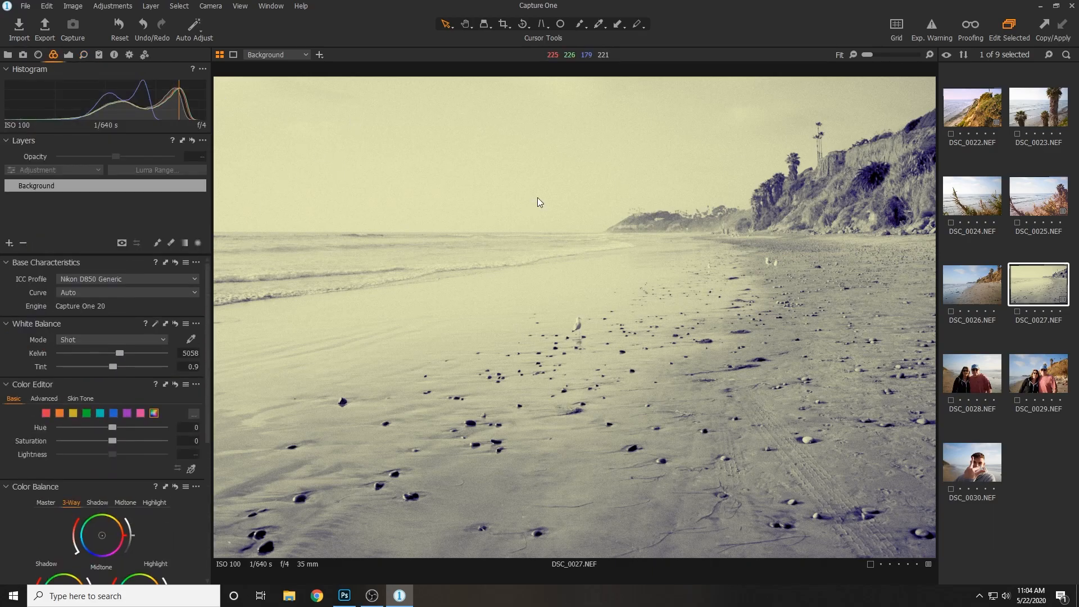
{"action": "mouse_move", "coordinate": [1039, 204]}
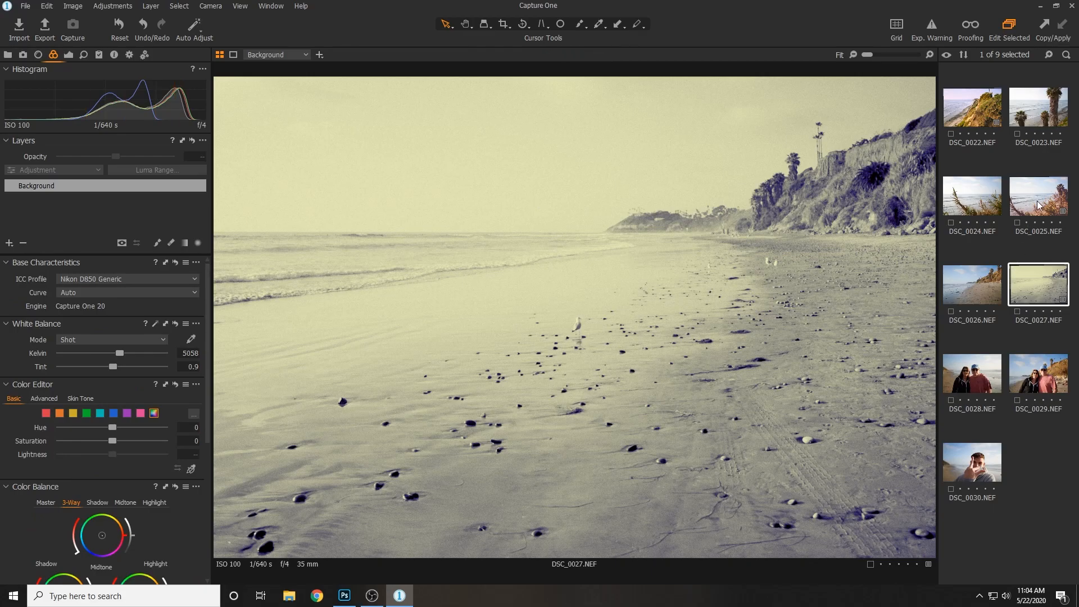
- View the palms photo DSC_0025 for comparison, then open the cliff photo DSC_0022
{"action": "left_click", "coordinate": [1037, 195]}
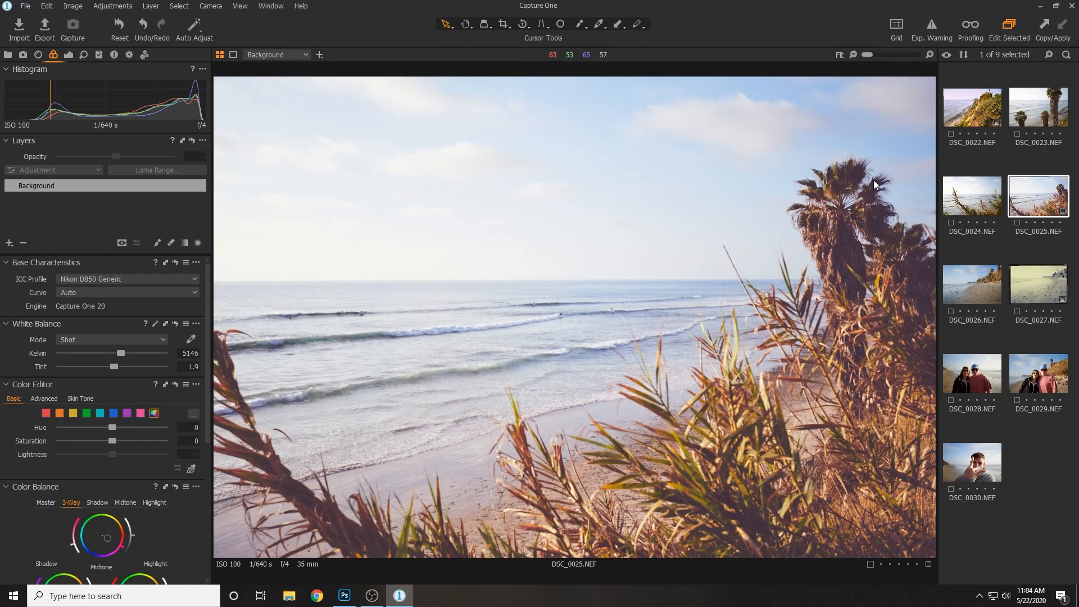
{"action": "mouse_move", "coordinate": [698, 110]}
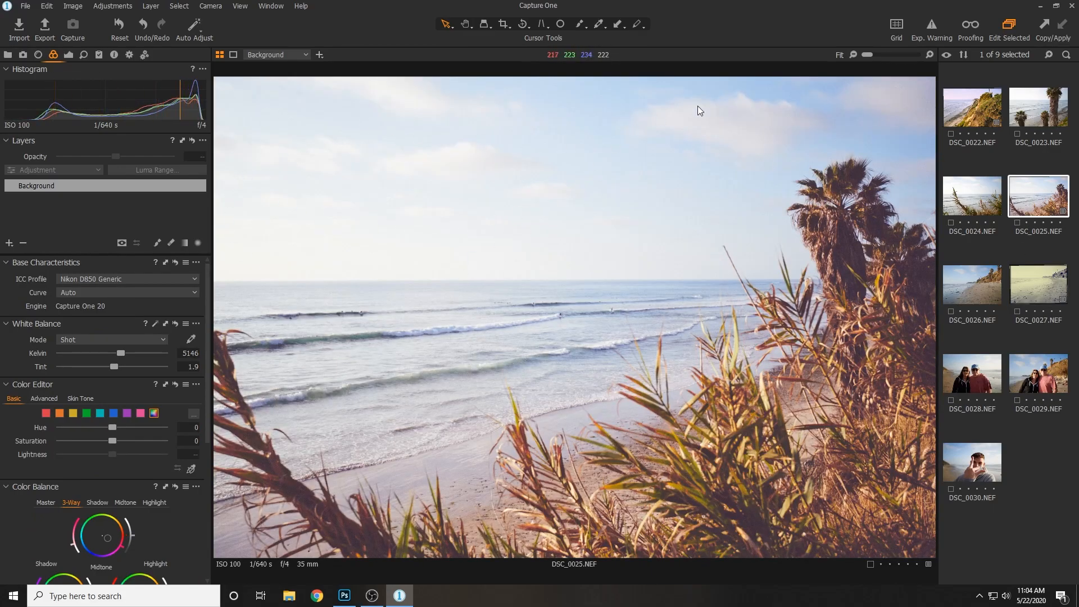
{"action": "left_click", "coordinate": [970, 108]}
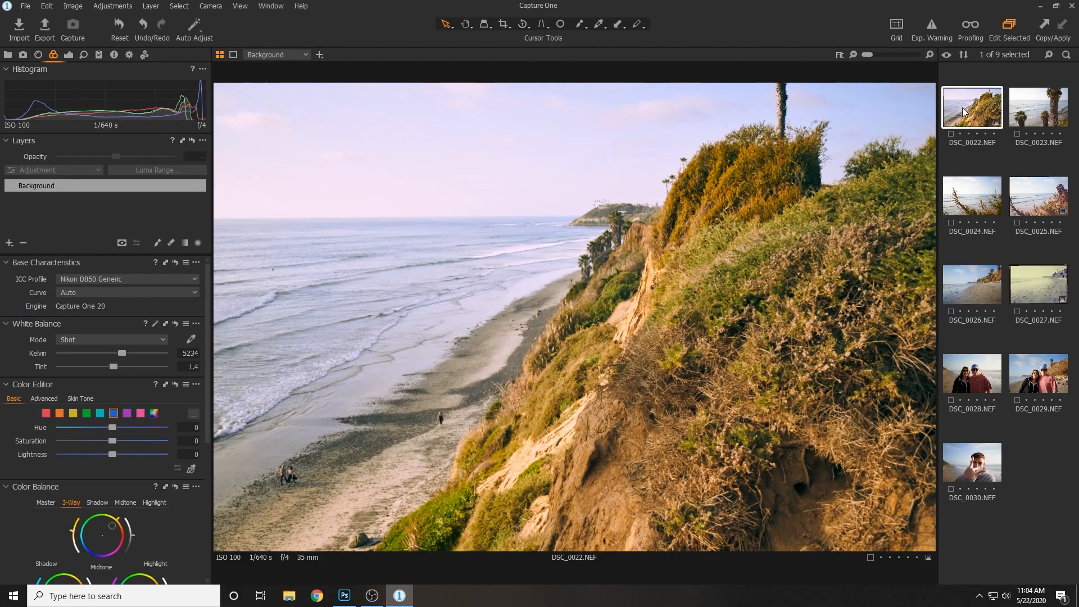
{"action": "mouse_move", "coordinate": [493, 206]}
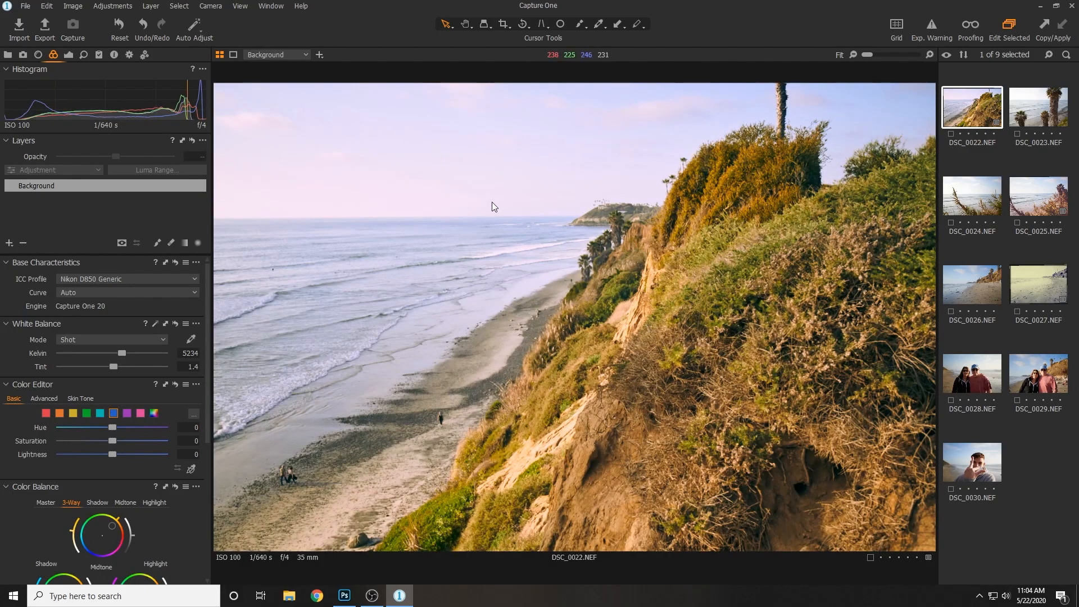